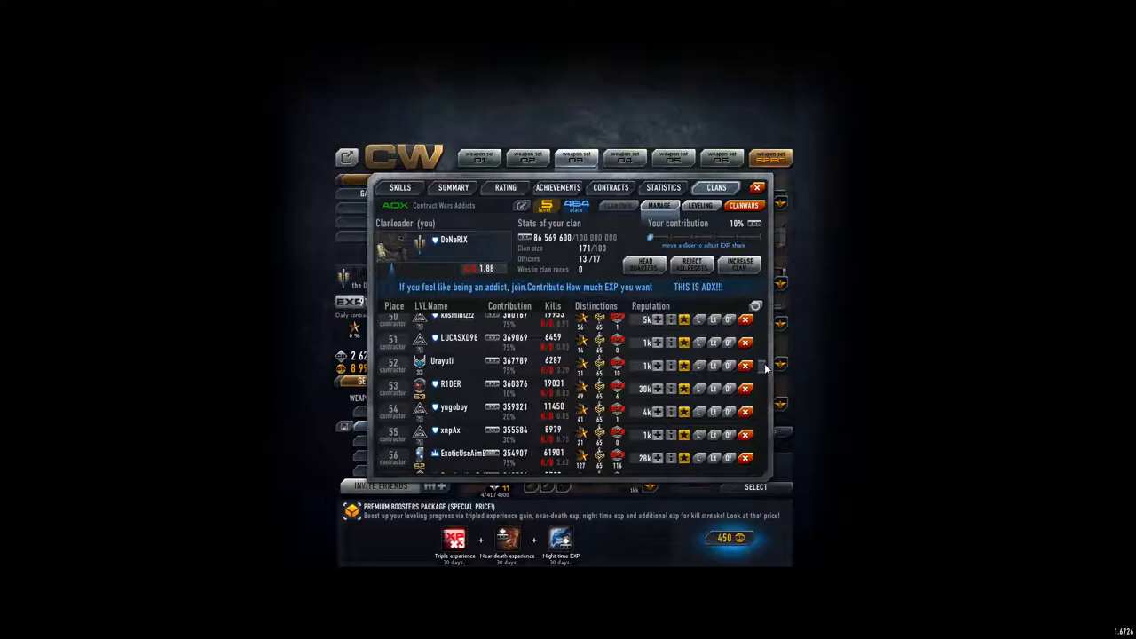
Step: Check the clan skills and balance view, then dismiss the free clan slots expansion prompt
{"action": "scroll", "scroll_direction": "down", "scroll_amount": 3}
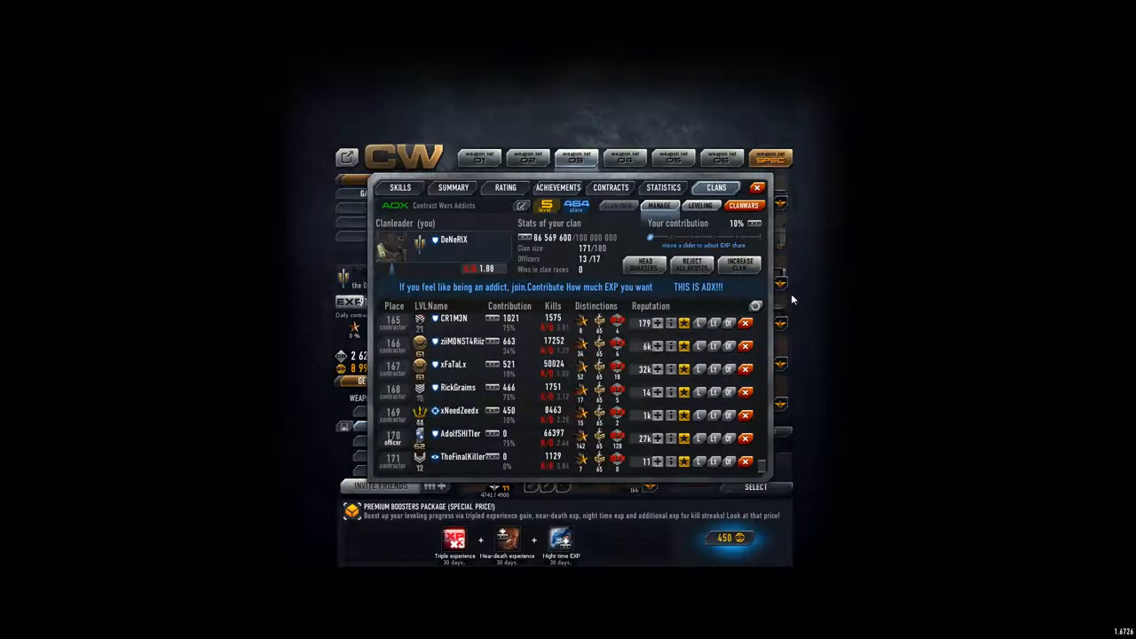
{"action": "mouse_move", "coordinate": [575, 440]}
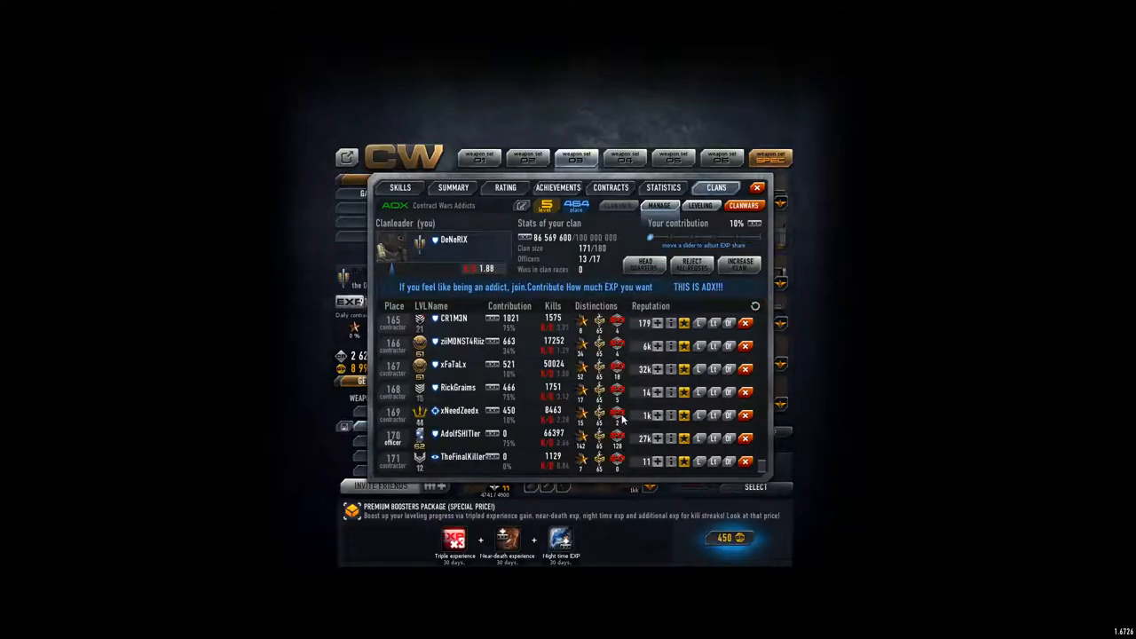
{"action": "left_click", "coordinate": [399, 188]}
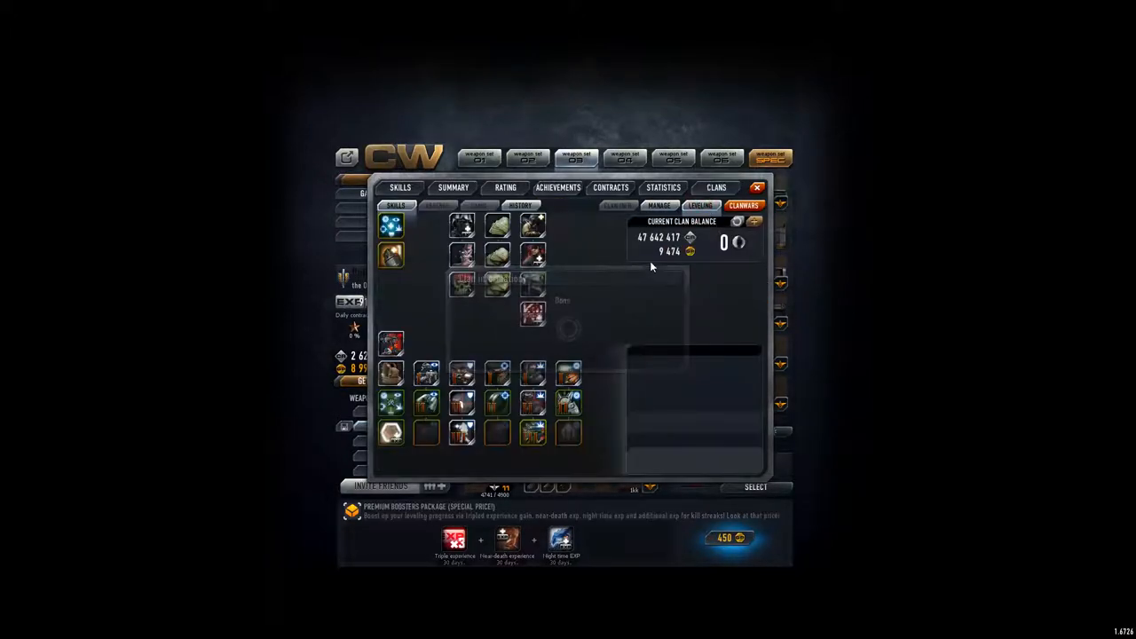
{"action": "left_click", "coordinate": [659, 206]}
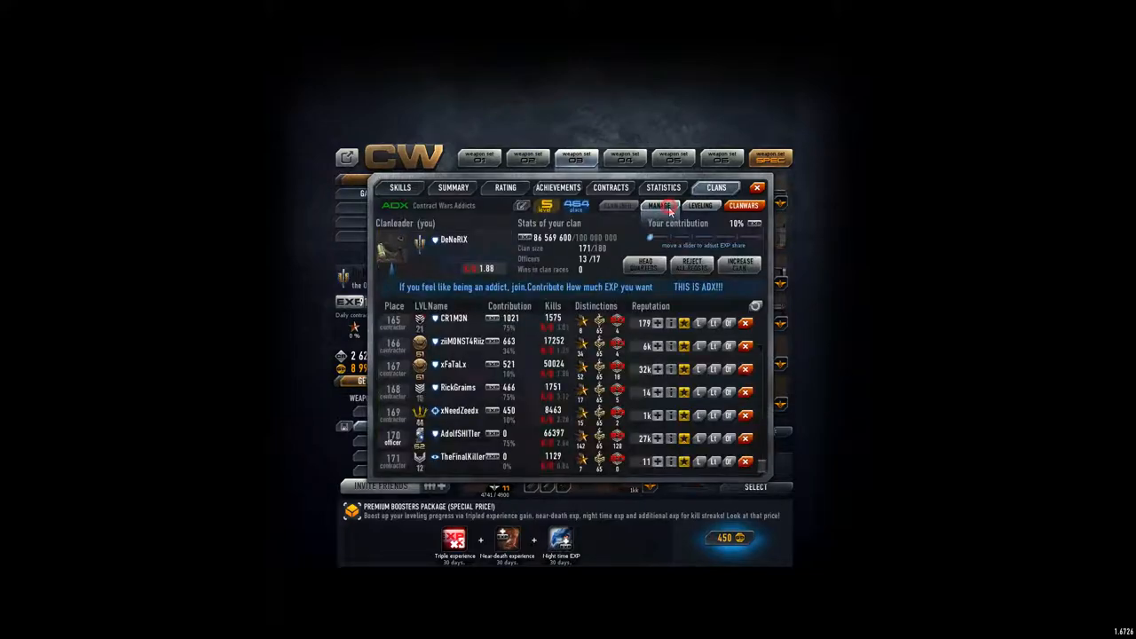
{"action": "left_click", "coordinate": [738, 262]}
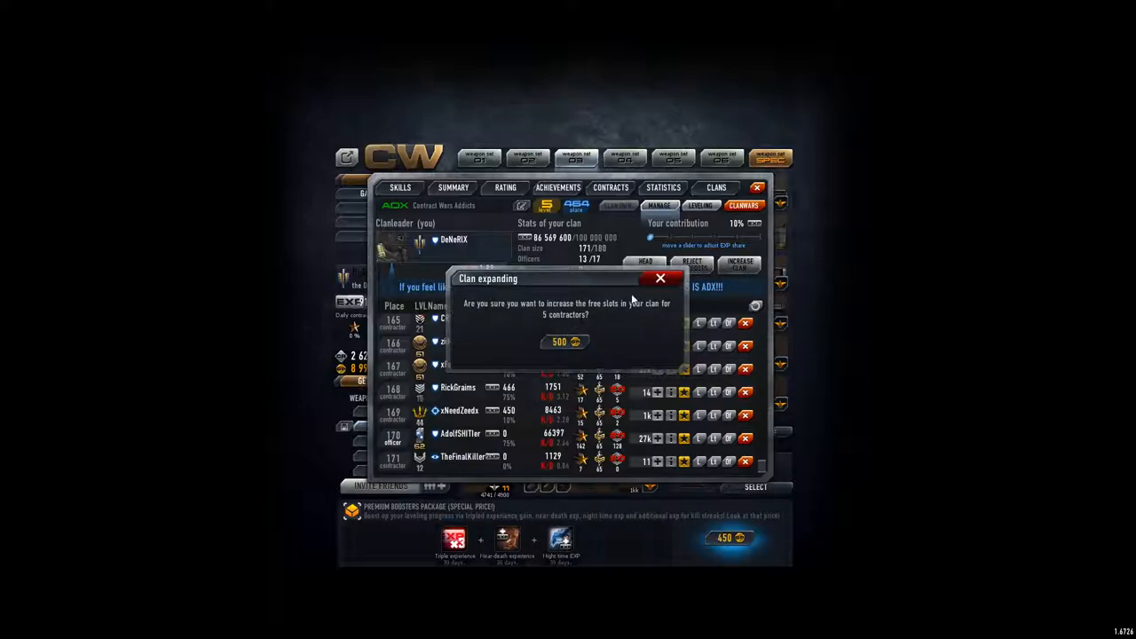
{"action": "left_click", "coordinate": [661, 276]}
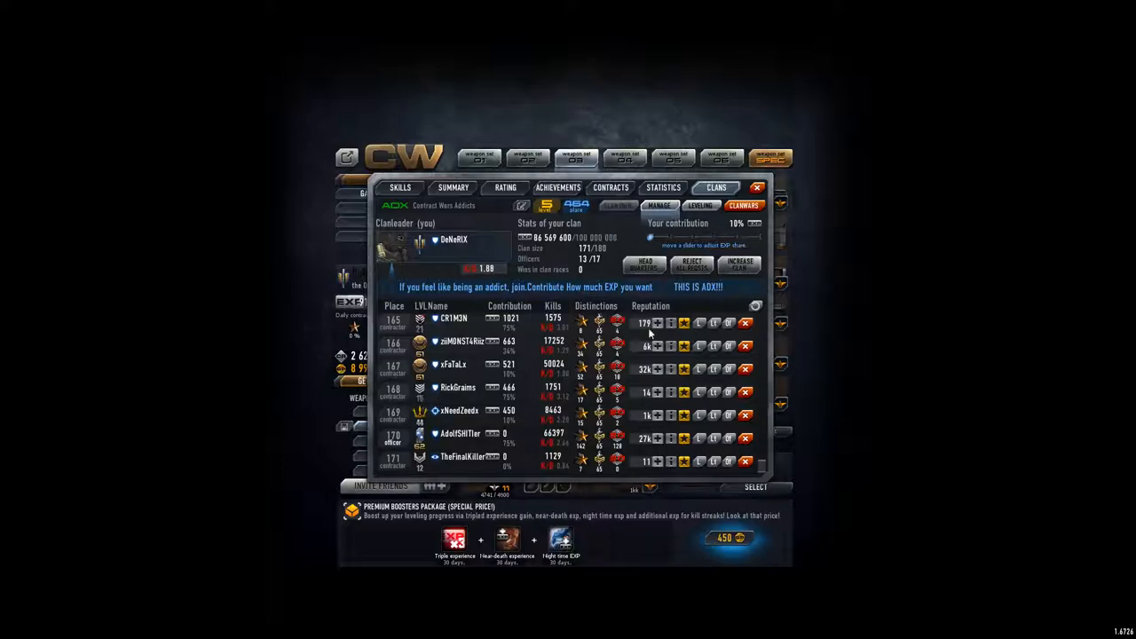
{"action": "mouse_move", "coordinate": [603, 477]}
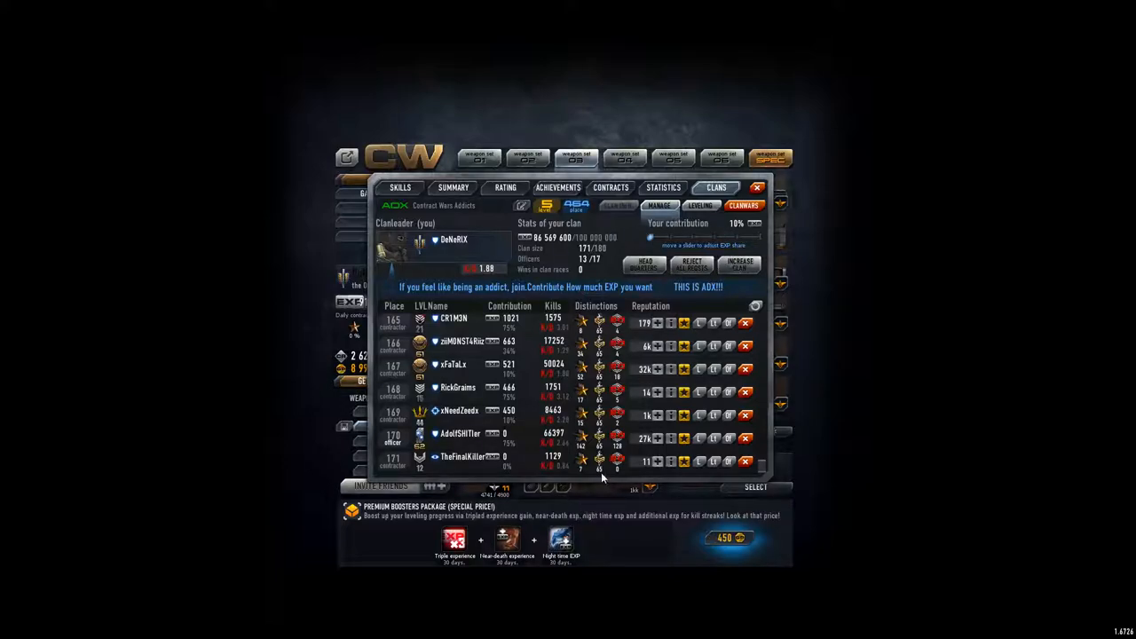
{"action": "scroll", "scroll_direction": "up", "scroll_amount": 3}
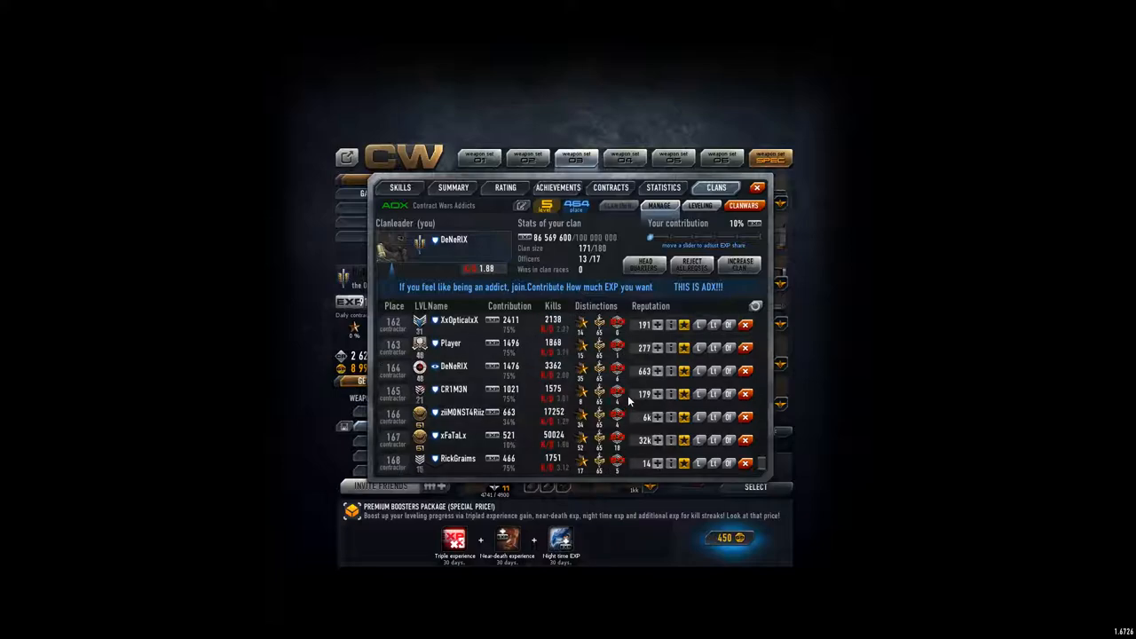
{"action": "scroll", "scroll_direction": "up", "scroll_amount": 3}
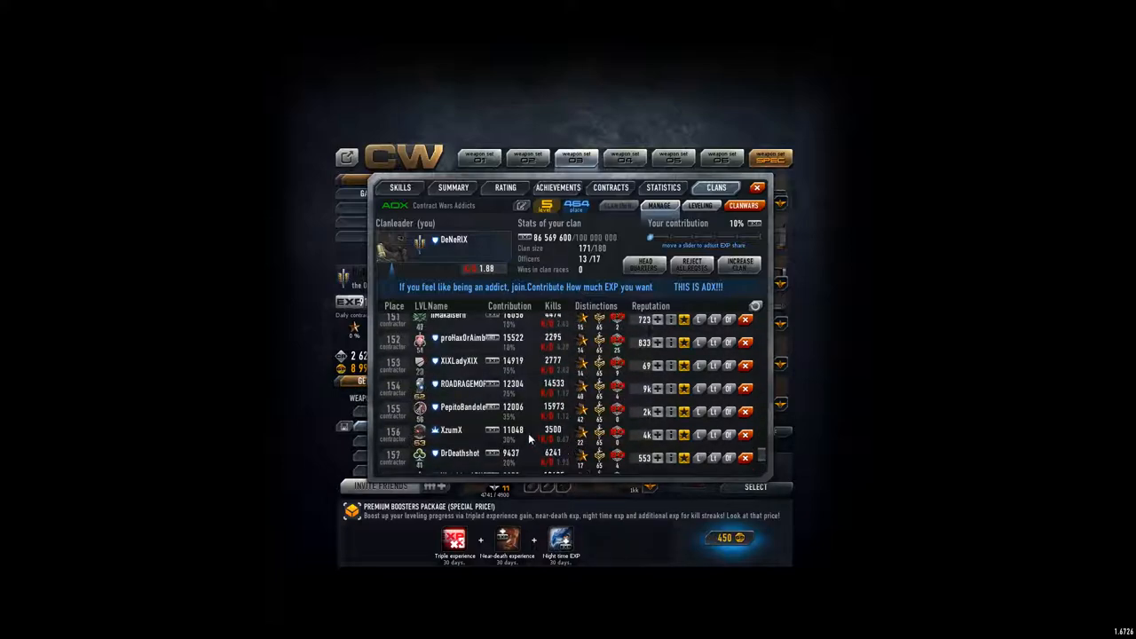
{"action": "mouse_move", "coordinate": [522, 421]}
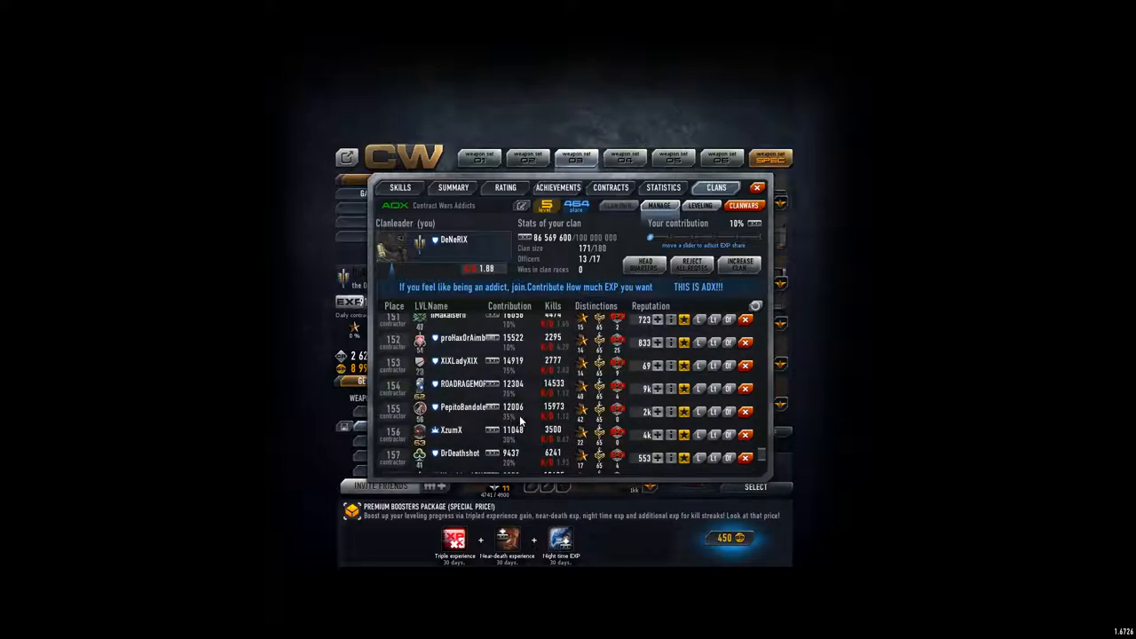
{"action": "scroll", "scroll_direction": "up", "scroll_amount": 3}
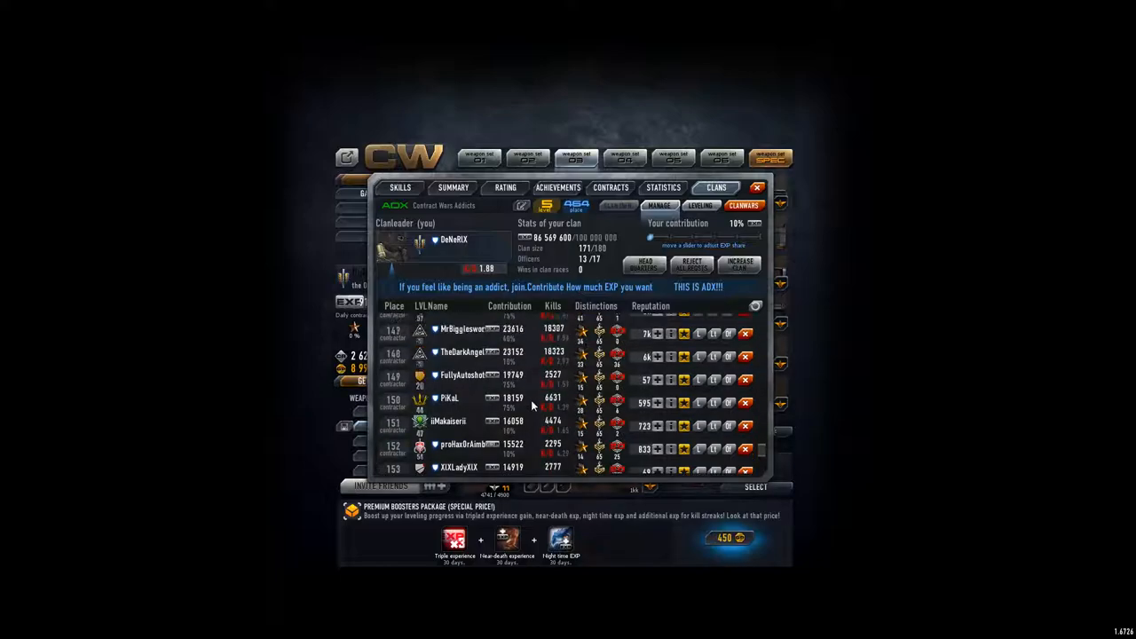
{"action": "mouse_move", "coordinate": [488, 366]}
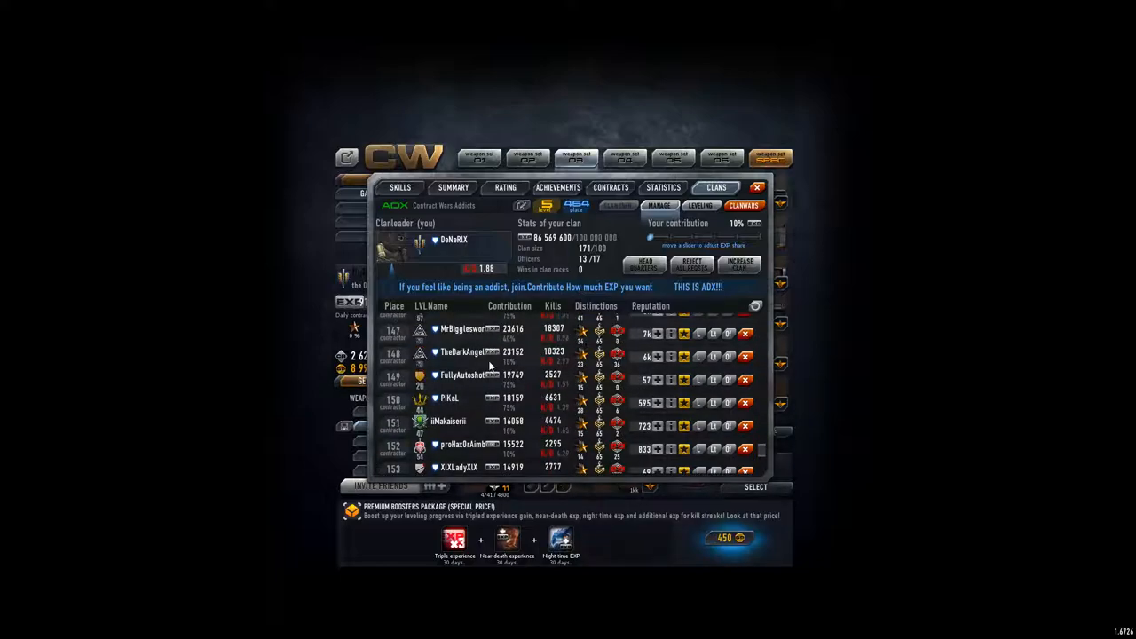
{"action": "scroll", "scroll_direction": "up", "scroll_amount": 3}
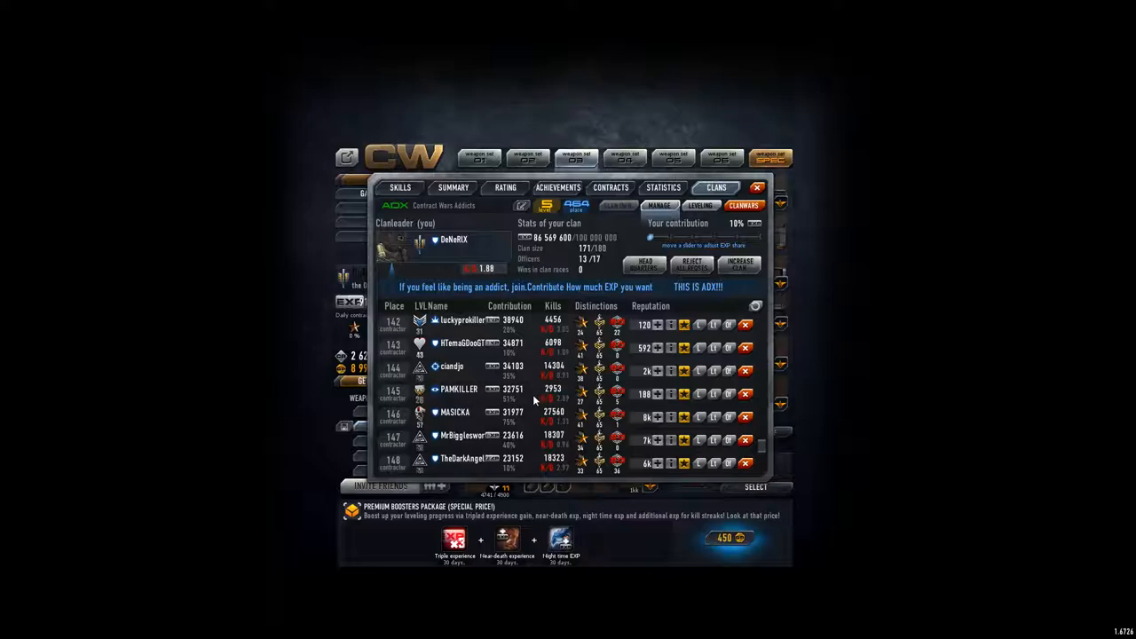
{"action": "scroll", "scroll_direction": "up", "scroll_amount": 3}
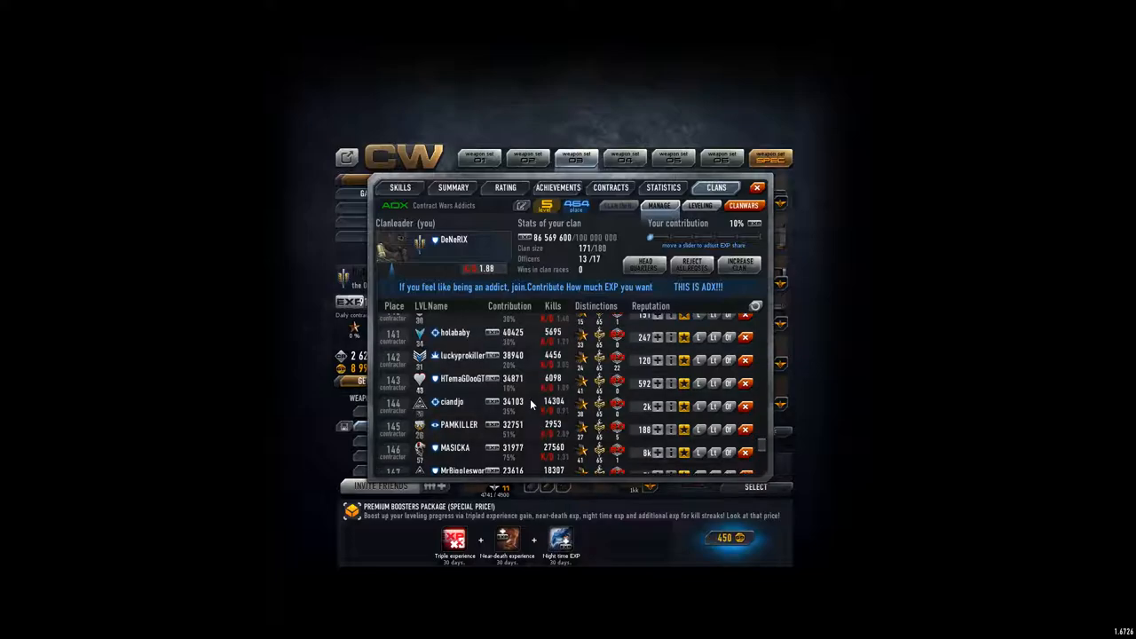
{"action": "scroll", "scroll_direction": "down", "scroll_amount": 3}
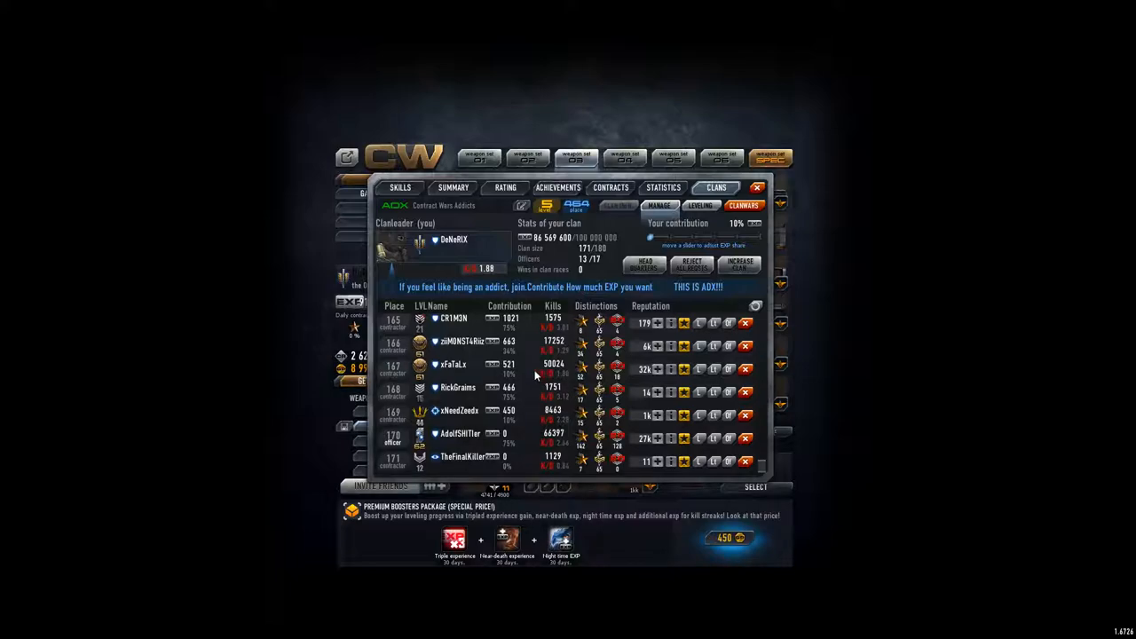
{"action": "mouse_move", "coordinate": [692, 401]}
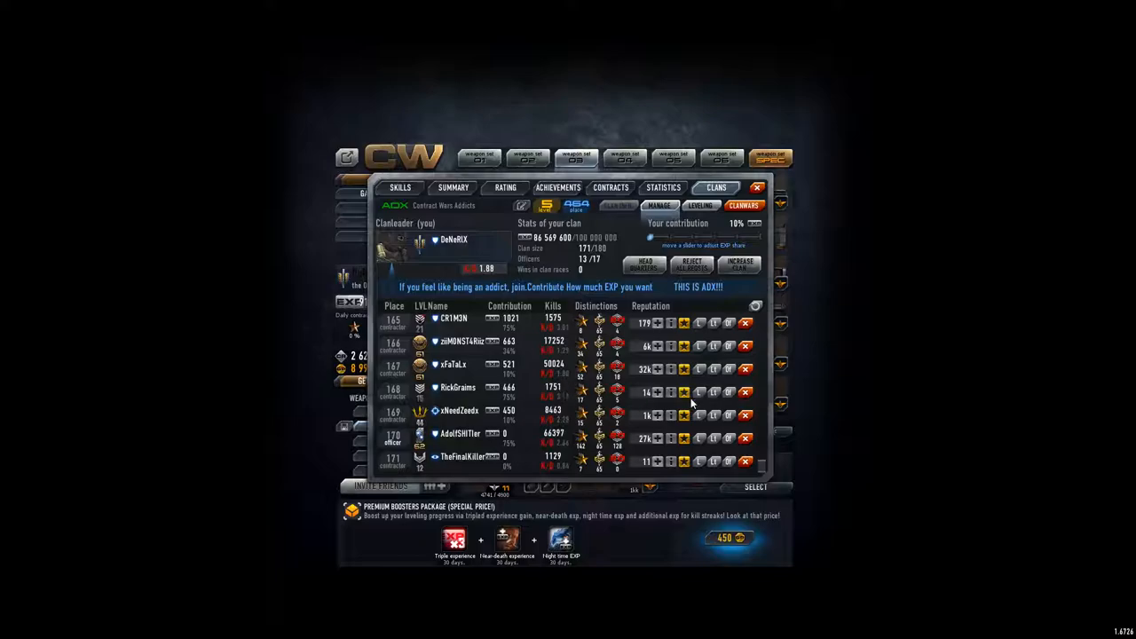
{"action": "mouse_move", "coordinate": [765, 468]}
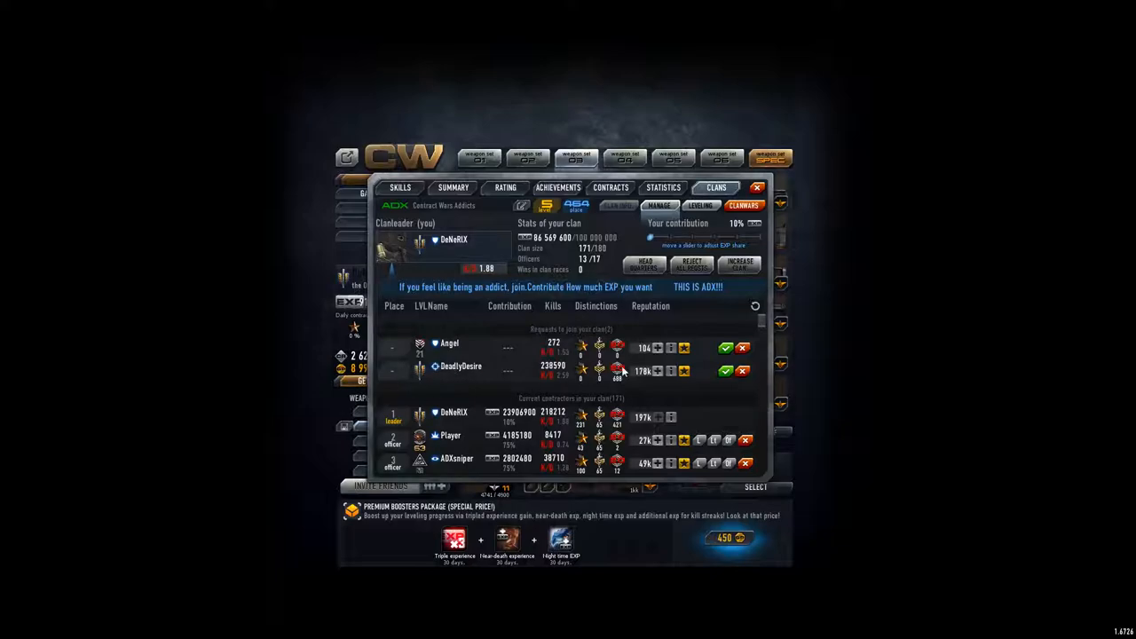
{"action": "mouse_move", "coordinate": [435, 371]}
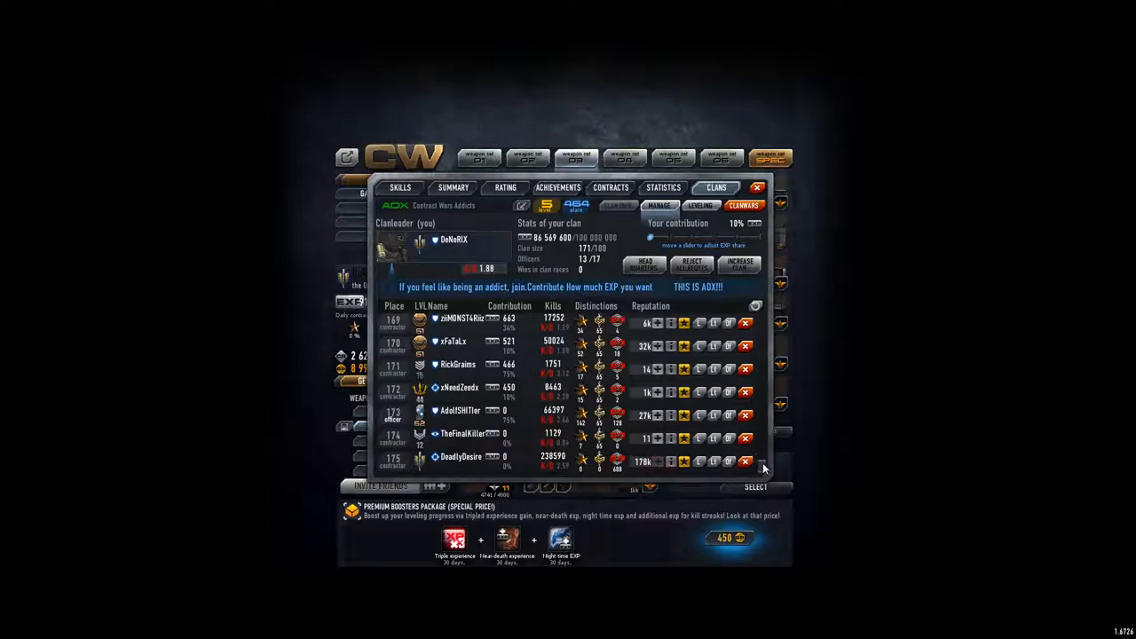
{"action": "mouse_move", "coordinate": [890, 457]}
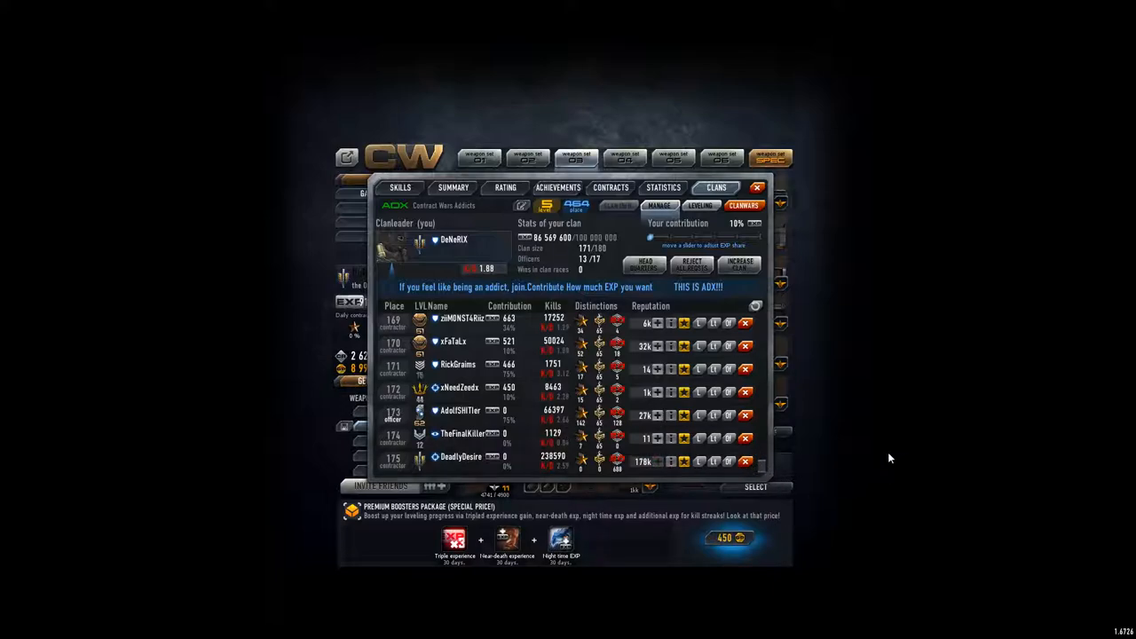
{"action": "mouse_move", "coordinate": [724, 424]}
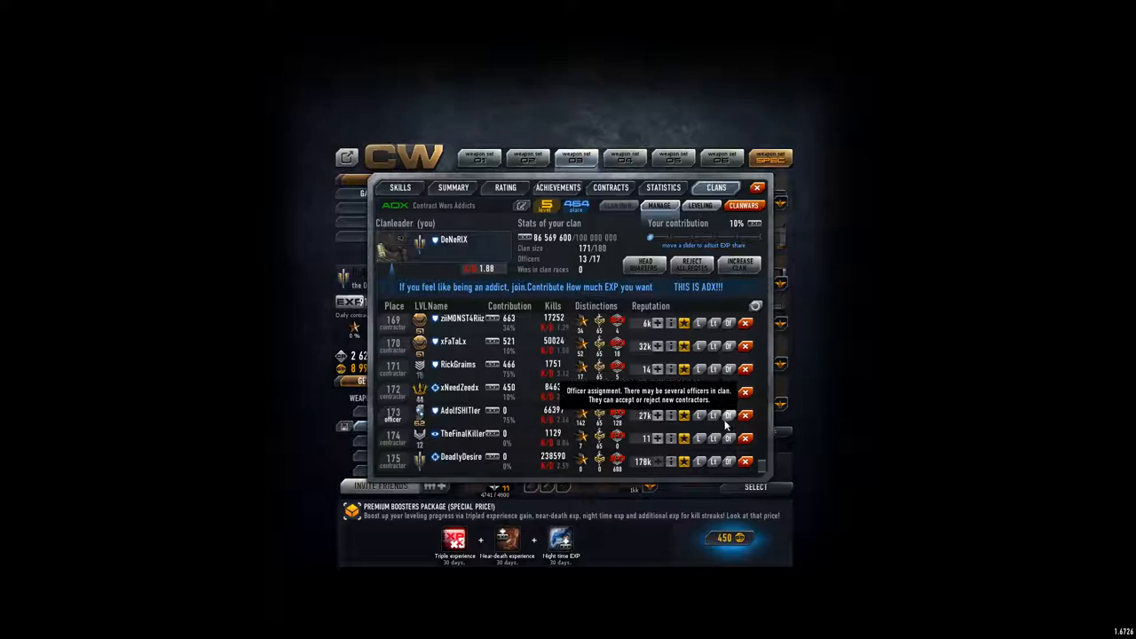
{"action": "mouse_move", "coordinate": [703, 399]}
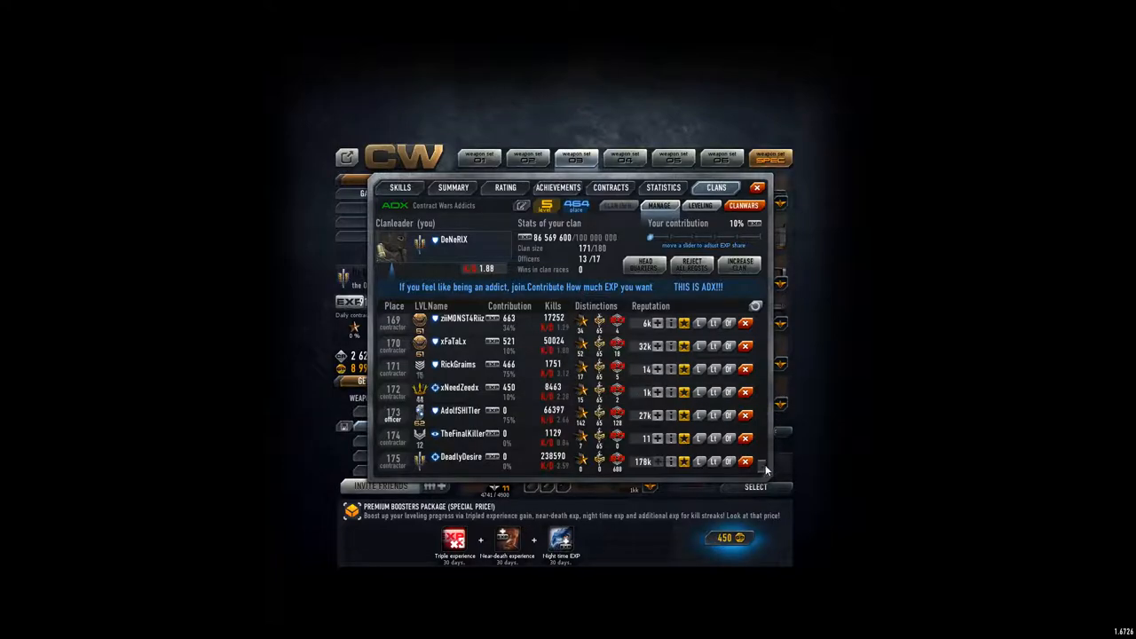
{"action": "mouse_move", "coordinate": [772, 480]}
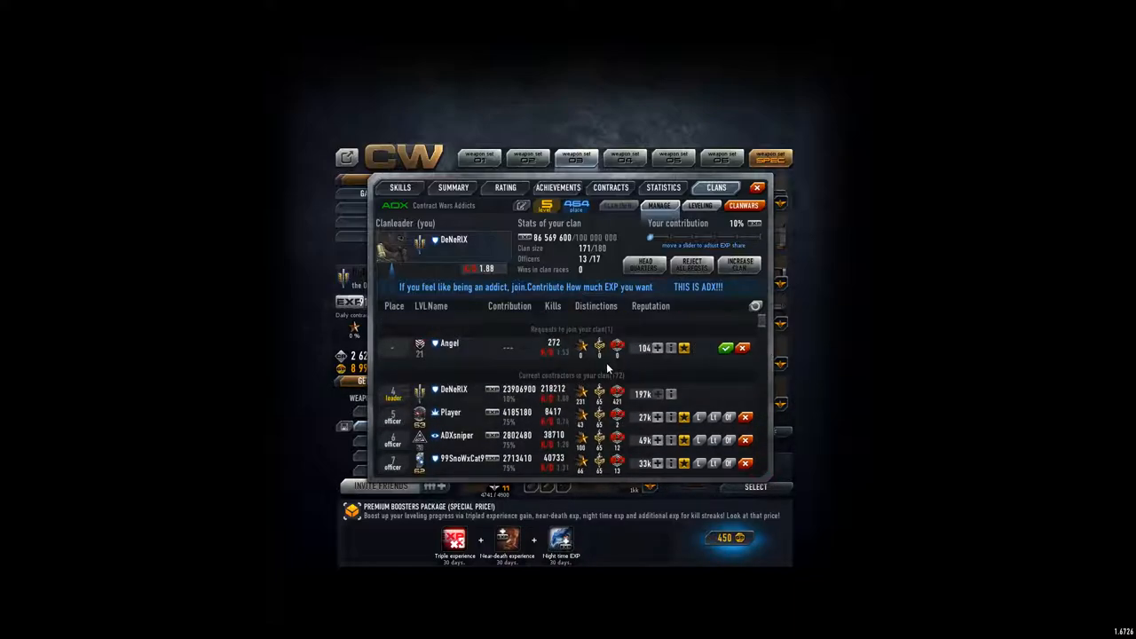
{"action": "mouse_move", "coordinate": [493, 362]}
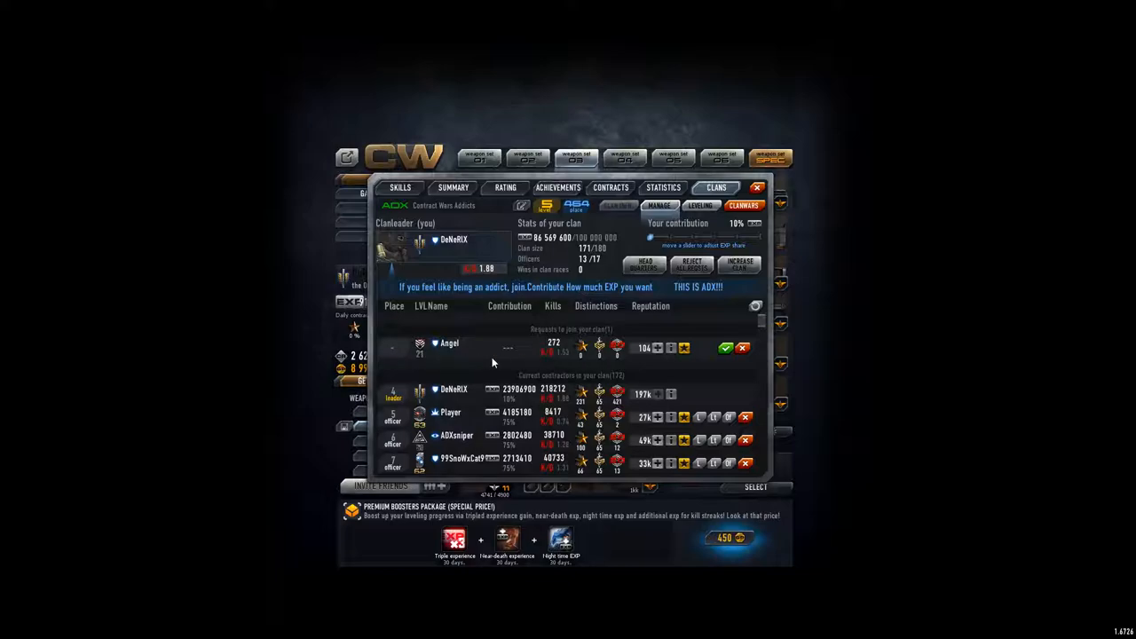
{"action": "mouse_move", "coordinate": [572, 358]}
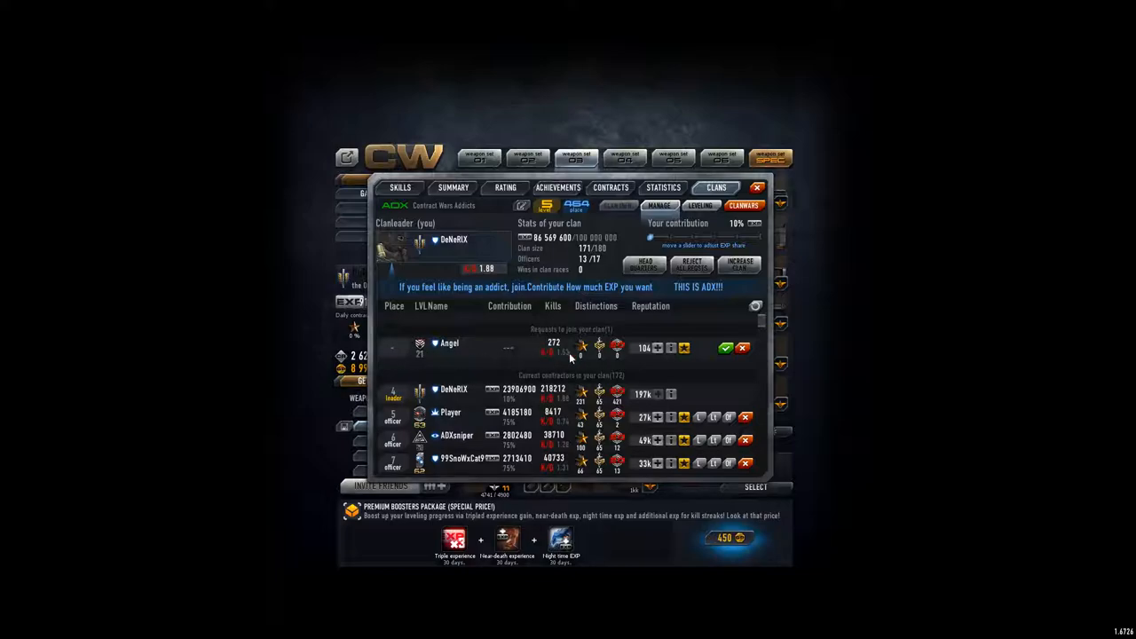
{"action": "mouse_move", "coordinate": [568, 377]}
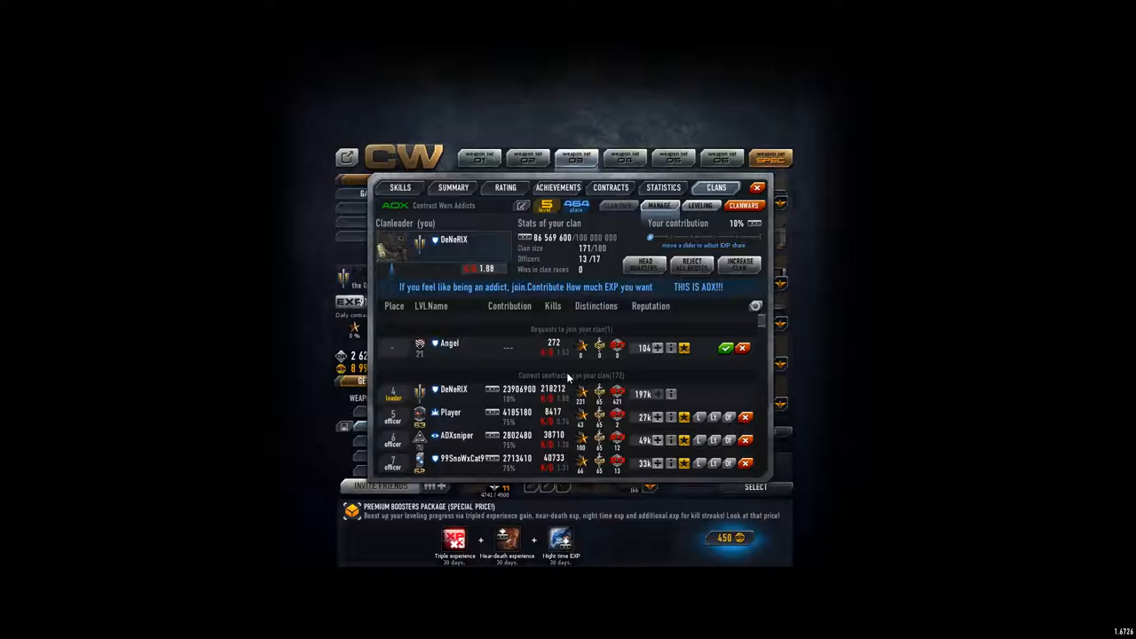
{"action": "mouse_move", "coordinate": [610, 416]}
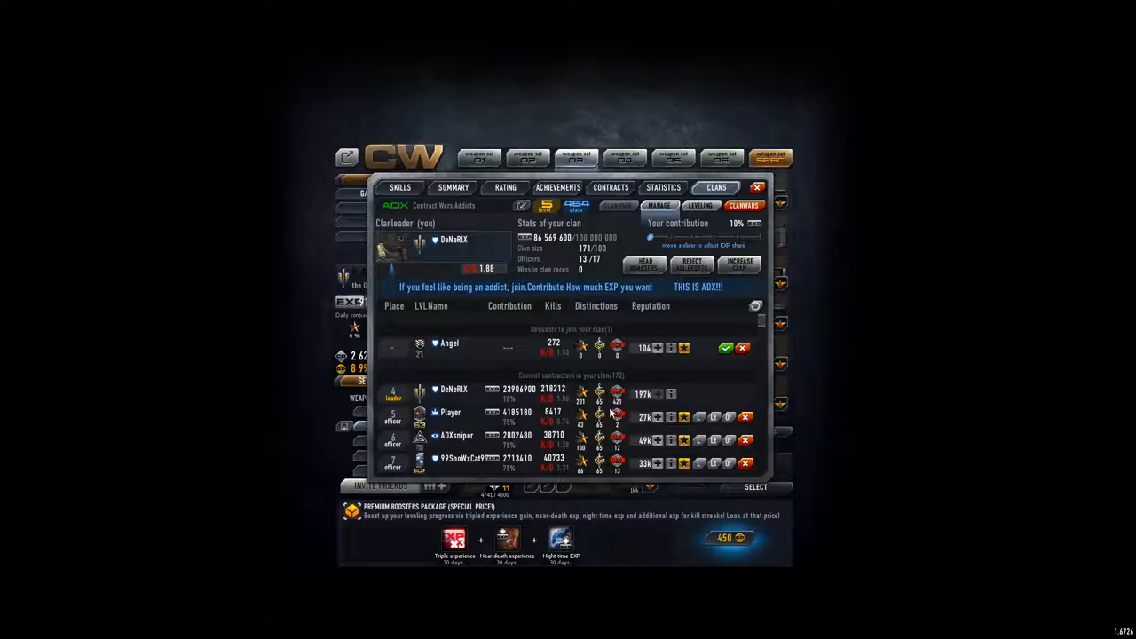
{"action": "mouse_move", "coordinate": [529, 359]}
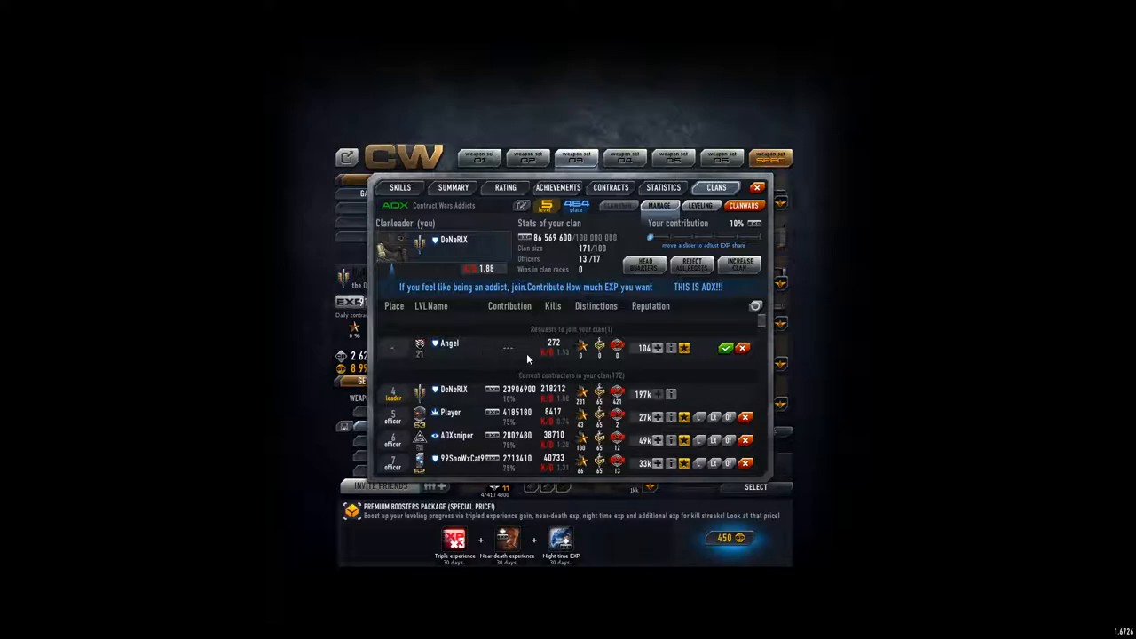
{"action": "mouse_move", "coordinate": [523, 387]}
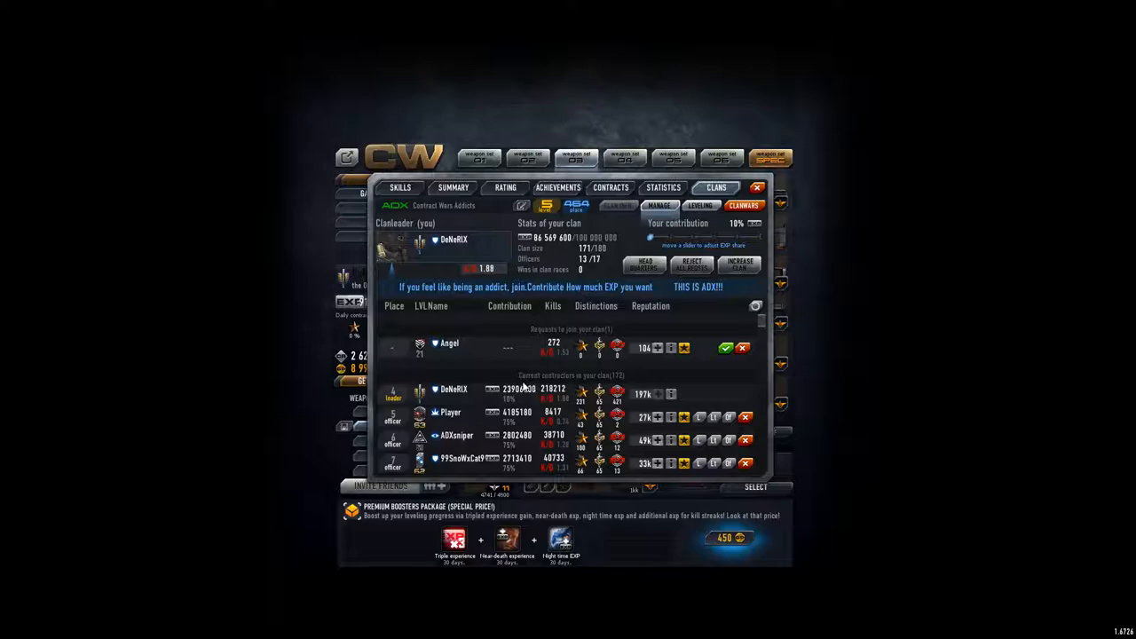
{"action": "scroll", "scroll_direction": "down", "scroll_amount": 3}
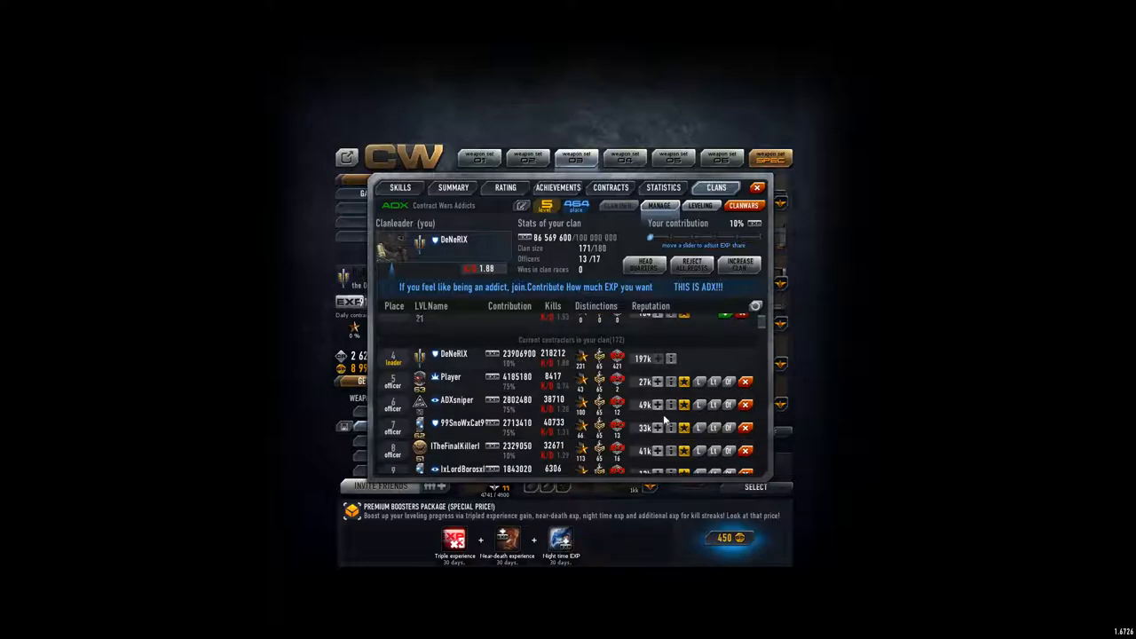
{"action": "mouse_move", "coordinate": [425, 344]}
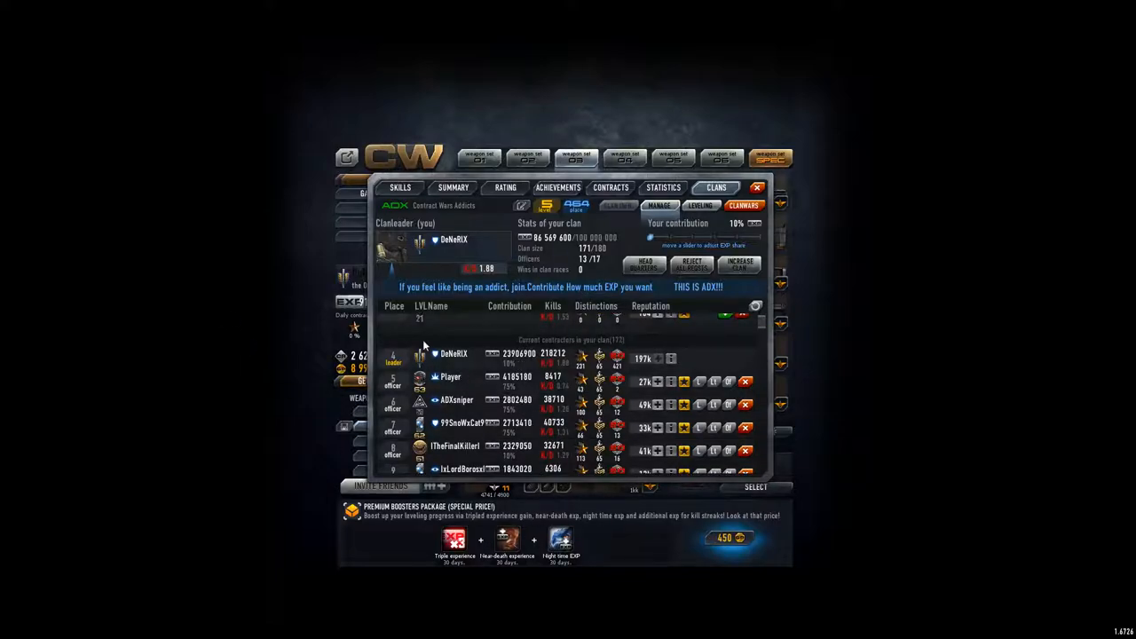
{"action": "scroll", "scroll_direction": "down", "scroll_amount": 3}
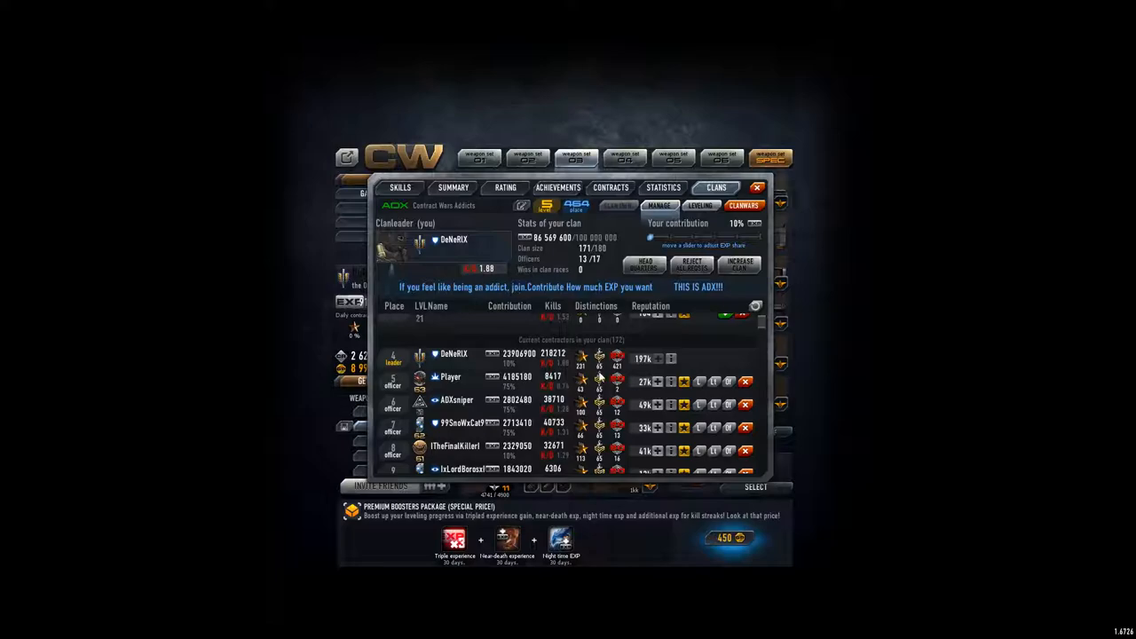
{"action": "mouse_move", "coordinate": [639, 405]}
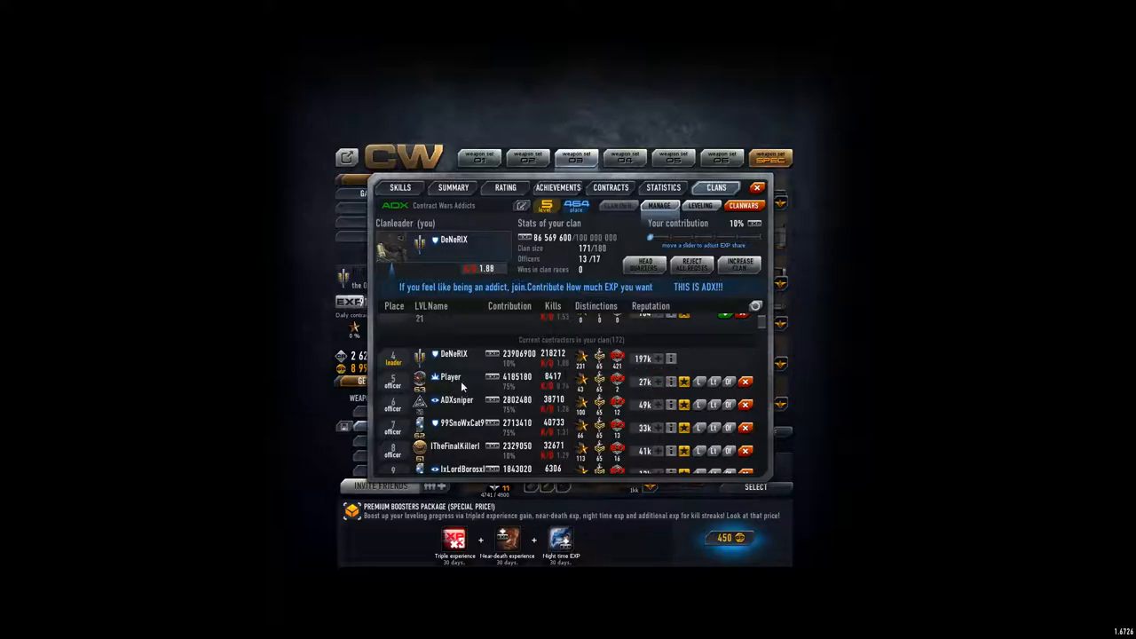
{"action": "mouse_move", "coordinate": [684, 241]}
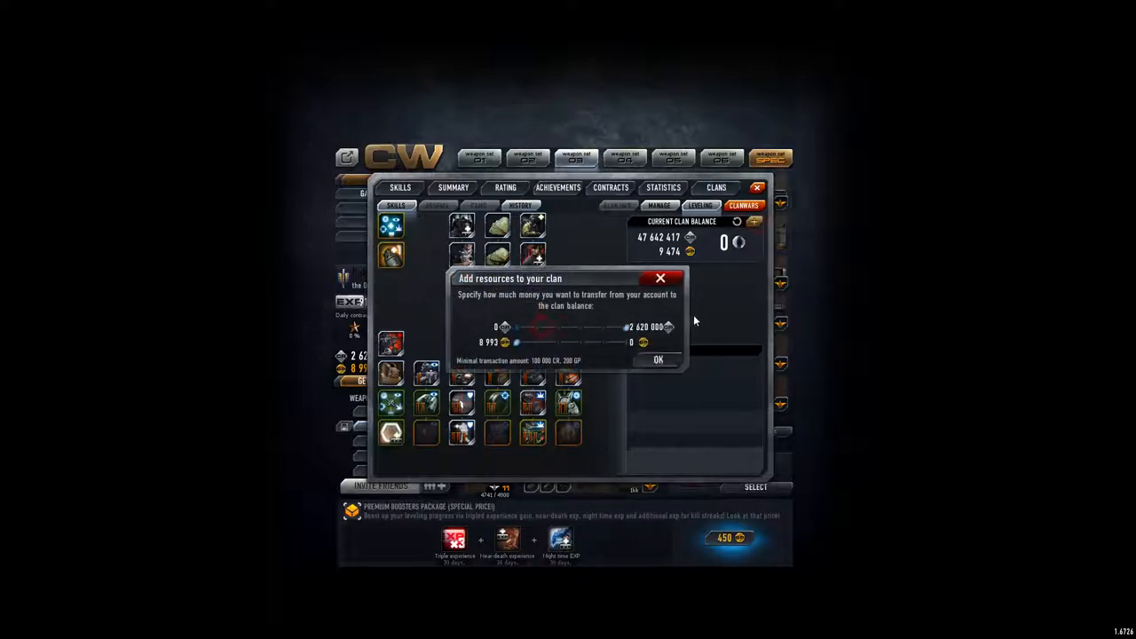
Step: Dismiss the Add resources dialog and the Skills panel, returning to the main lobby
{"action": "left_click", "coordinate": [657, 358]}
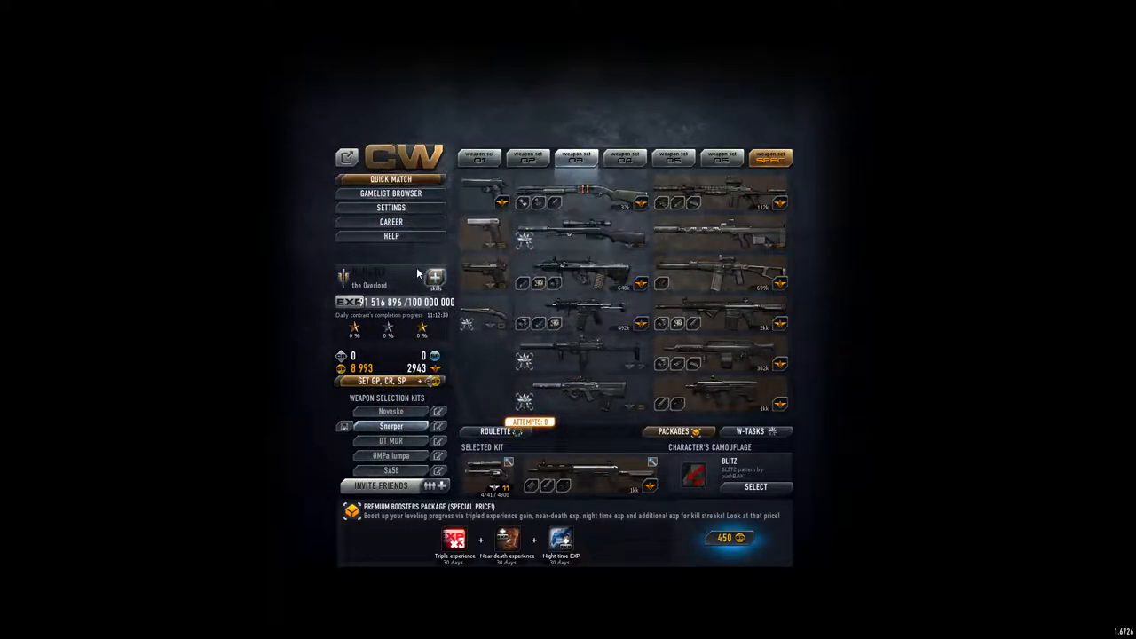
{"action": "left_click", "coordinate": [390, 220]}
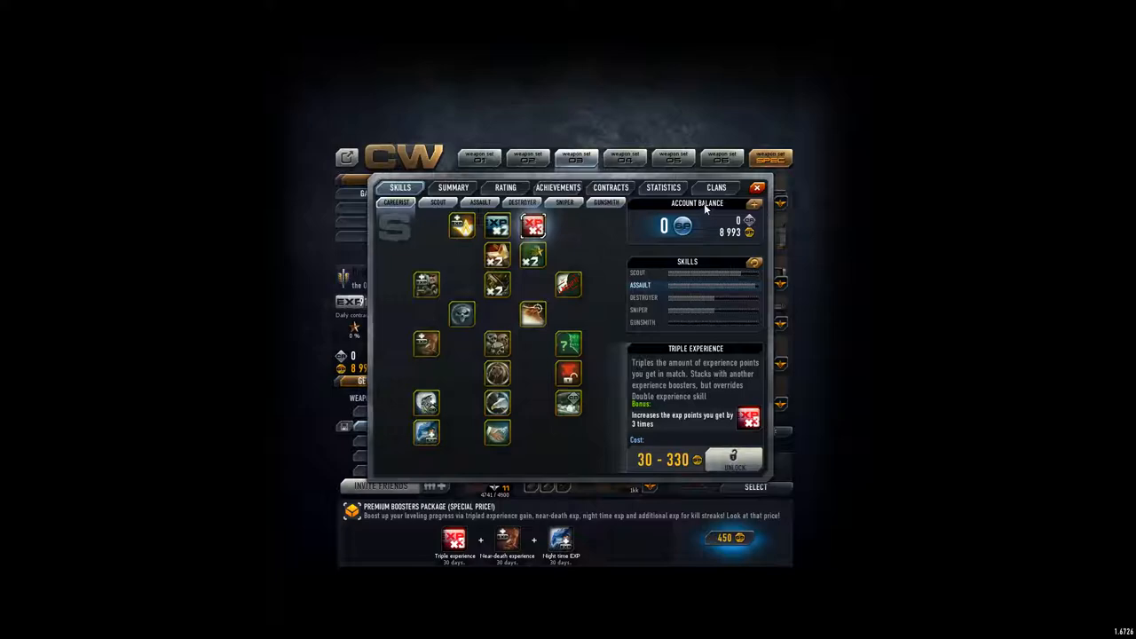
{"action": "left_click", "coordinate": [756, 188]}
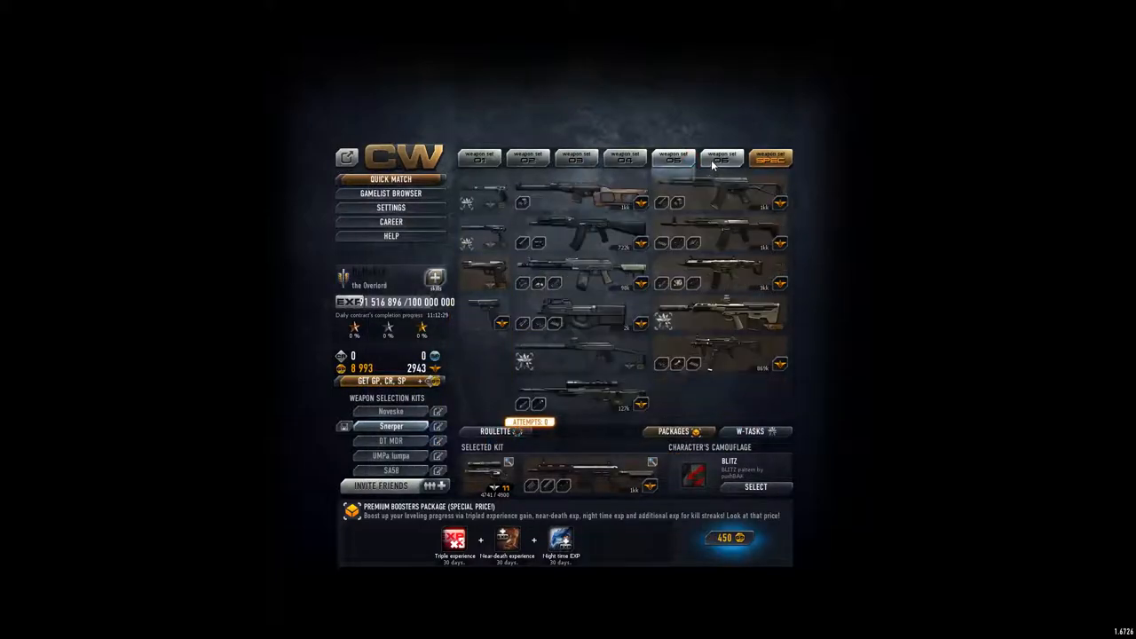
{"action": "left_click", "coordinate": [675, 431]}
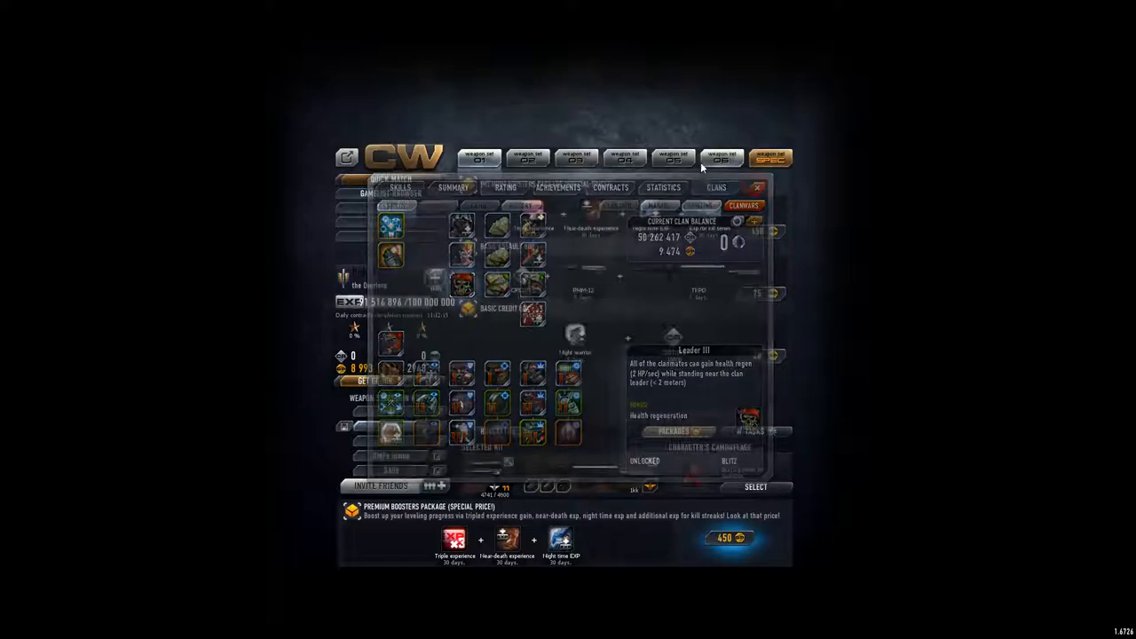
Step: Buy the Prolonged Boosters Package for 3333 from the Packages list
{"action": "left_click", "coordinate": [756, 188]}
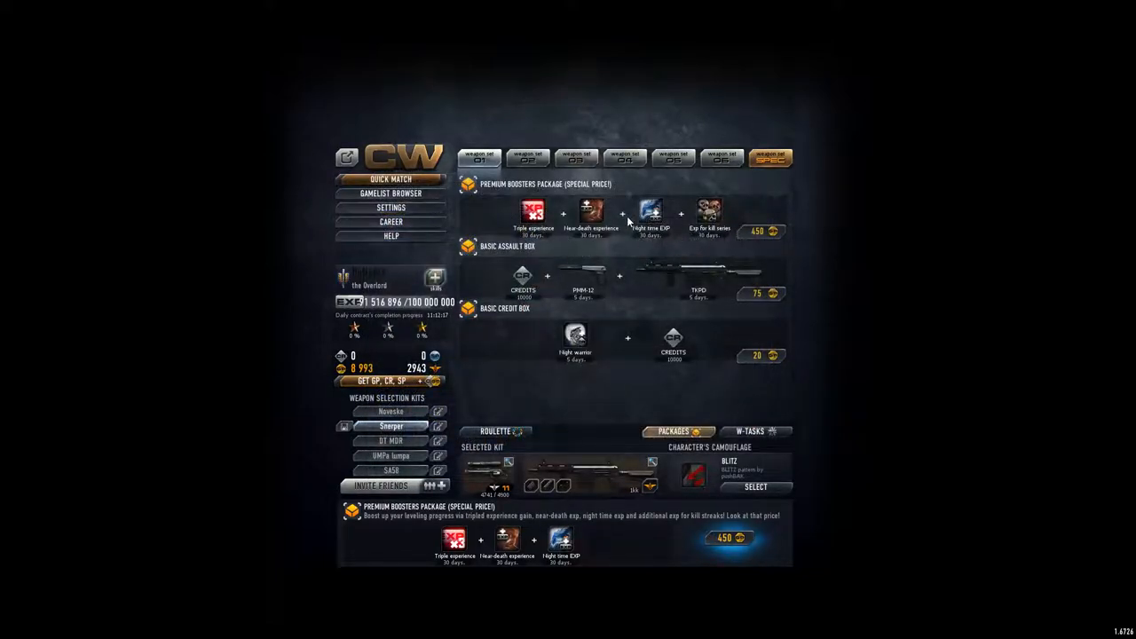
{"action": "mouse_move", "coordinate": [593, 213]}
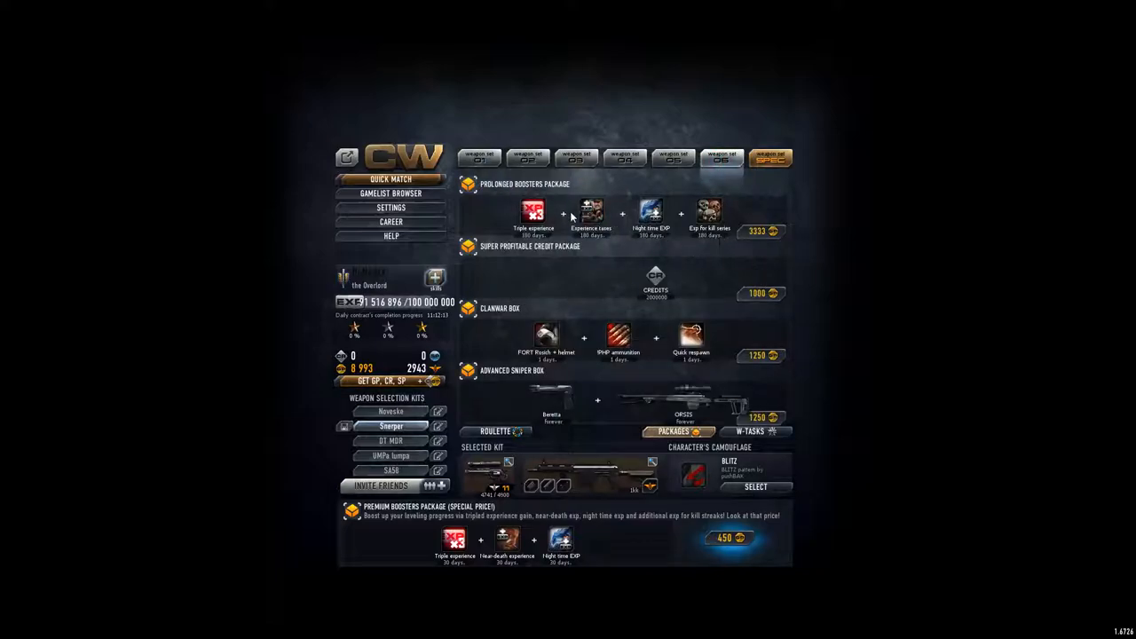
{"action": "mouse_move", "coordinate": [755, 240]}
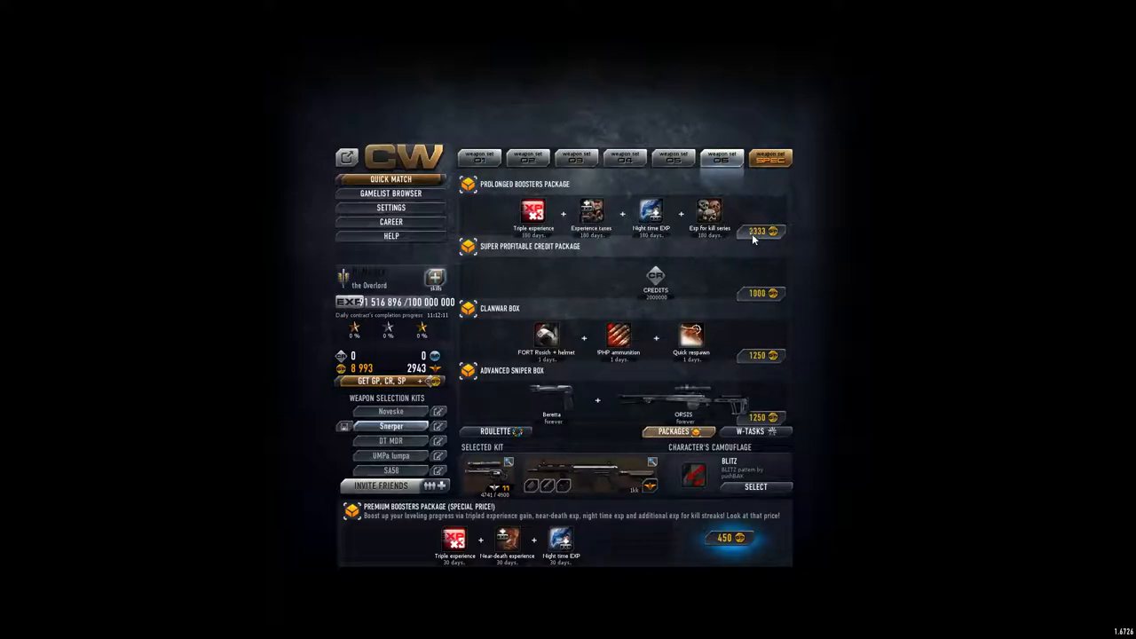
{"action": "left_click", "coordinate": [760, 231]}
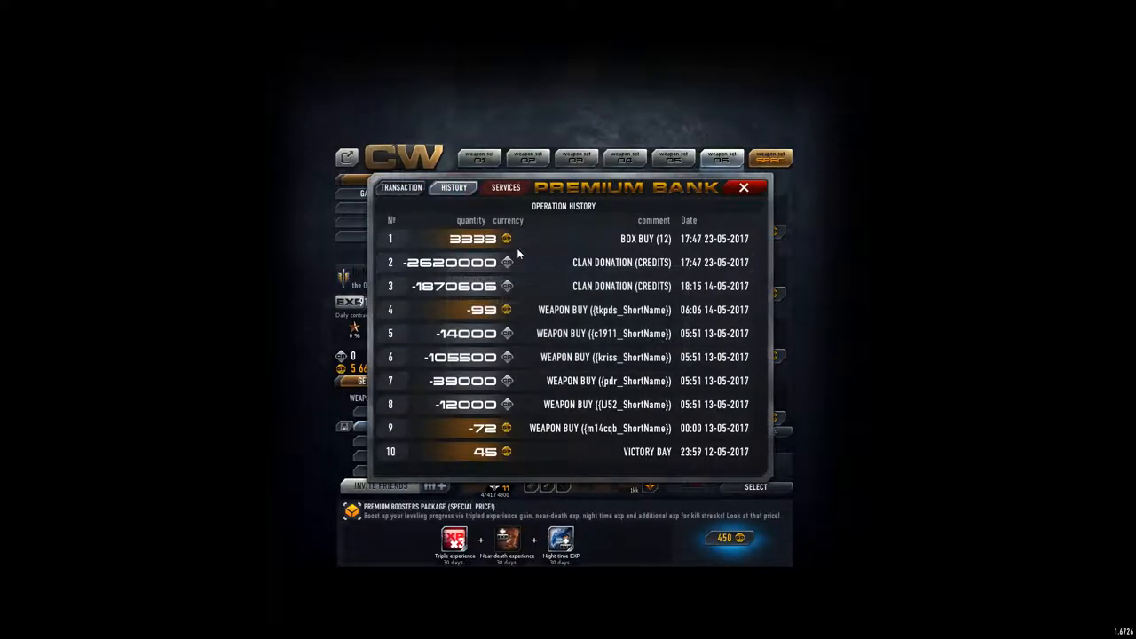
Step: Close the Premium Bank history and reopen the Clans panel with member contributions
{"action": "left_click", "coordinate": [744, 188]}
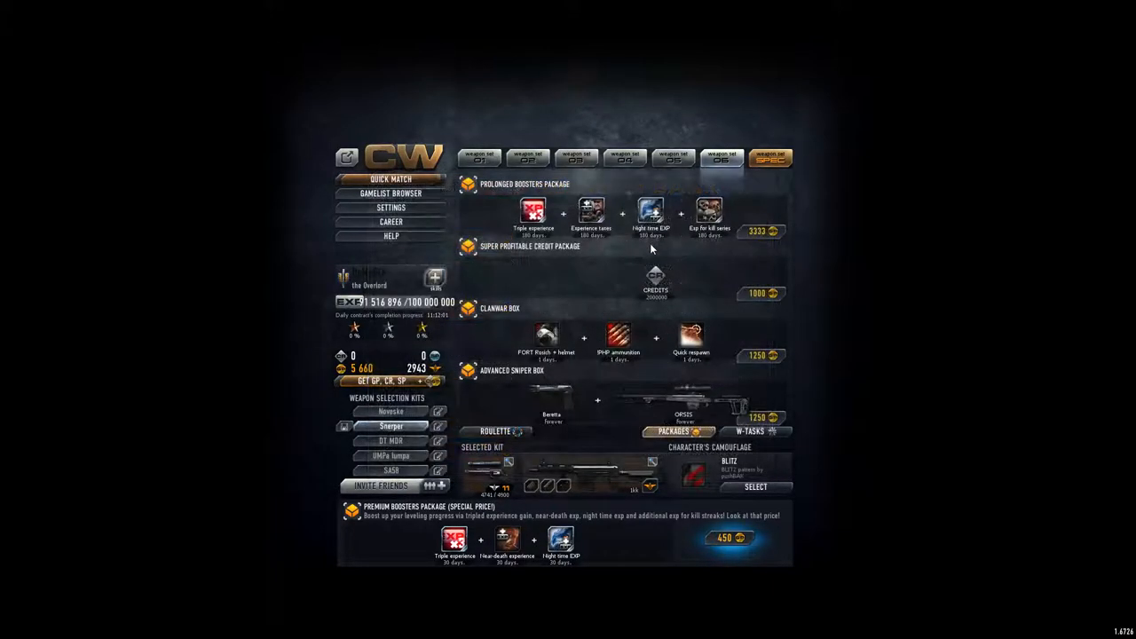
{"action": "mouse_move", "coordinate": [580, 291]}
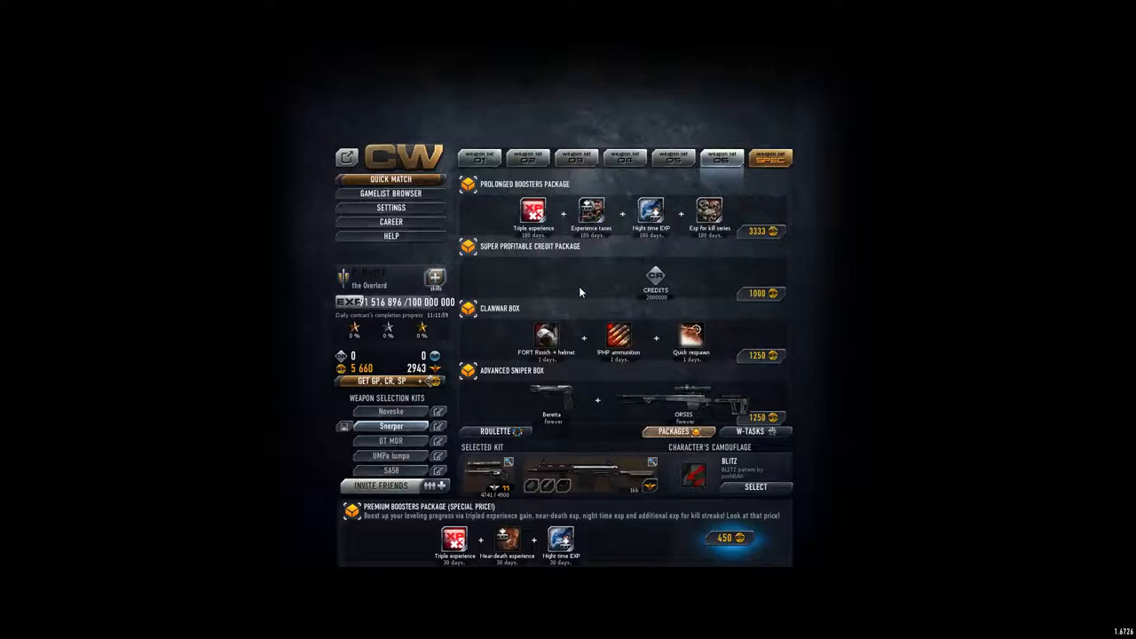
{"action": "mouse_move", "coordinate": [533, 213]}
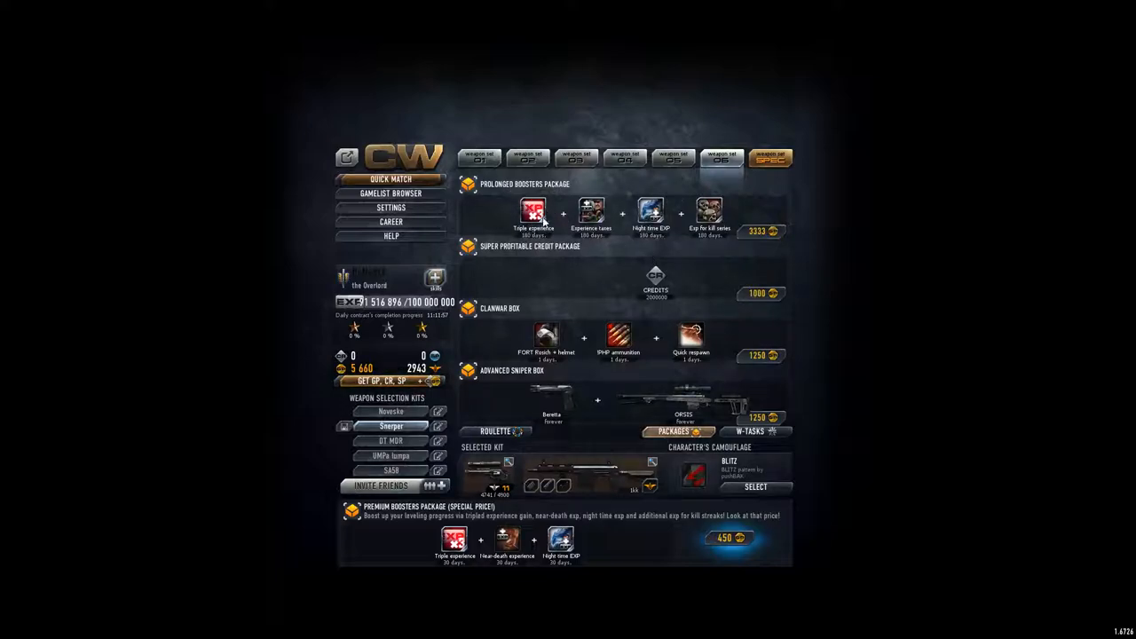
{"action": "left_click", "coordinate": [493, 431]}
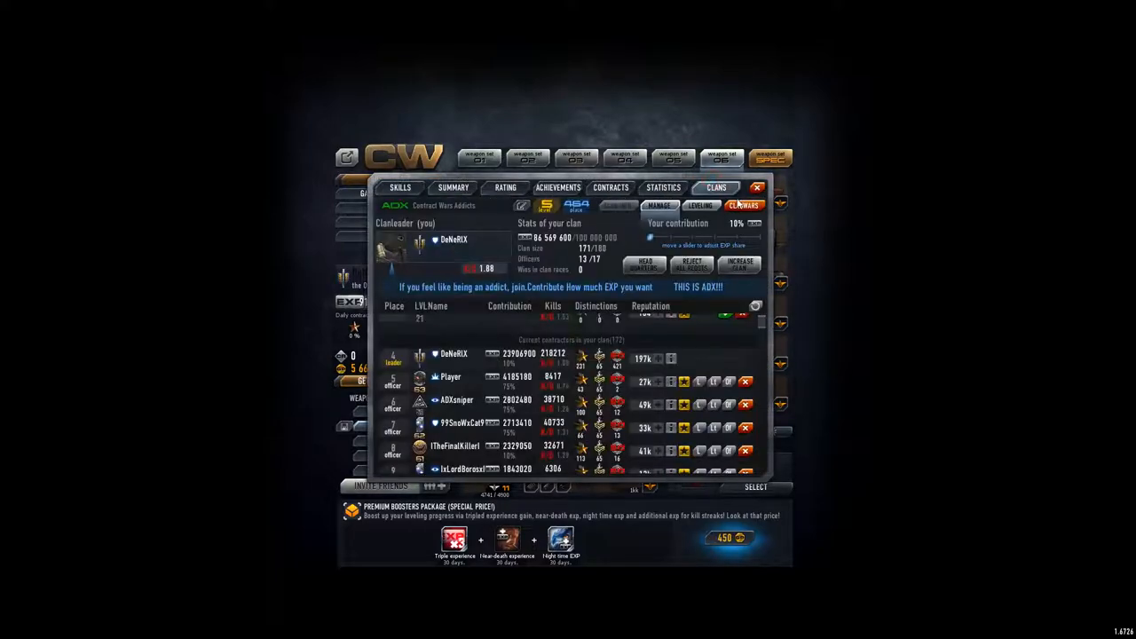
{"action": "mouse_move", "coordinate": [728, 222]}
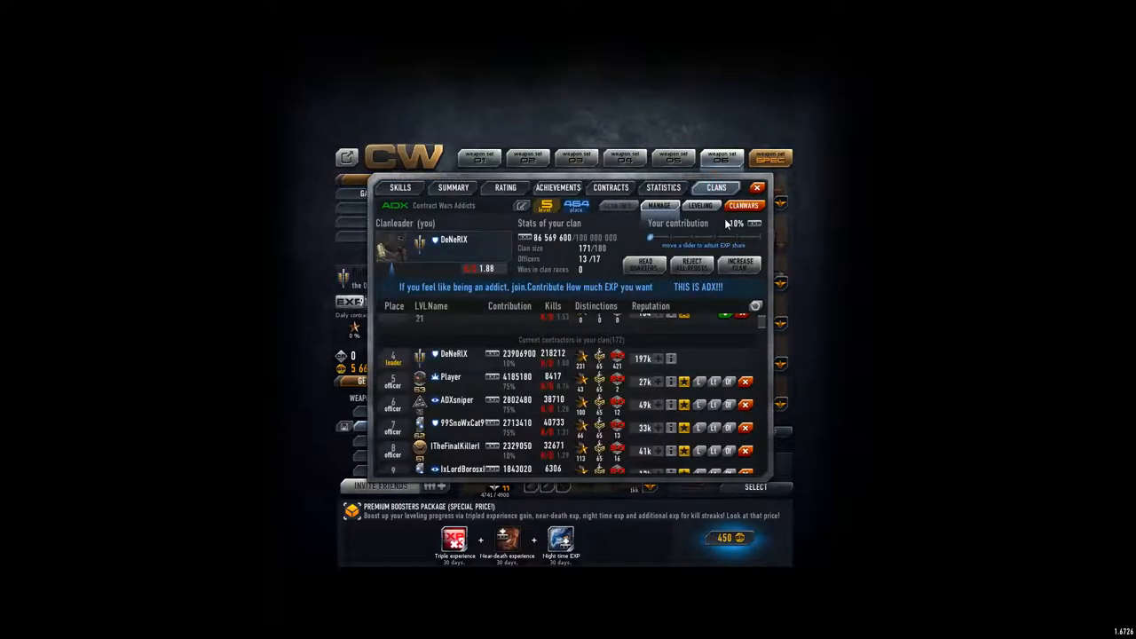
Step: View the clan balance's donation history, topped by a 2,620,000 contribution
{"action": "left_click", "coordinate": [699, 206]}
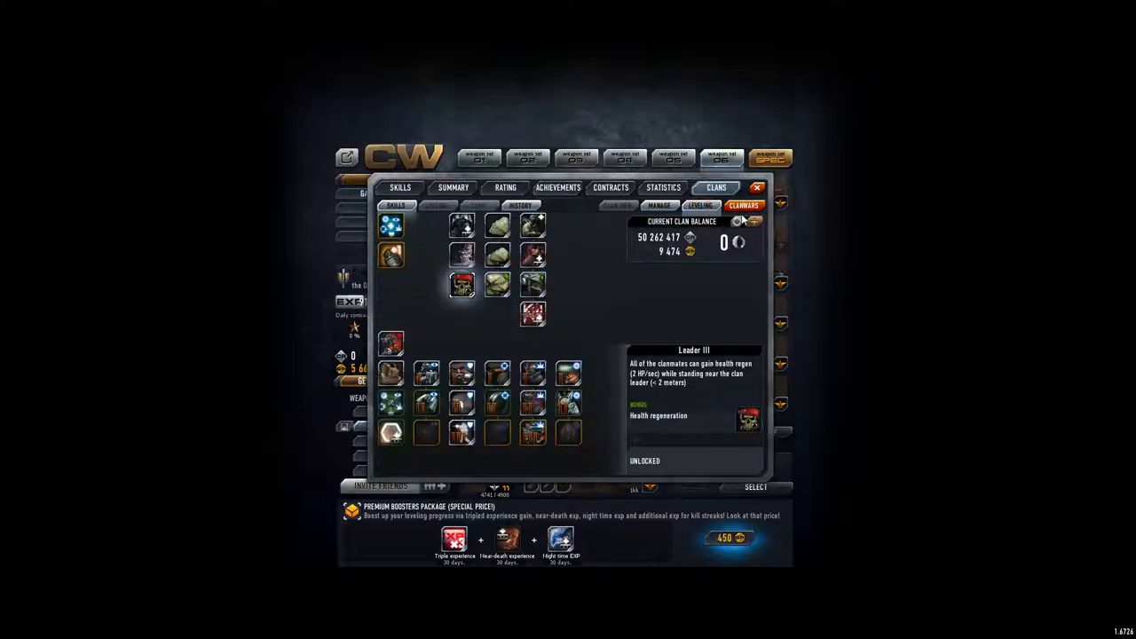
{"action": "left_click", "coordinate": [518, 206]}
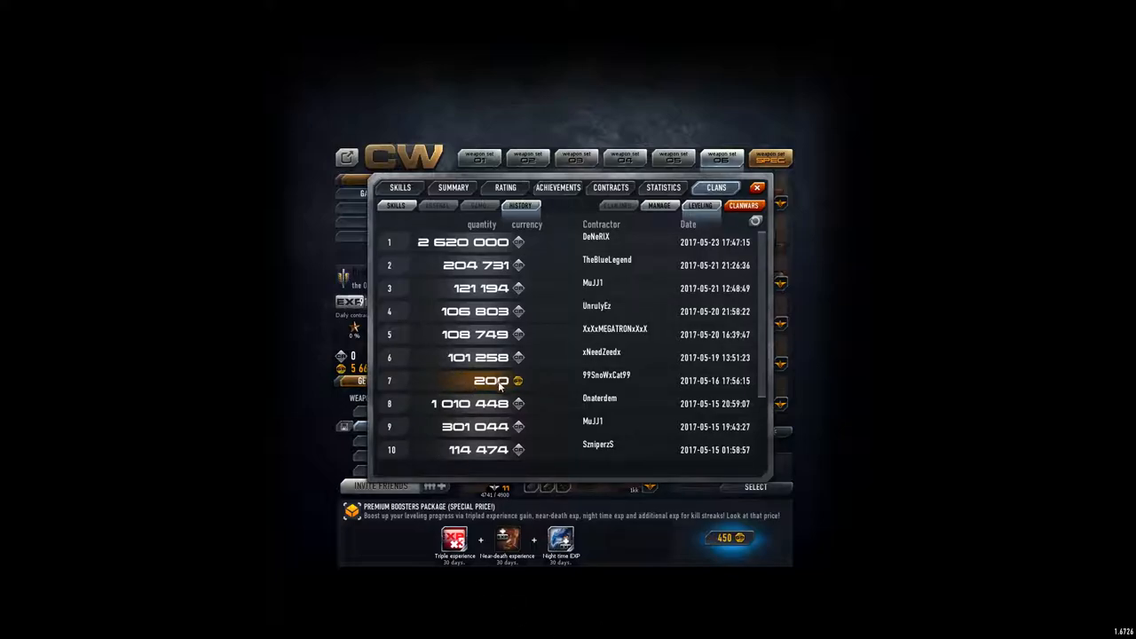
{"action": "scroll", "scroll_direction": "down", "scroll_amount": 3}
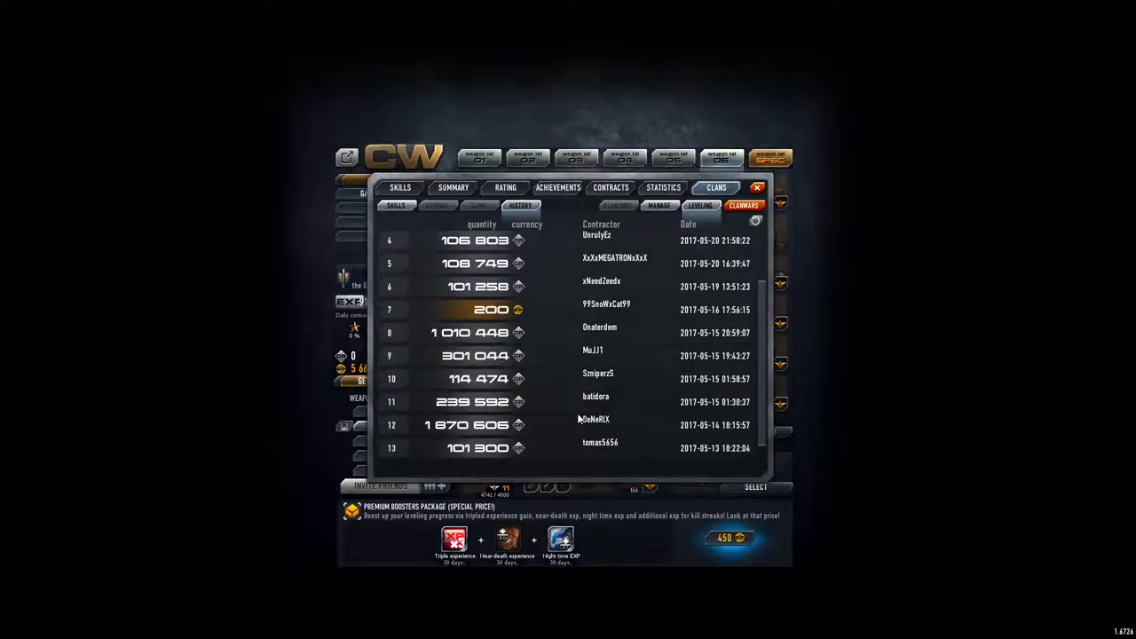
{"action": "mouse_move", "coordinate": [488, 433]}
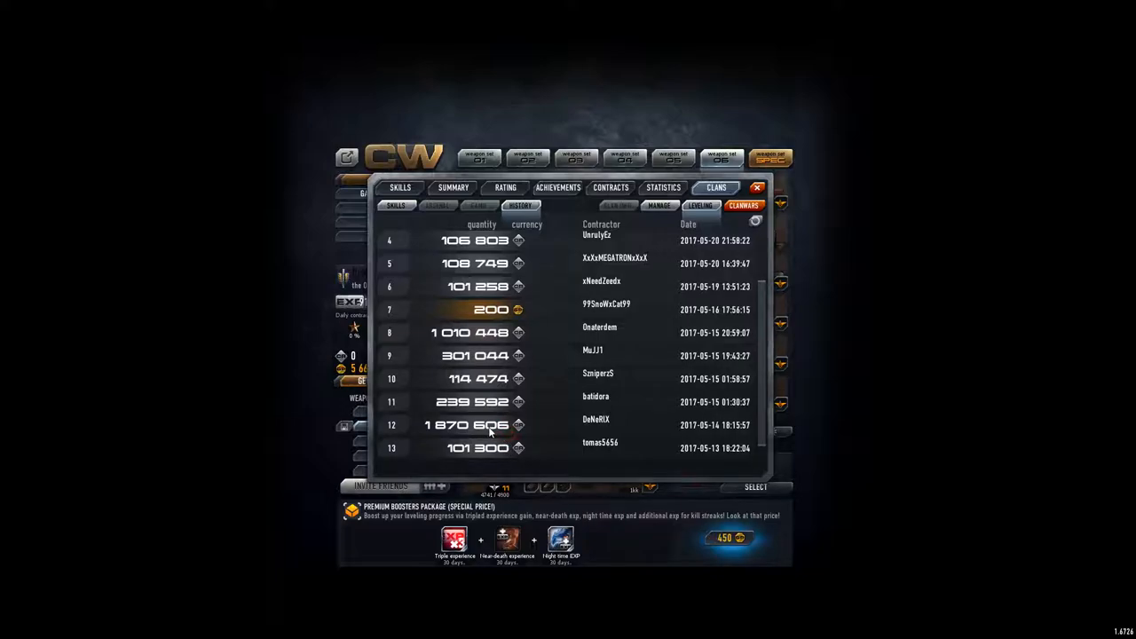
{"action": "mouse_move", "coordinate": [634, 423]}
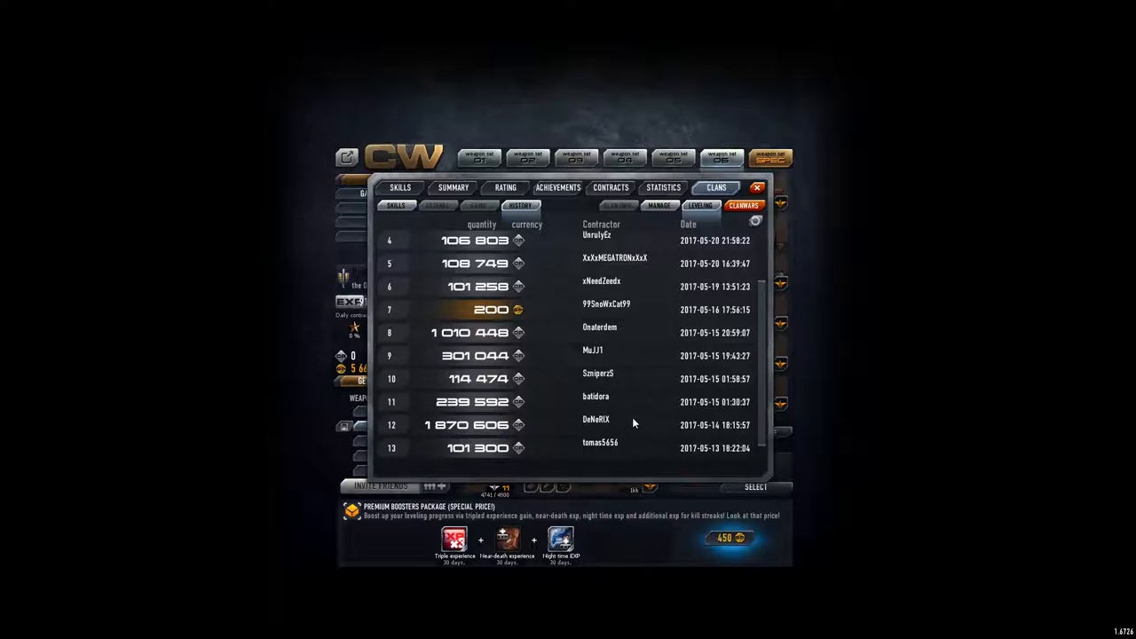
{"action": "scroll", "scroll_direction": "down", "scroll_amount": 3}
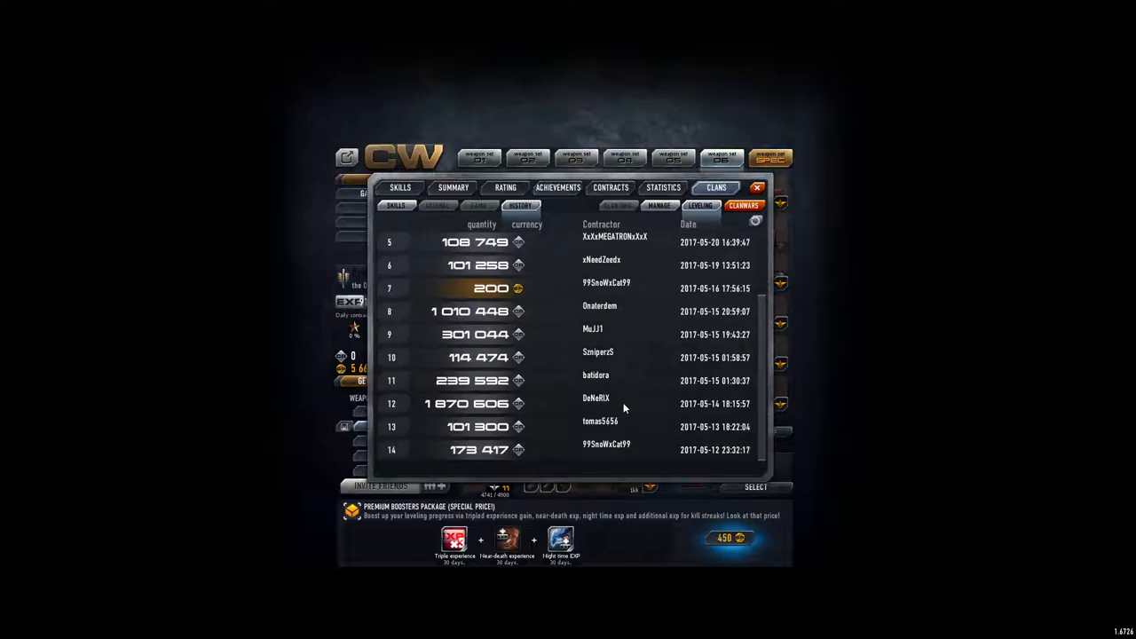
{"action": "mouse_move", "coordinate": [611, 416]}
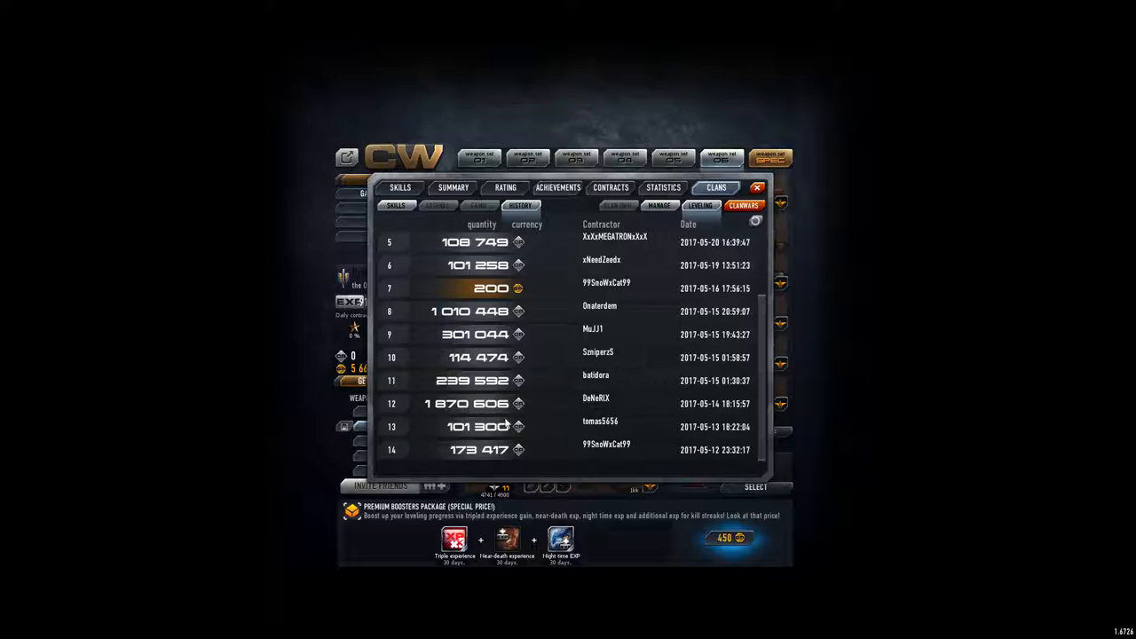
{"action": "mouse_move", "coordinate": [593, 387]}
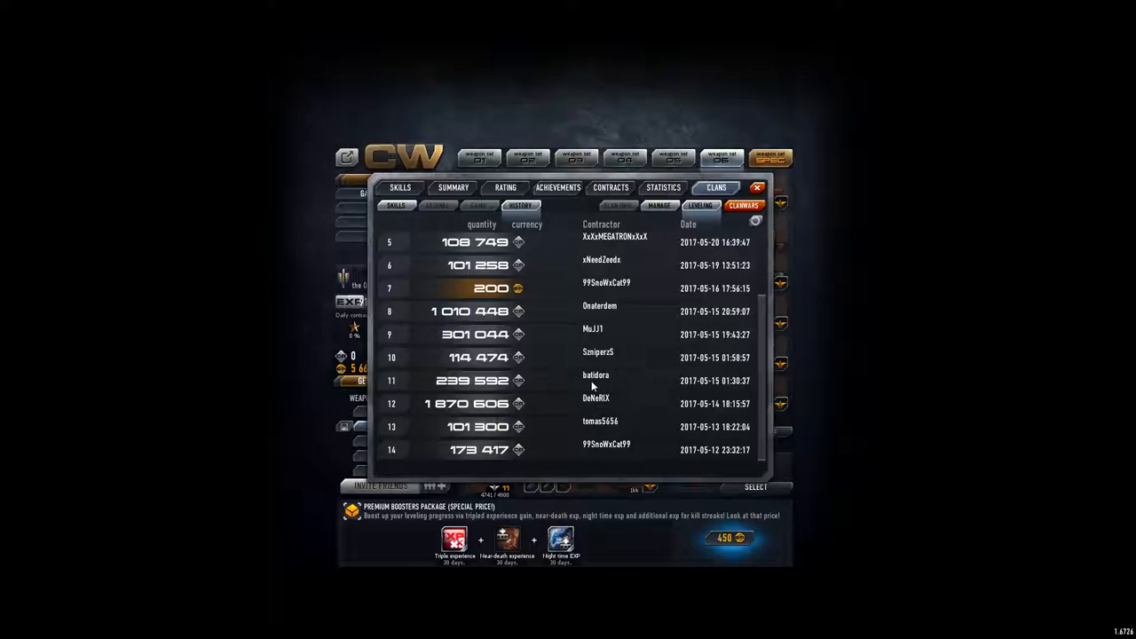
{"action": "mouse_move", "coordinate": [632, 388]}
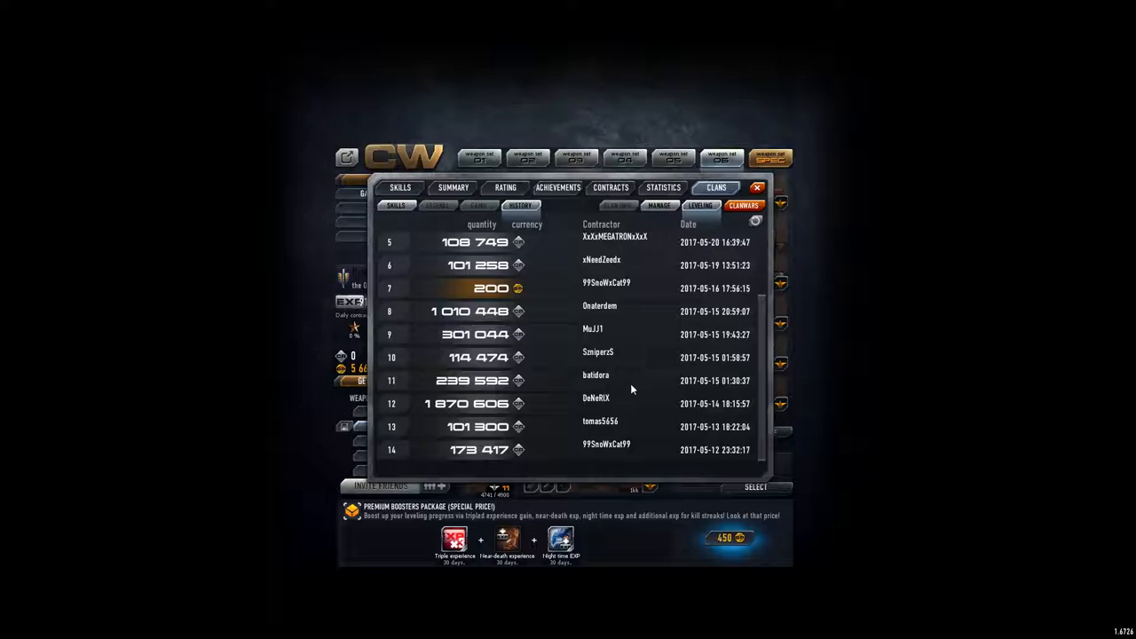
{"action": "mouse_move", "coordinate": [593, 392]}
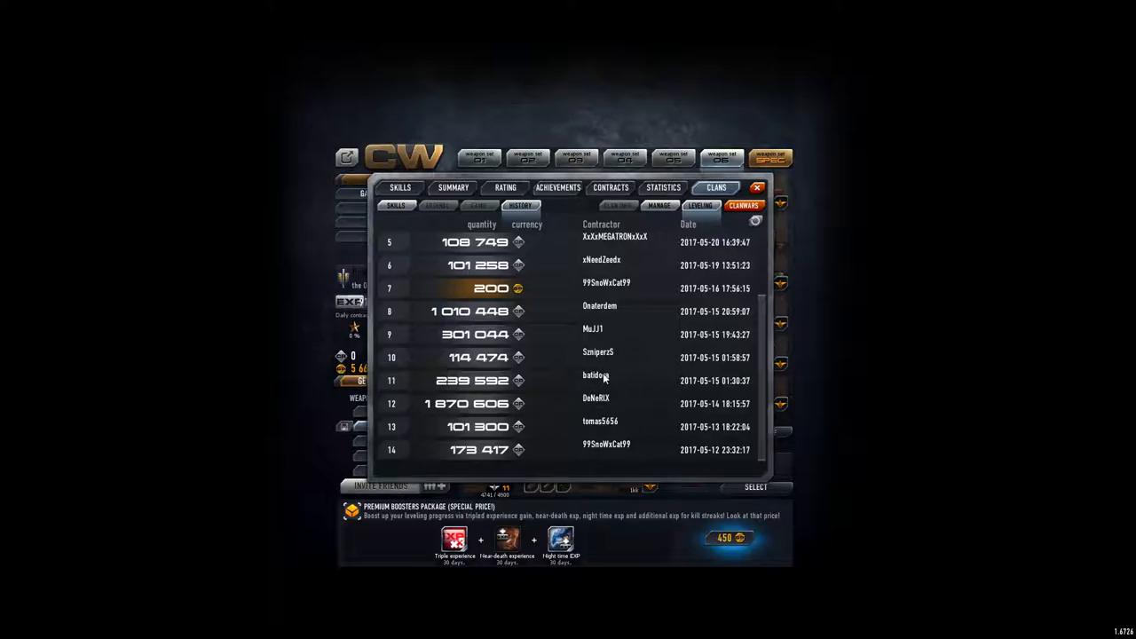
{"action": "mouse_move", "coordinate": [742, 333]}
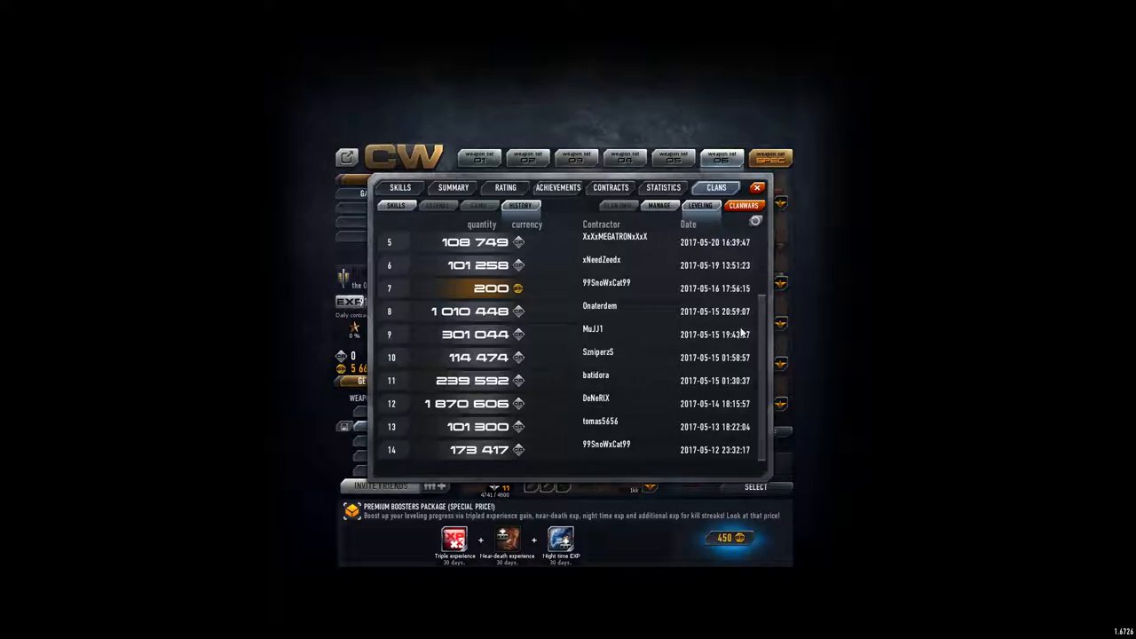
{"action": "mouse_move", "coordinate": [412, 266]}
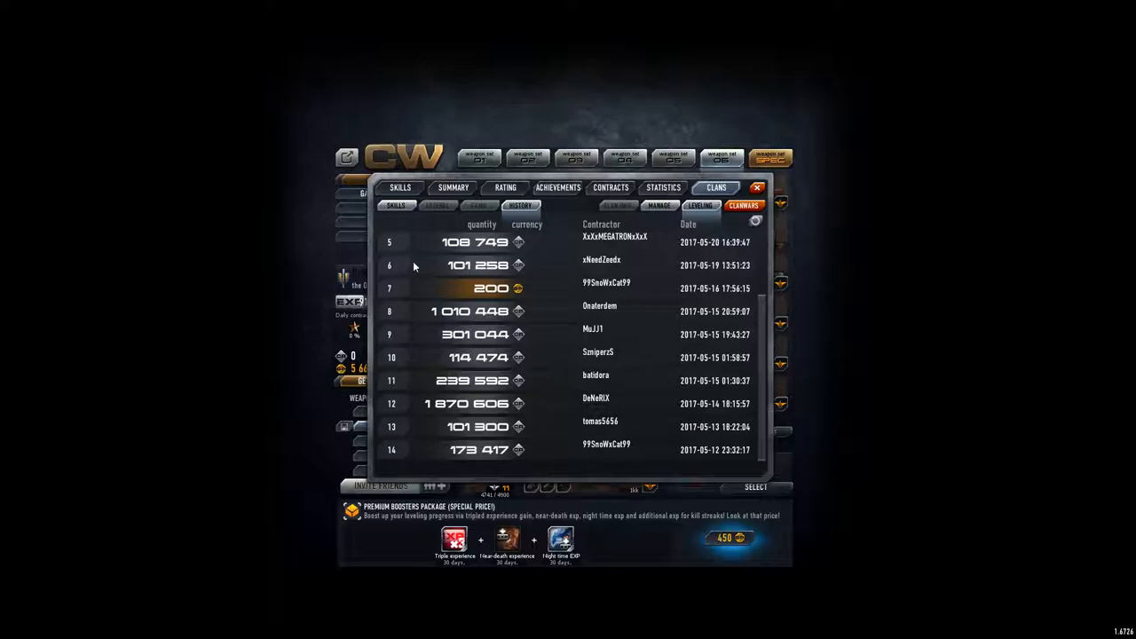
{"action": "mouse_move", "coordinate": [422, 320]}
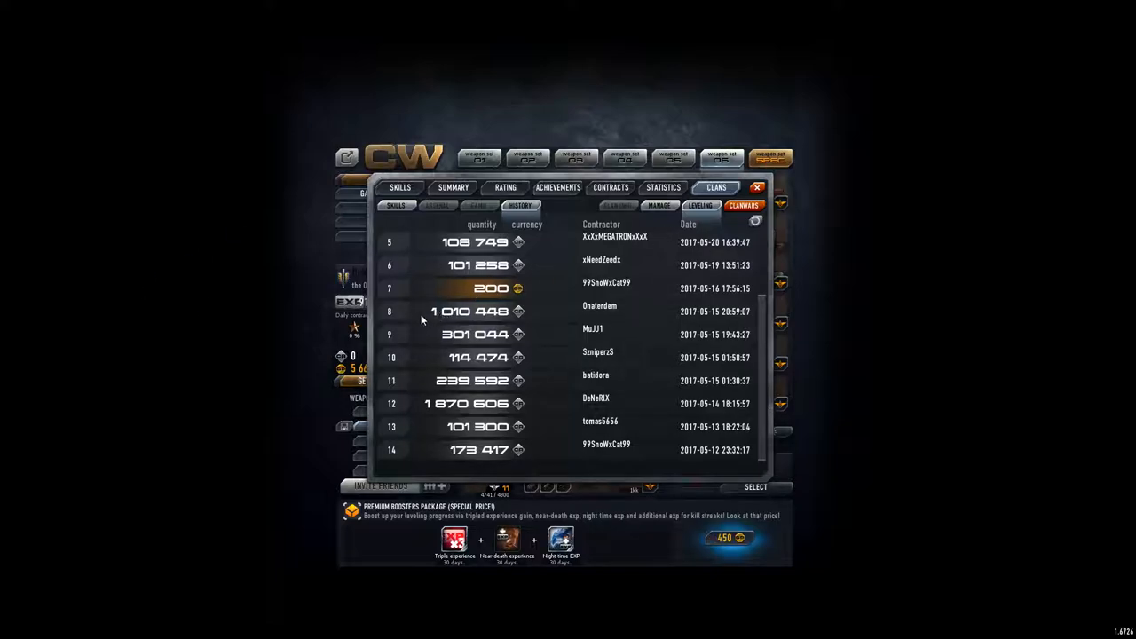
{"action": "mouse_move", "coordinate": [364, 482]}
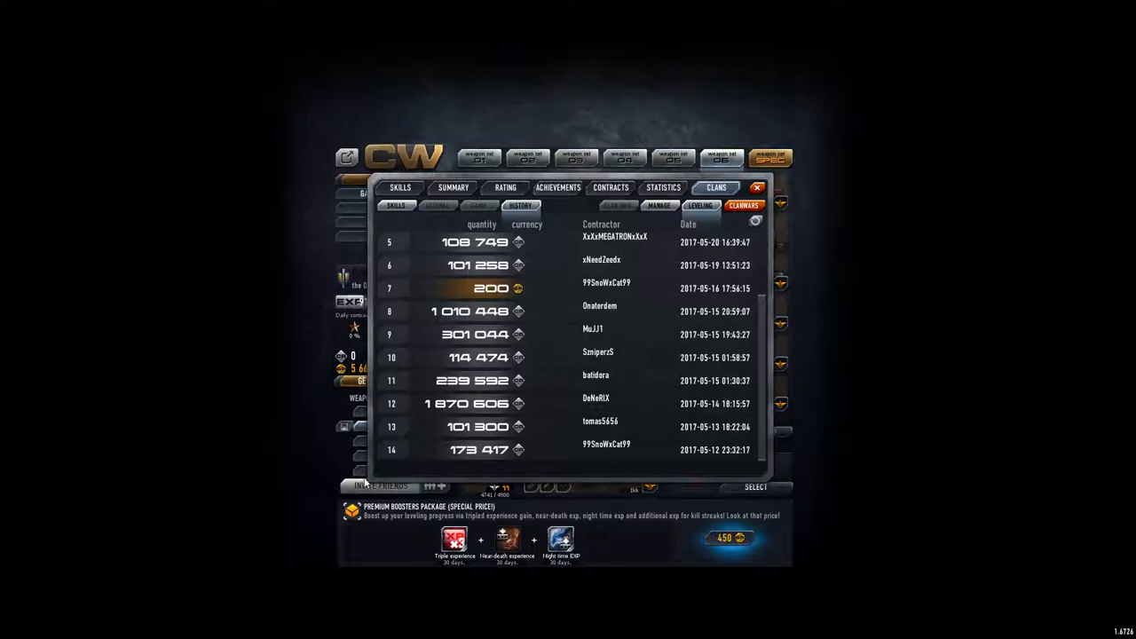
{"action": "mouse_move", "coordinate": [594, 373]}
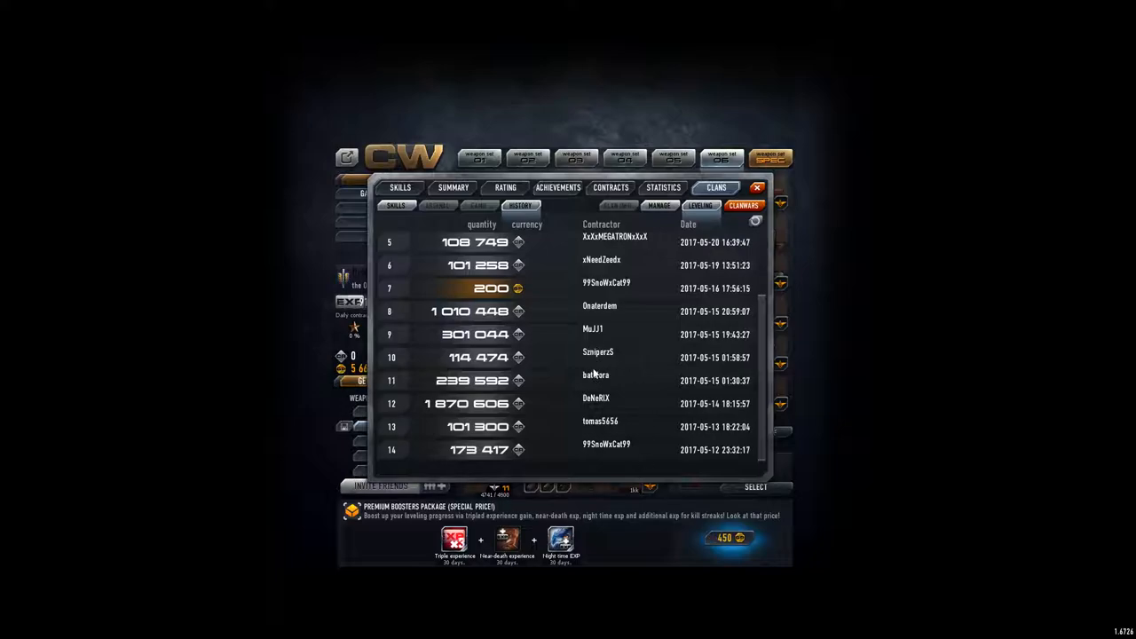
{"action": "mouse_move", "coordinate": [607, 345]}
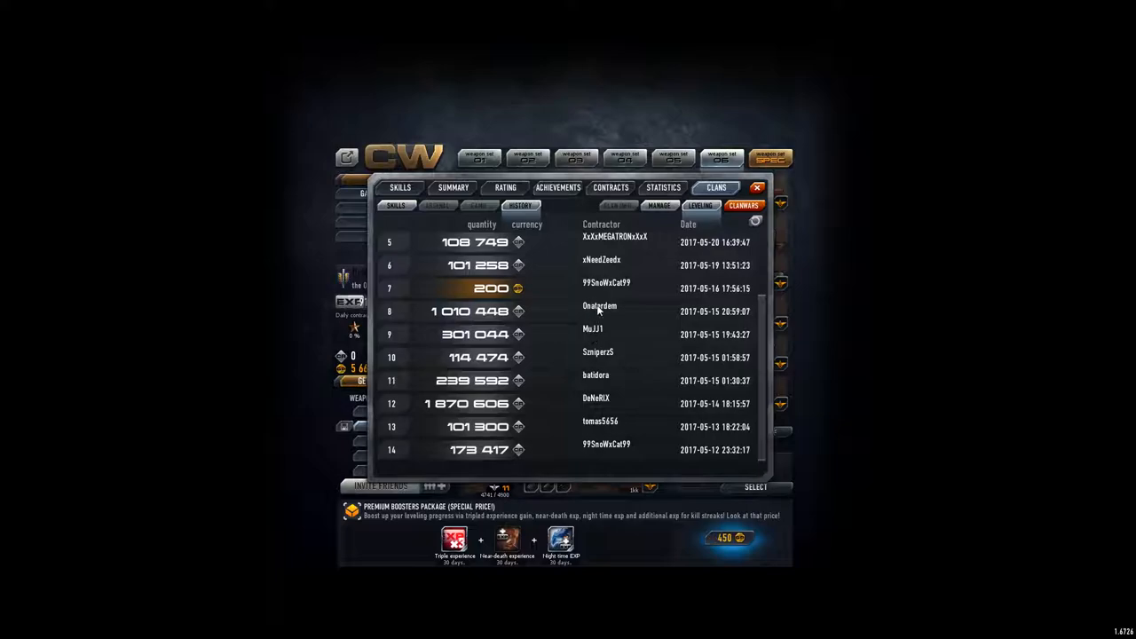
{"action": "mouse_move", "coordinate": [529, 337]}
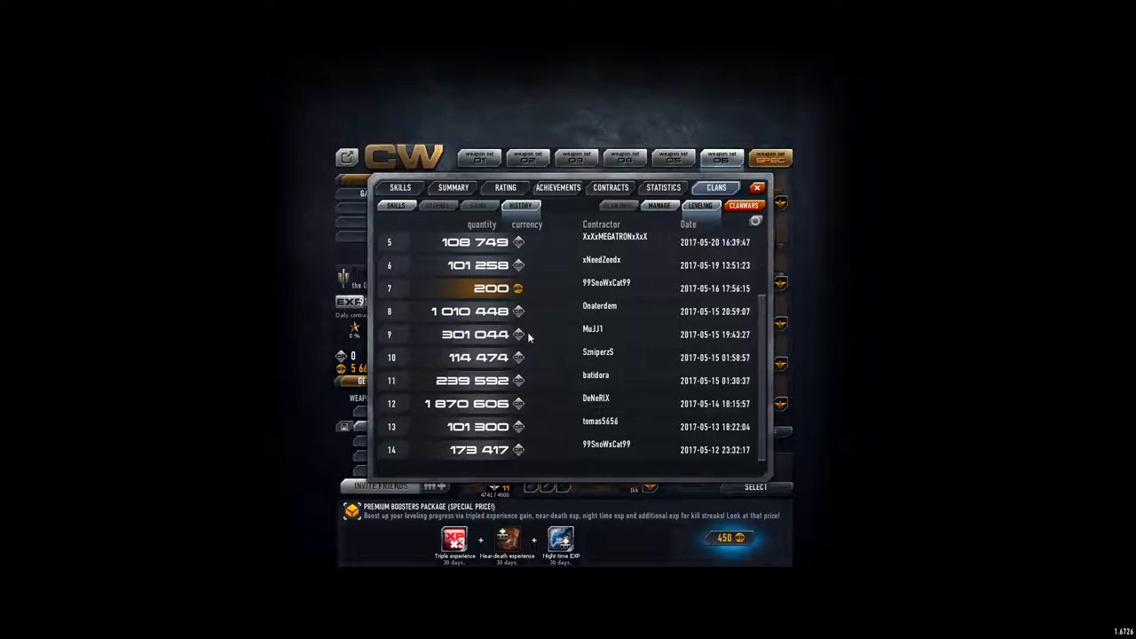
{"action": "mouse_move", "coordinate": [572, 399]}
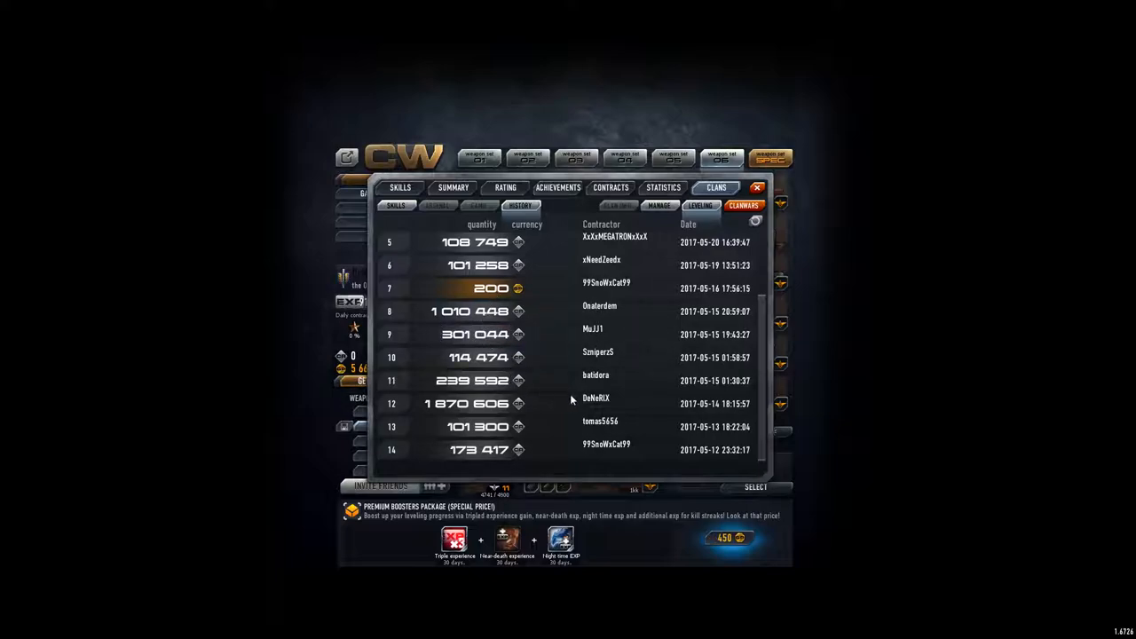
{"action": "scroll", "scroll_direction": "up", "scroll_amount": 3}
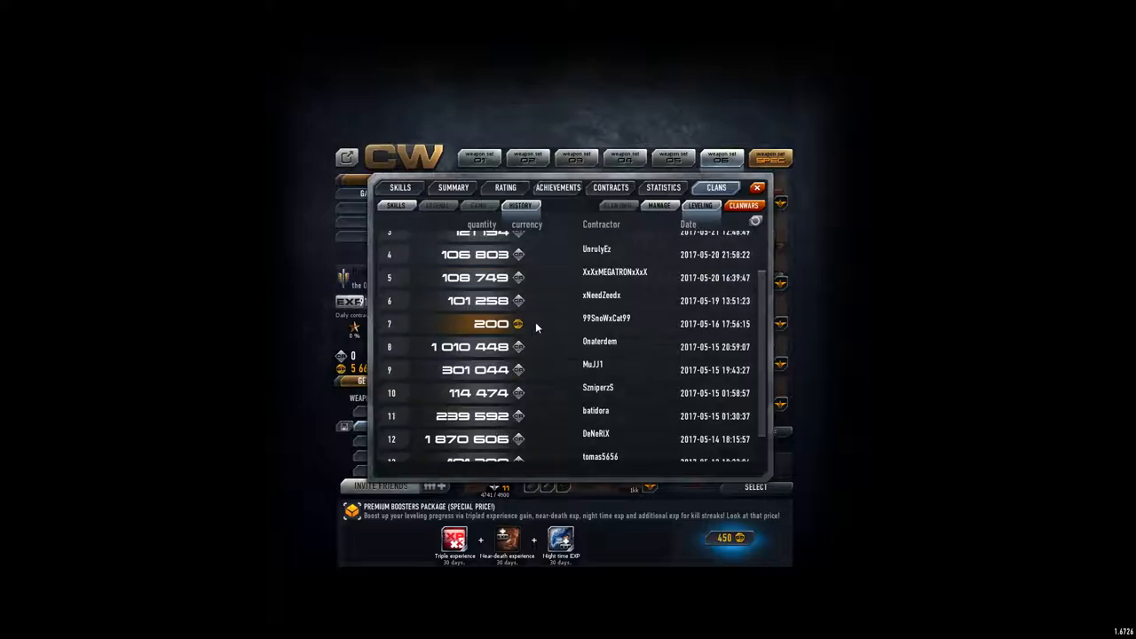
{"action": "mouse_move", "coordinate": [472, 337]}
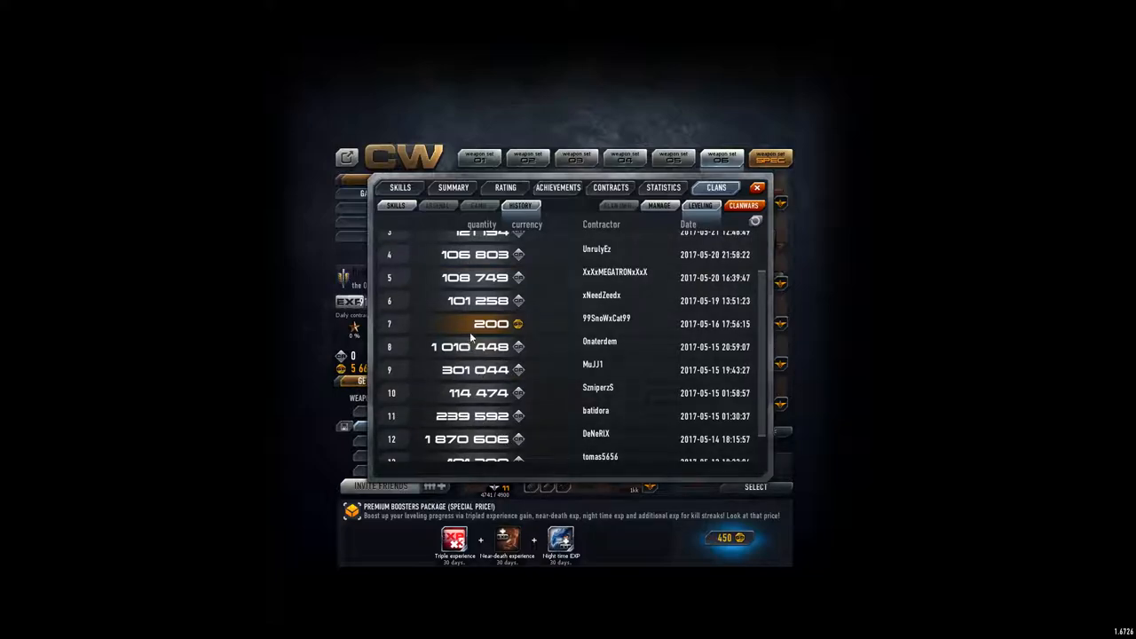
{"action": "mouse_move", "coordinate": [327, 323]}
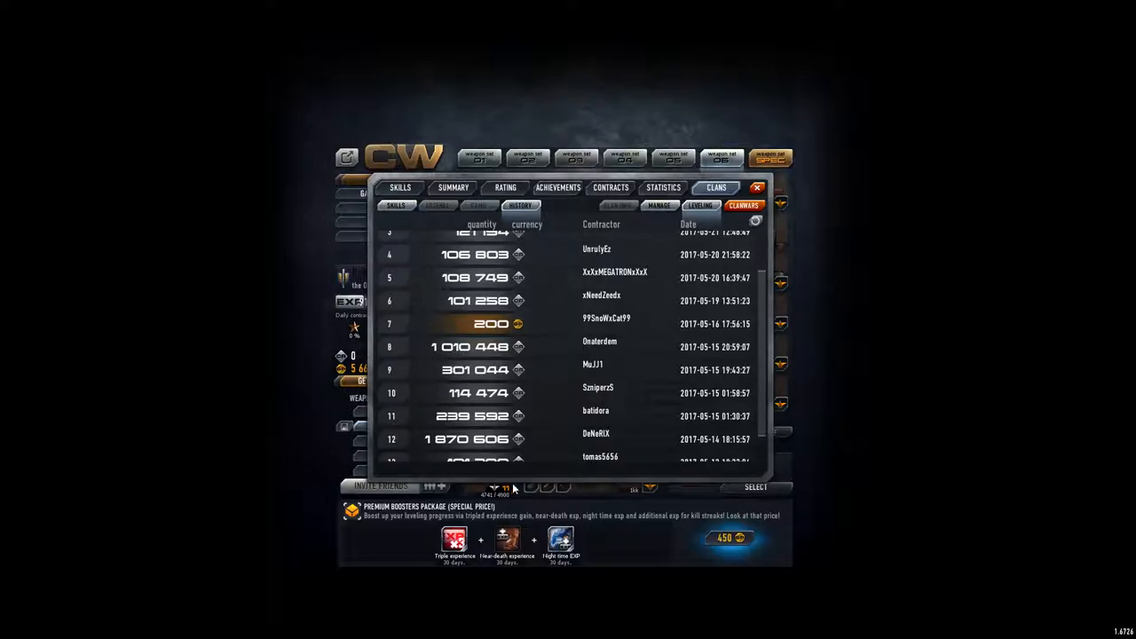
{"action": "scroll", "scroll_direction": "down", "scroll_amount": 3}
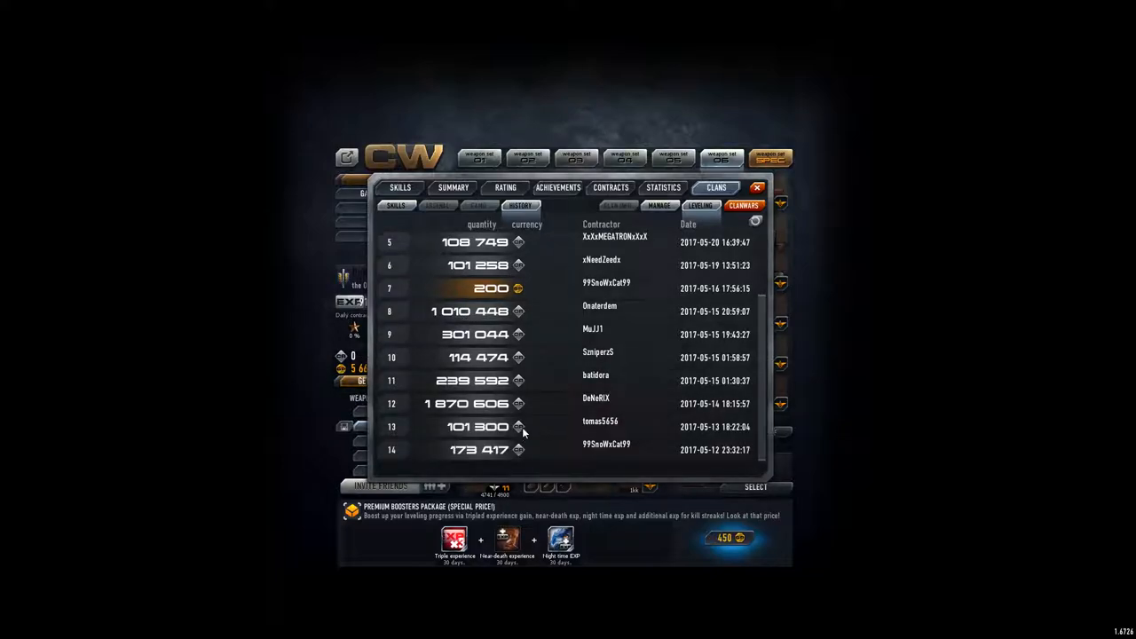
{"action": "scroll", "scroll_direction": "up", "scroll_amount": 3}
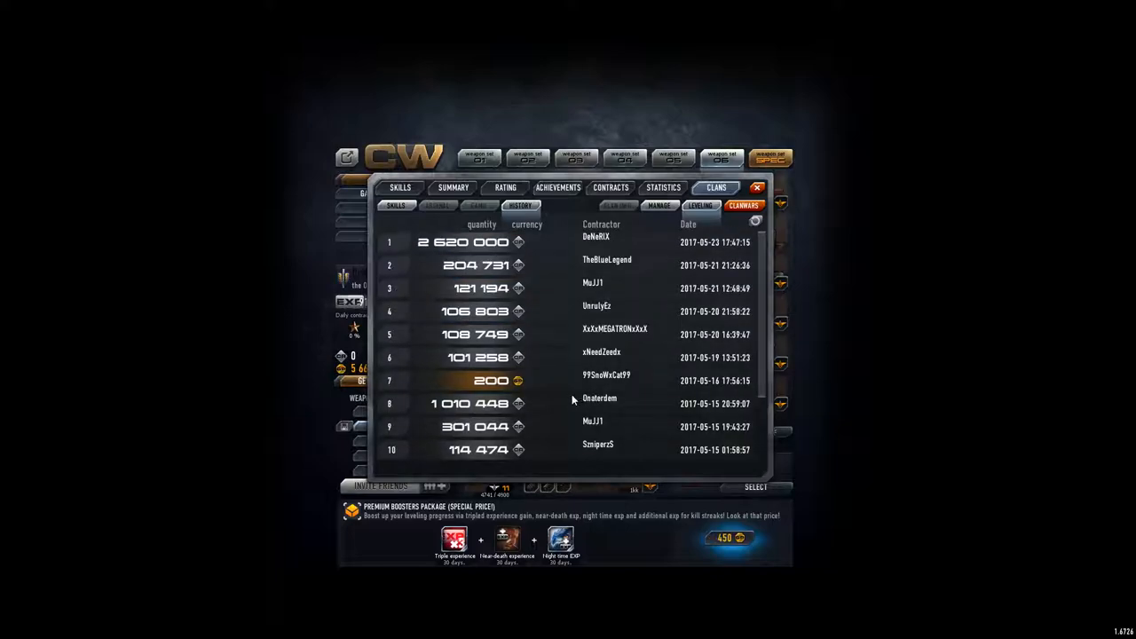
{"action": "mouse_move", "coordinate": [586, 426]}
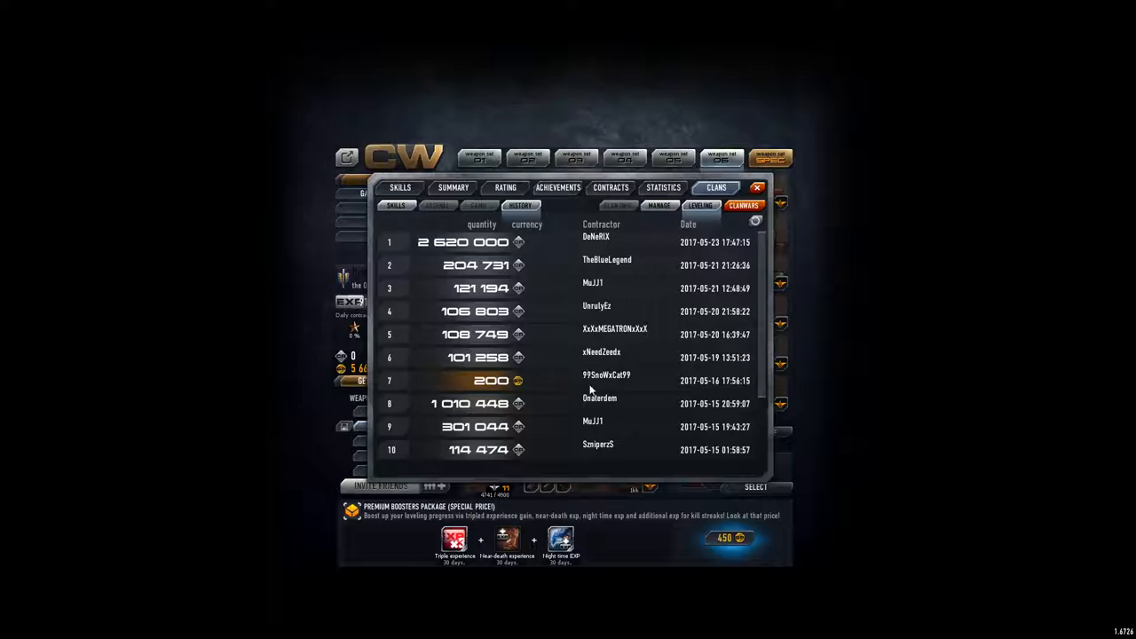
{"action": "scroll", "scroll_direction": "down", "scroll_amount": 3}
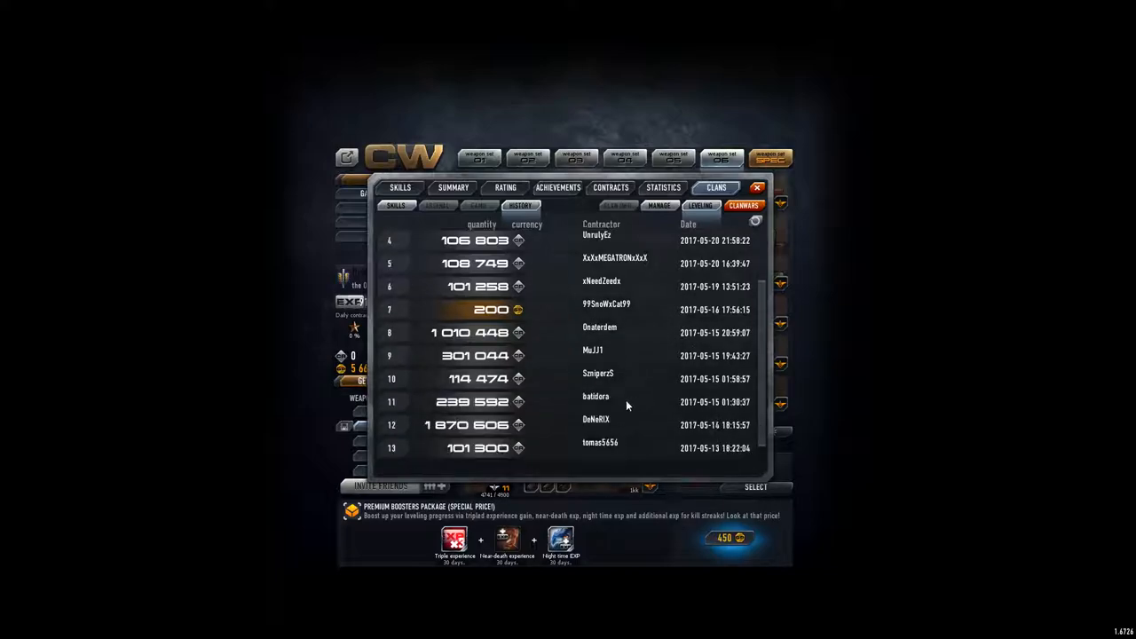
{"action": "scroll", "scroll_direction": "down", "scroll_amount": 3}
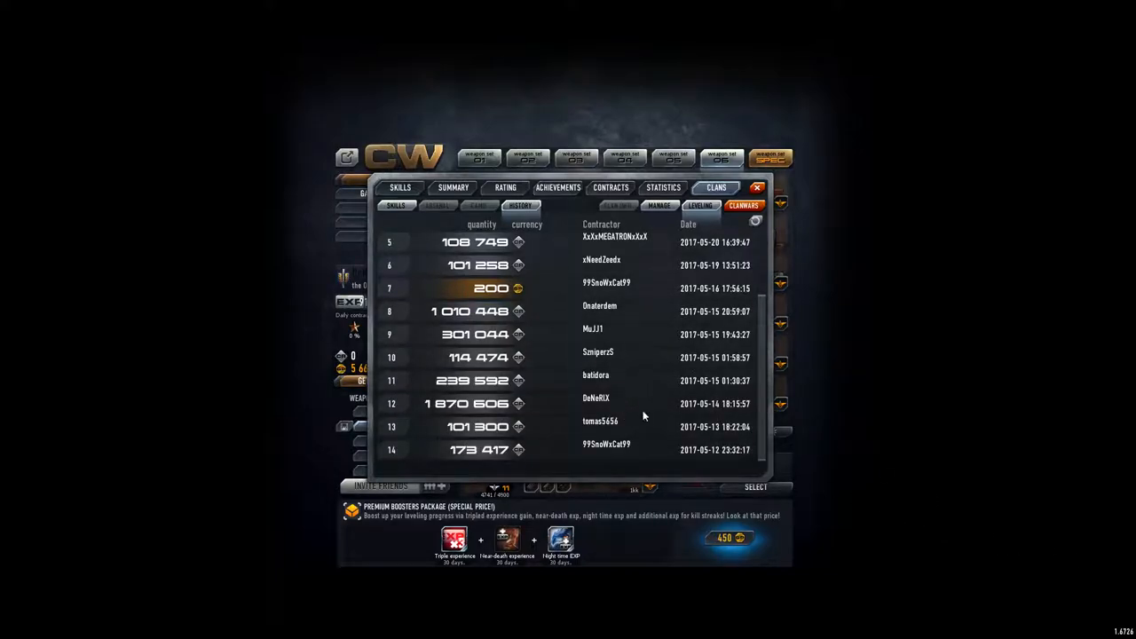
{"action": "scroll", "scroll_direction": "up", "scroll_amount": 3}
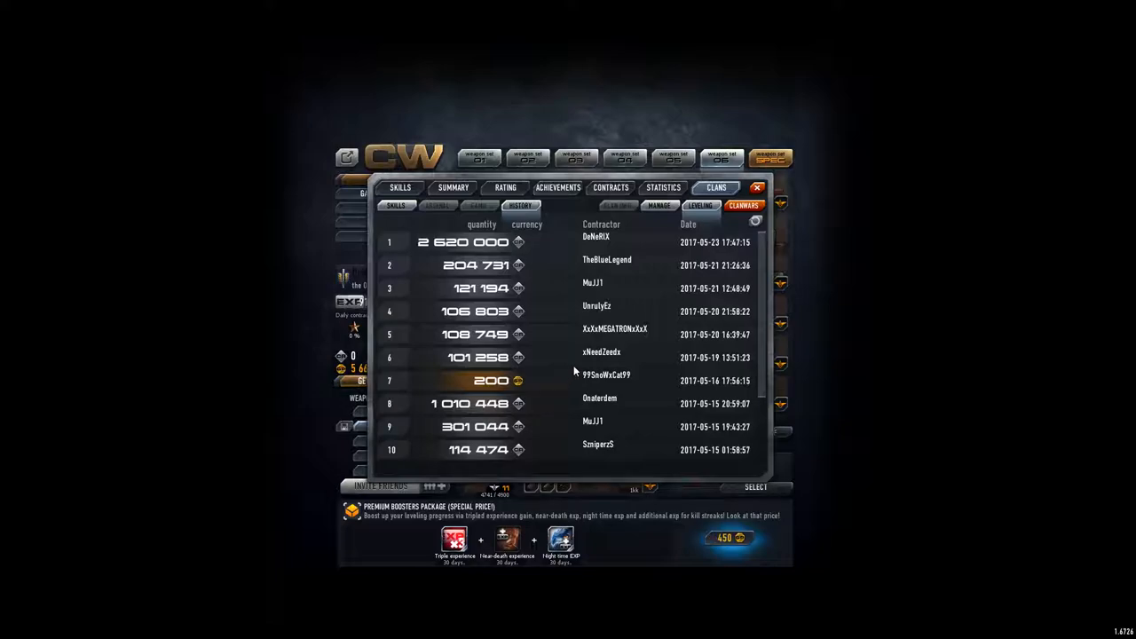
{"action": "mouse_move", "coordinate": [479, 365]}
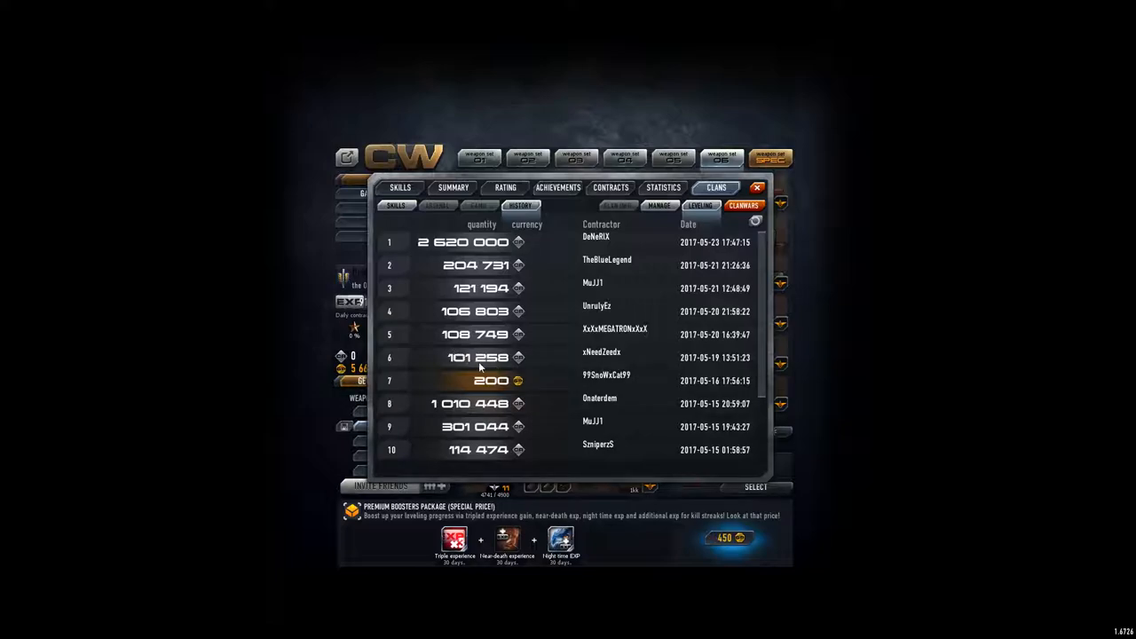
{"action": "mouse_move", "coordinate": [508, 252]}
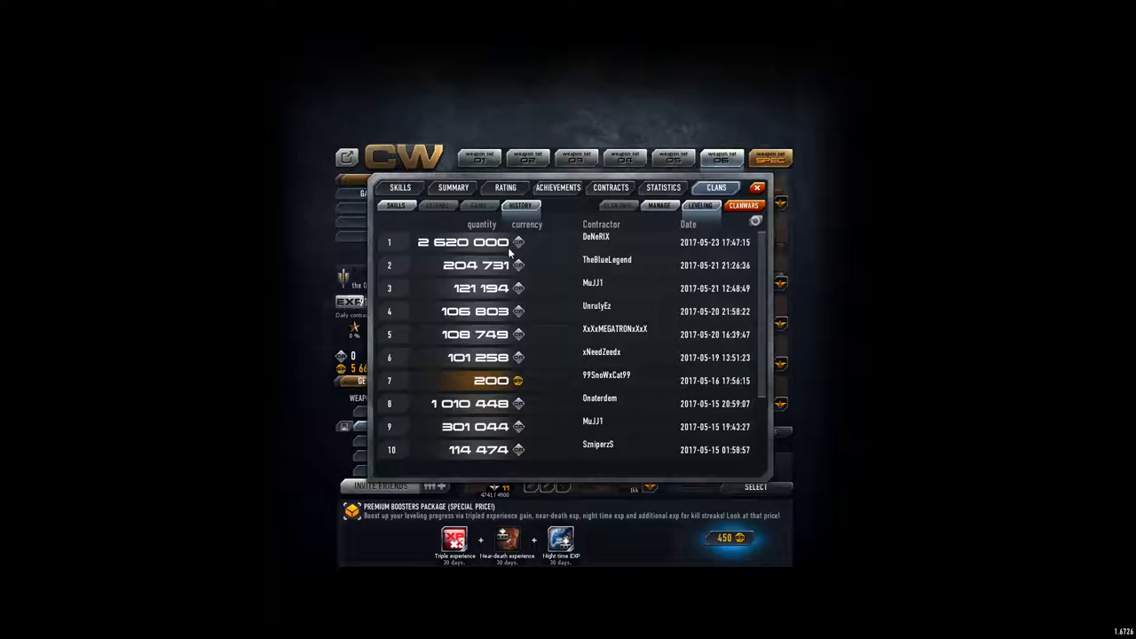
{"action": "mouse_move", "coordinate": [610, 334]}
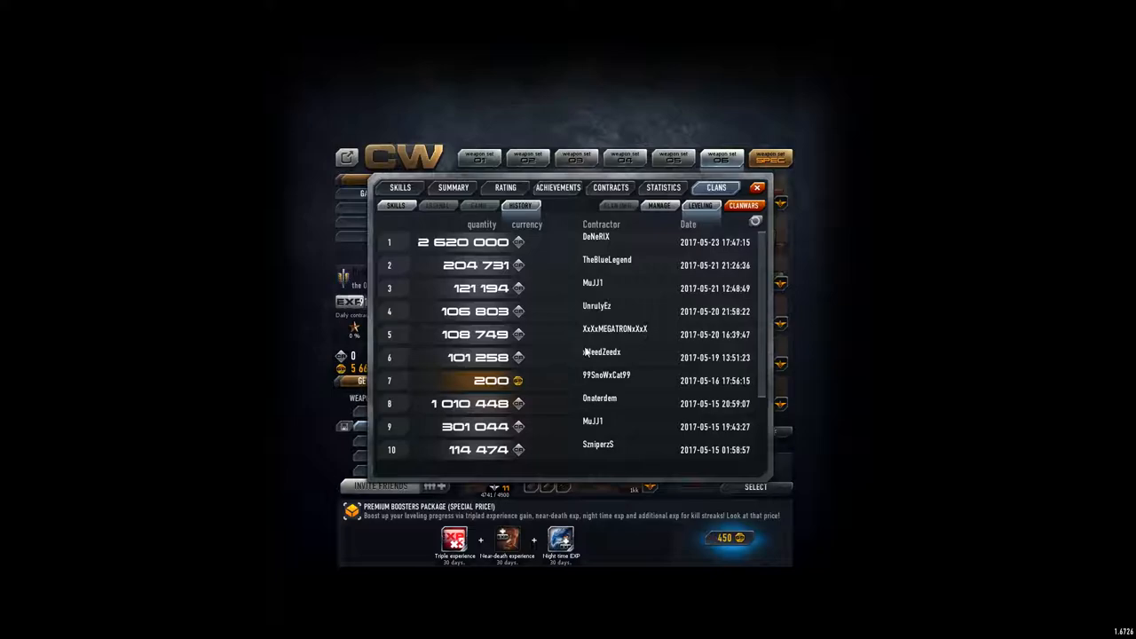
{"action": "mouse_move", "coordinate": [584, 323]}
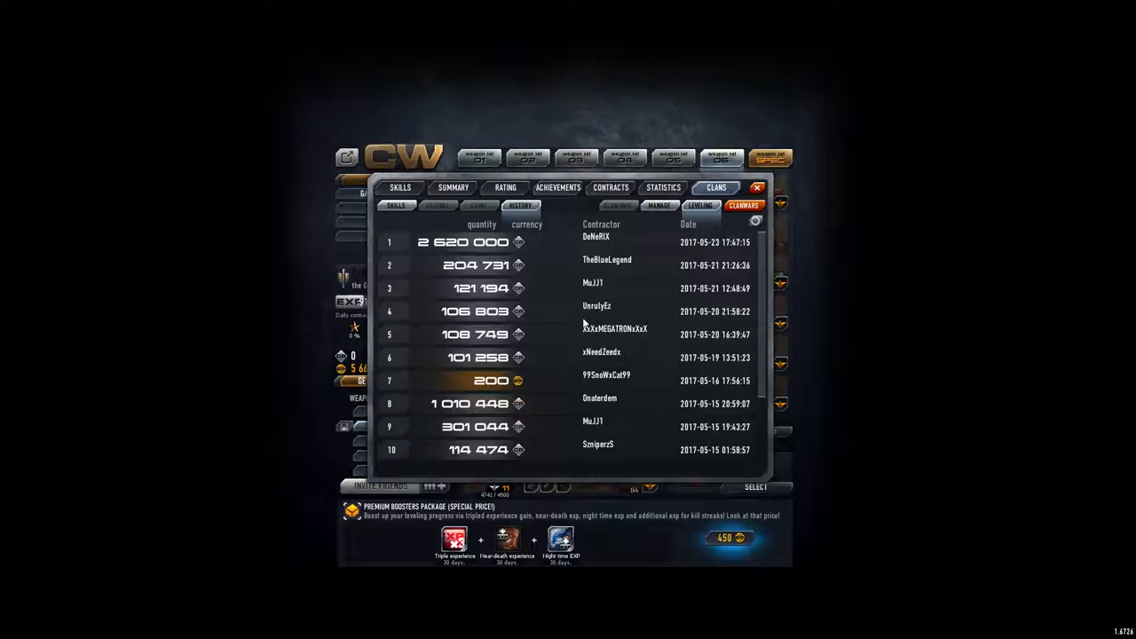
{"action": "mouse_move", "coordinate": [435, 306]}
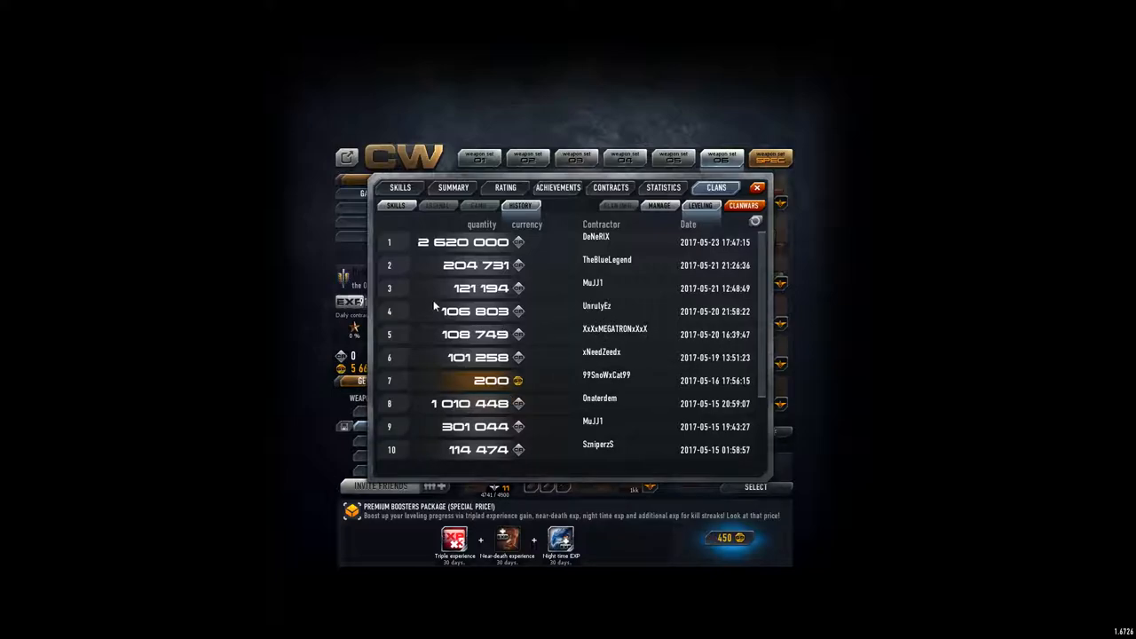
{"action": "mouse_move", "coordinate": [551, 355]}
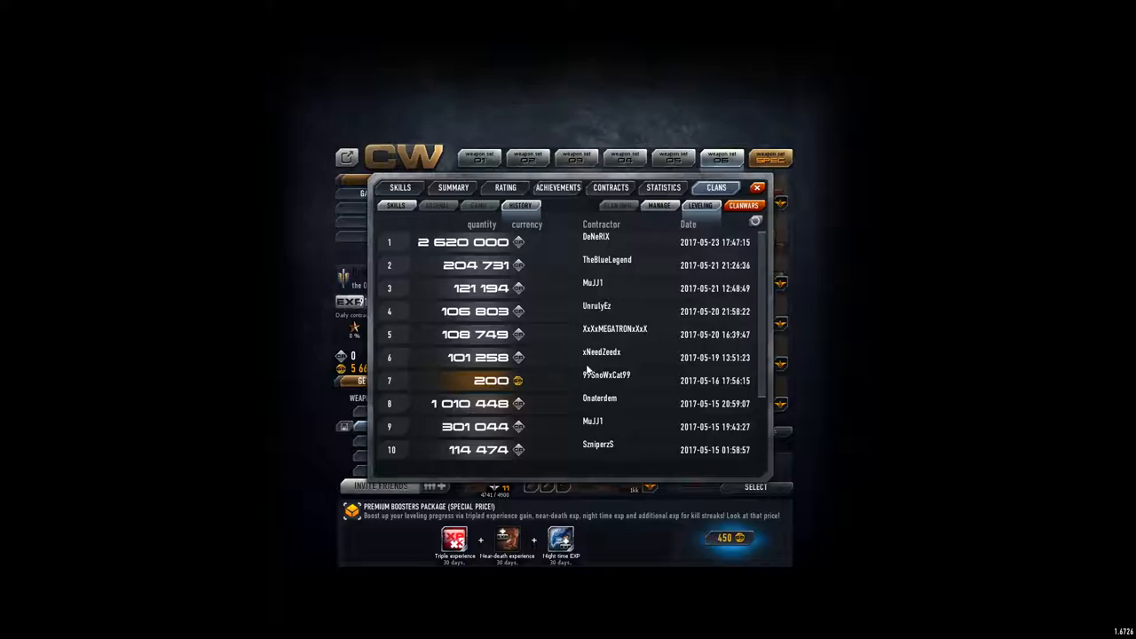
{"action": "mouse_move", "coordinate": [671, 229]}
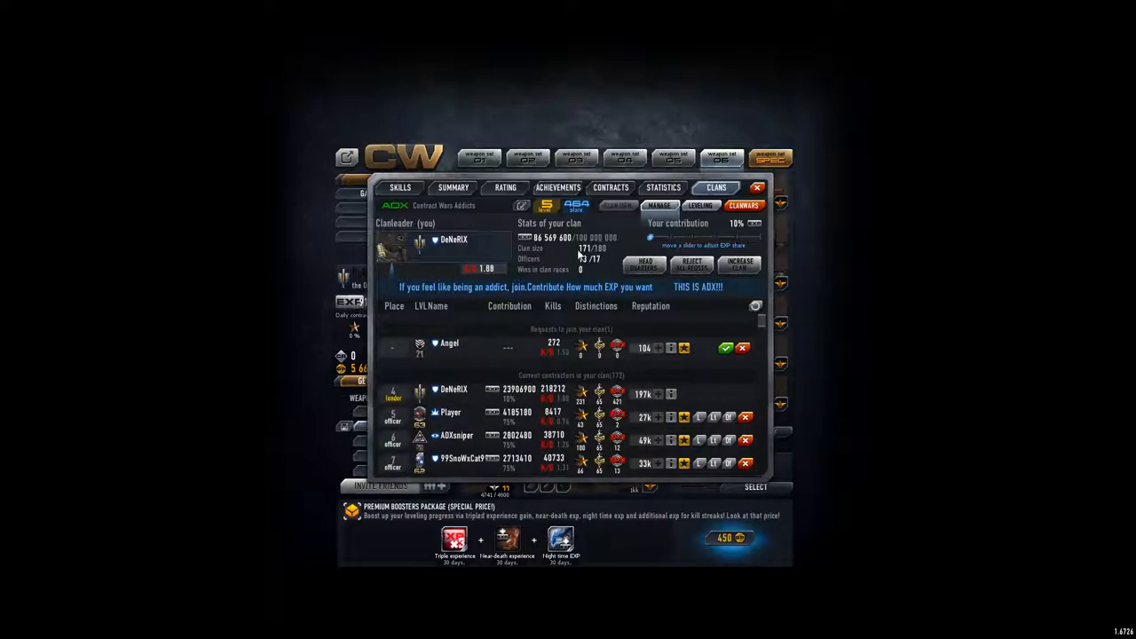
{"action": "mouse_move", "coordinate": [590, 224]}
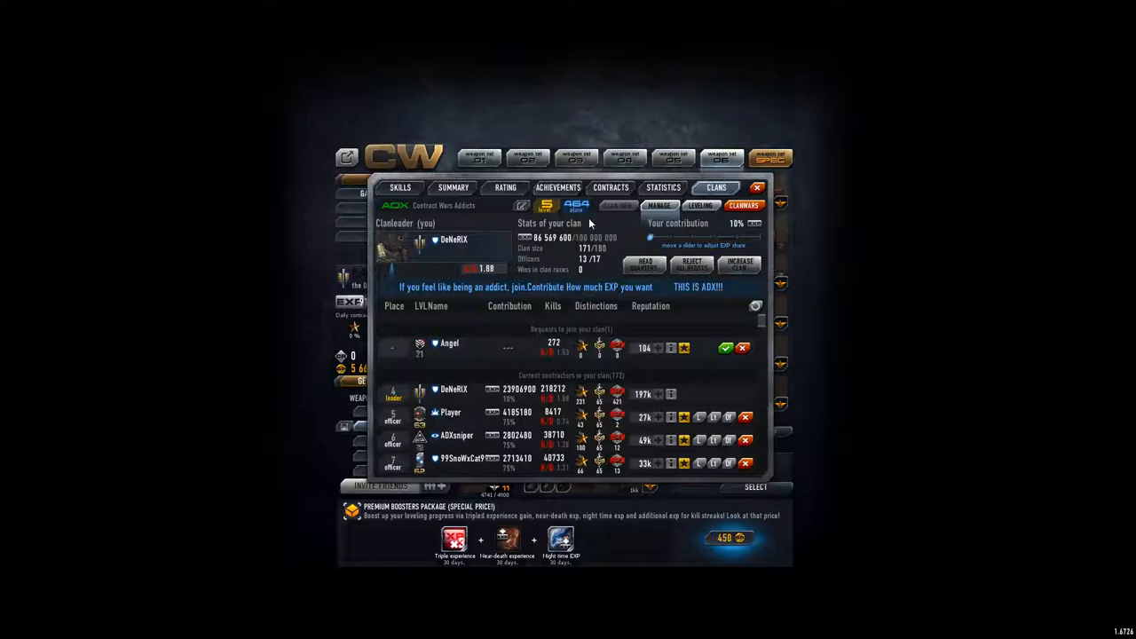
Step: Load the Clan Race standings list from the Clans tab
{"action": "left_click", "coordinate": [742, 206]}
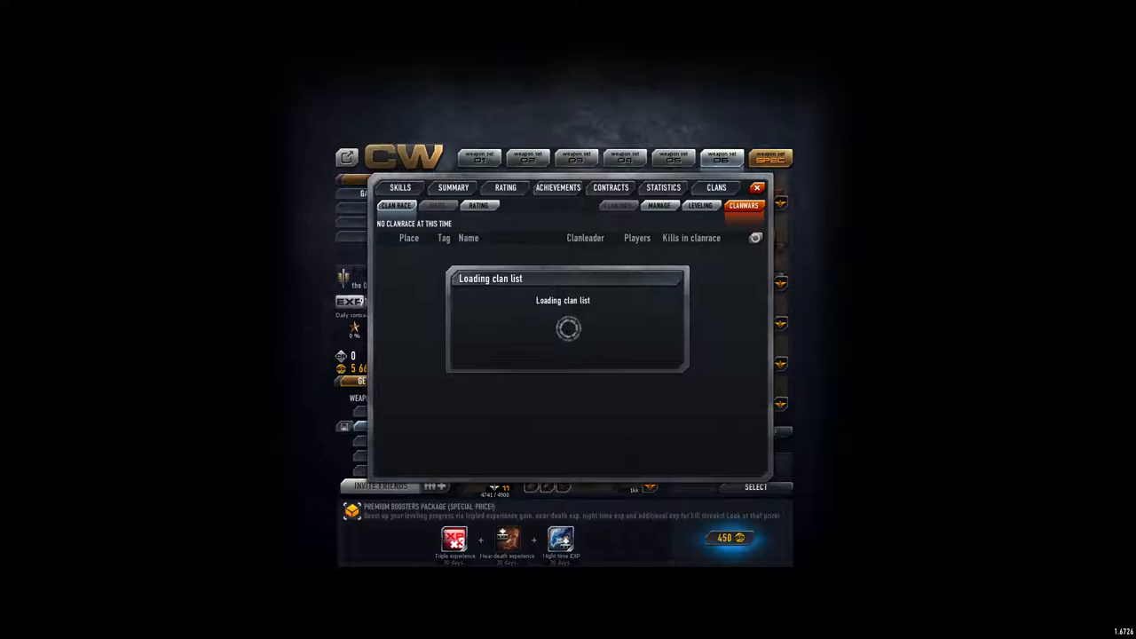
{"action": "mouse_move", "coordinate": [294, 462]}
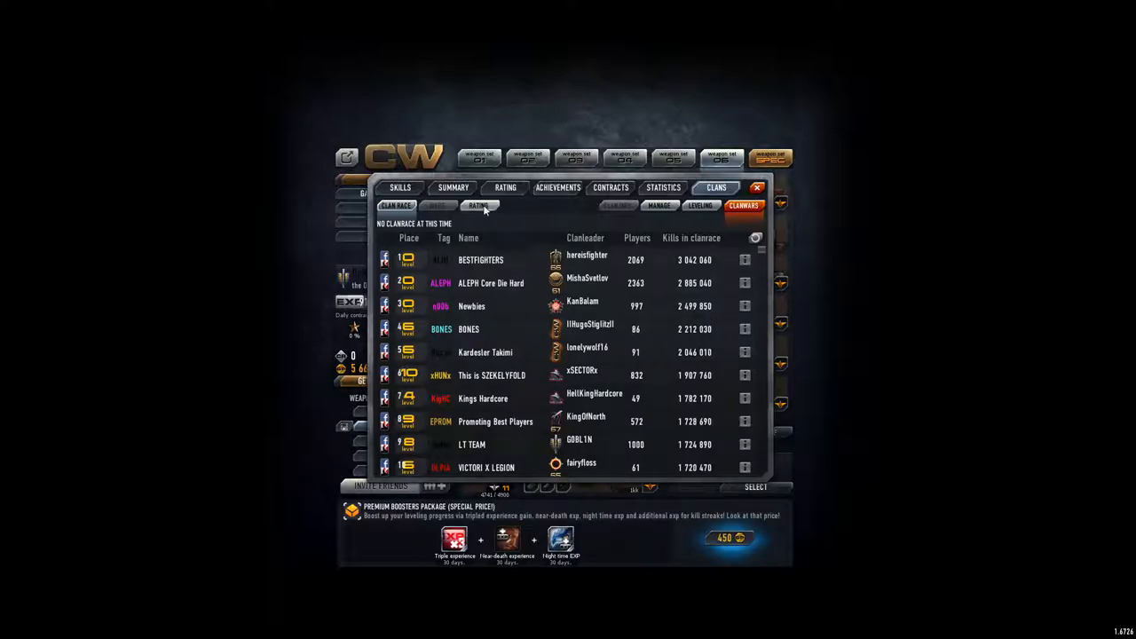
Step: Switch from Clan Race to the global clan Rating list ranked by score
{"action": "left_click", "coordinate": [479, 206]}
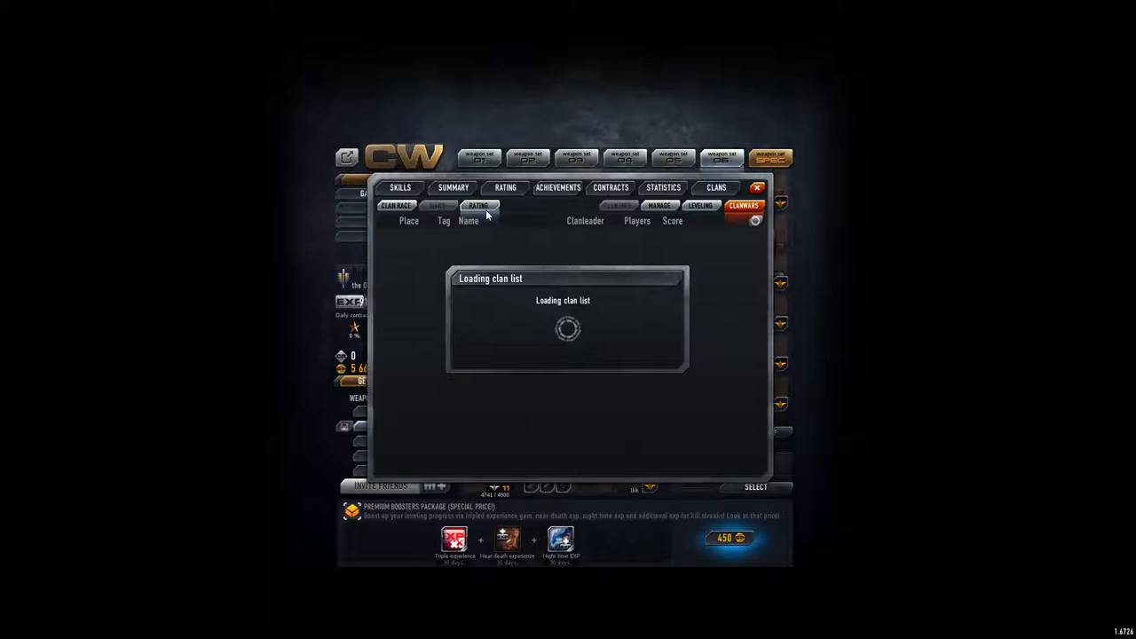
{"action": "mouse_move", "coordinate": [428, 218]}
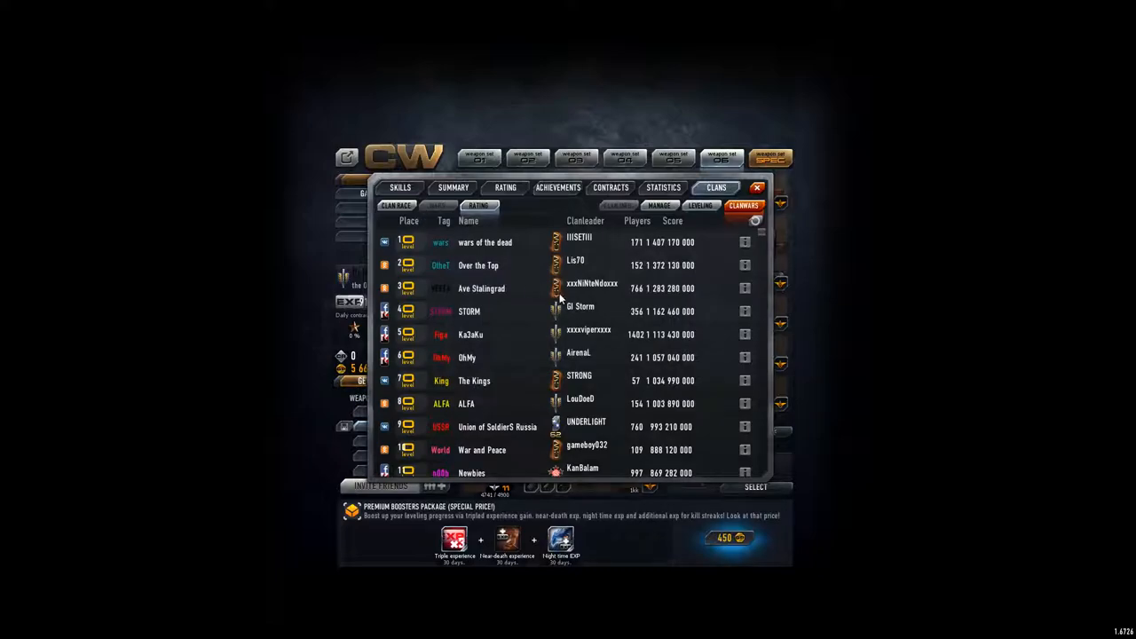
{"action": "mouse_move", "coordinate": [764, 323]}
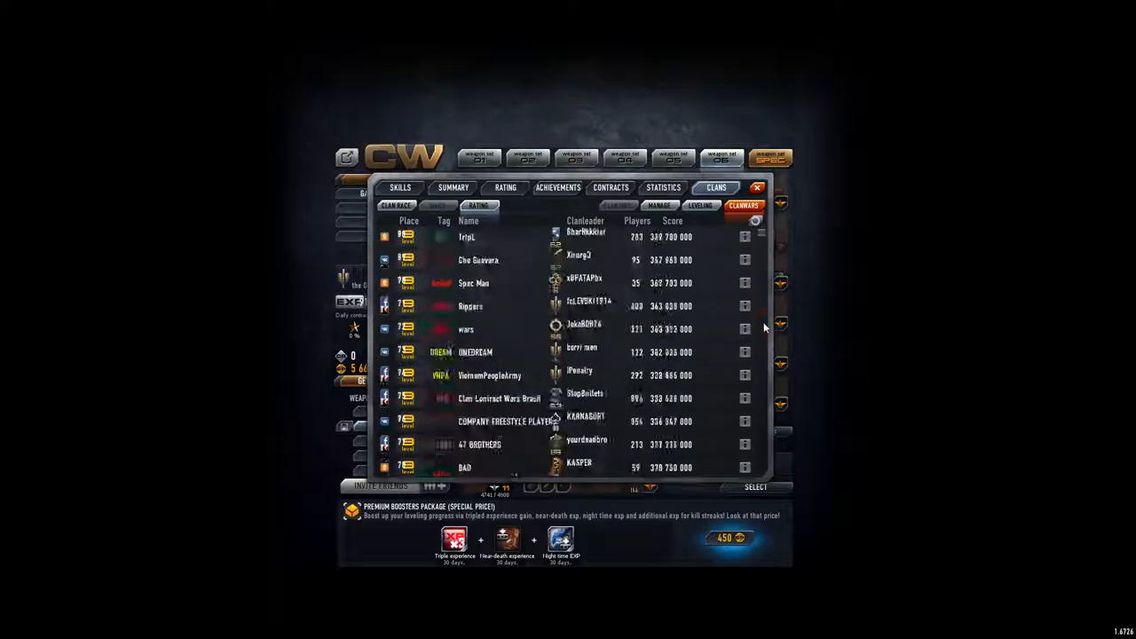
Step: Scroll the rating list down to Contract Wars Addicts among clans near 86 million, around place 40
{"action": "scroll", "scroll_direction": "down", "scroll_amount": 3}
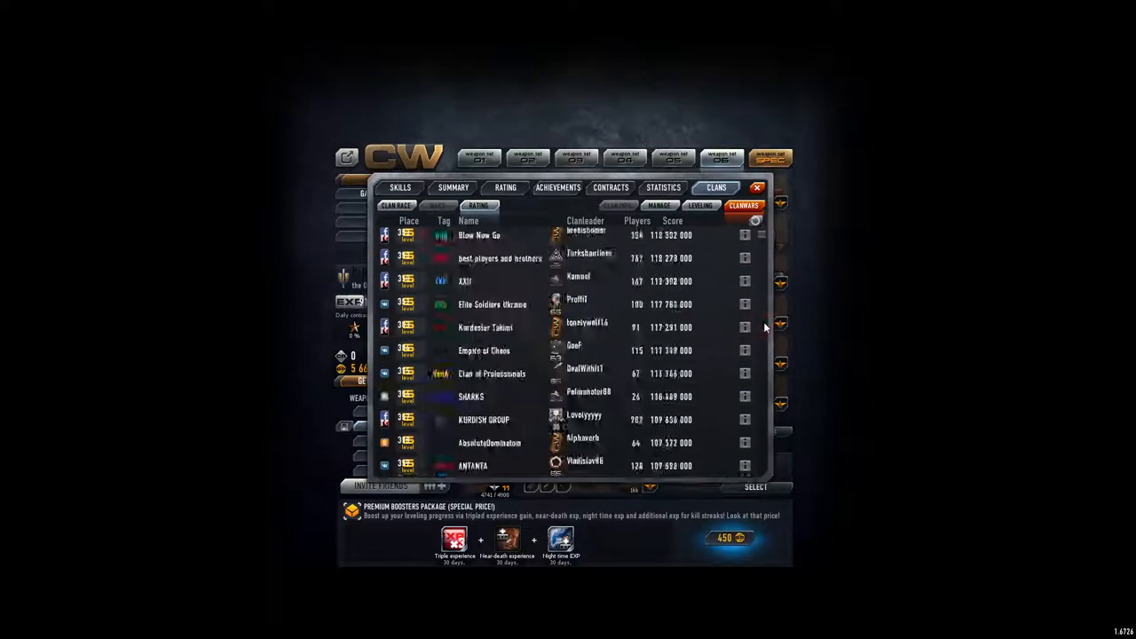
{"action": "scroll", "scroll_direction": "down", "scroll_amount": 3}
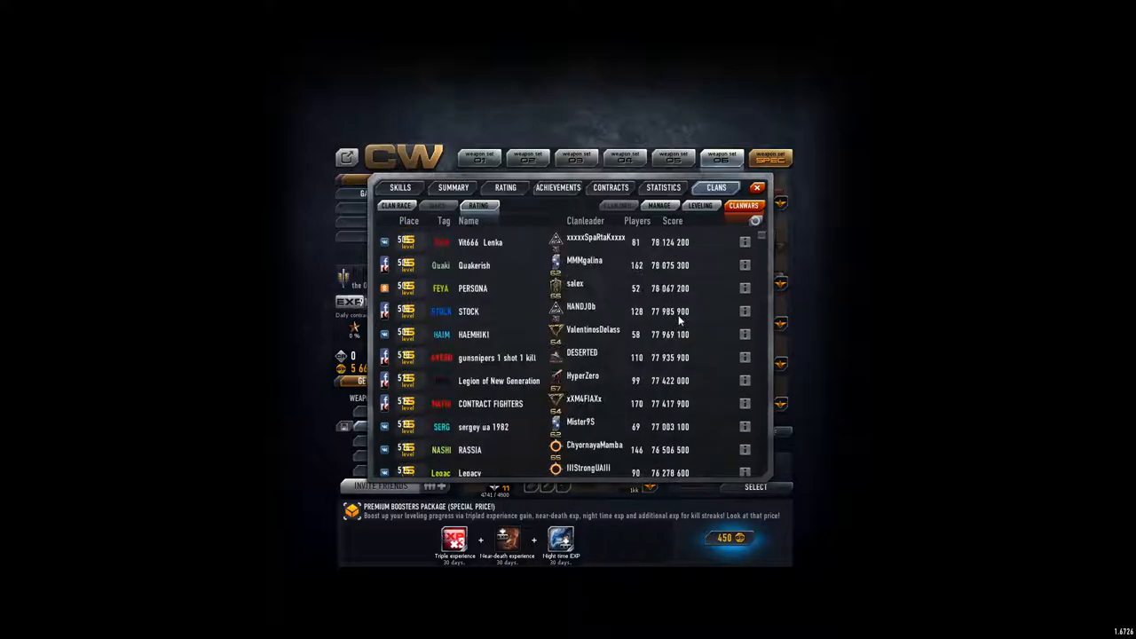
{"action": "scroll", "scroll_direction": "up", "scroll_amount": 3}
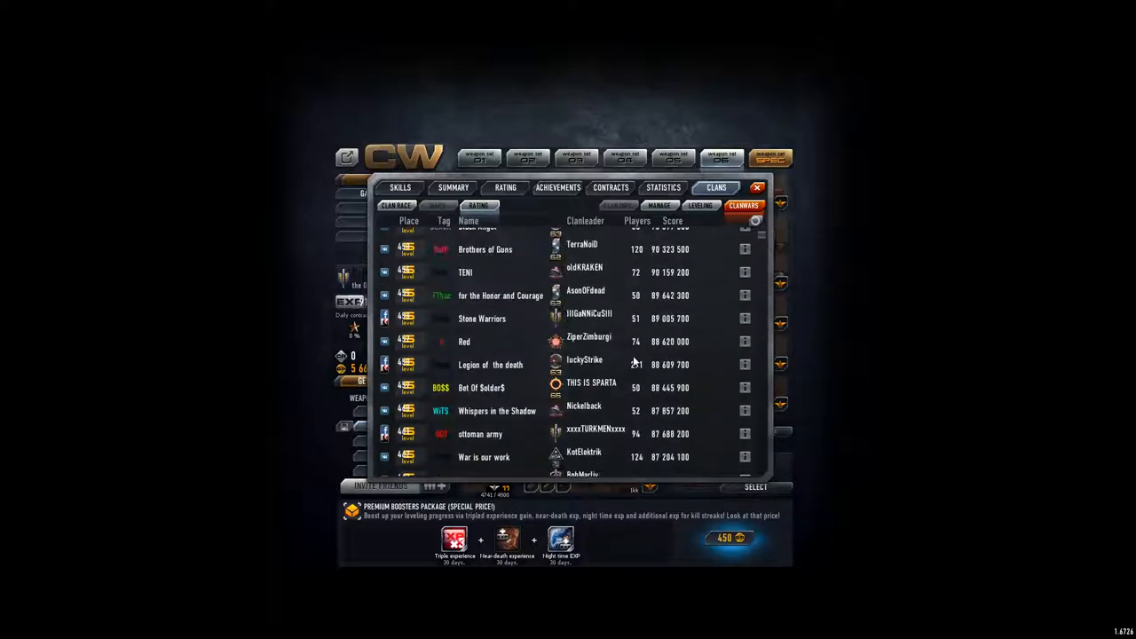
{"action": "scroll", "scroll_direction": "down", "scroll_amount": 3}
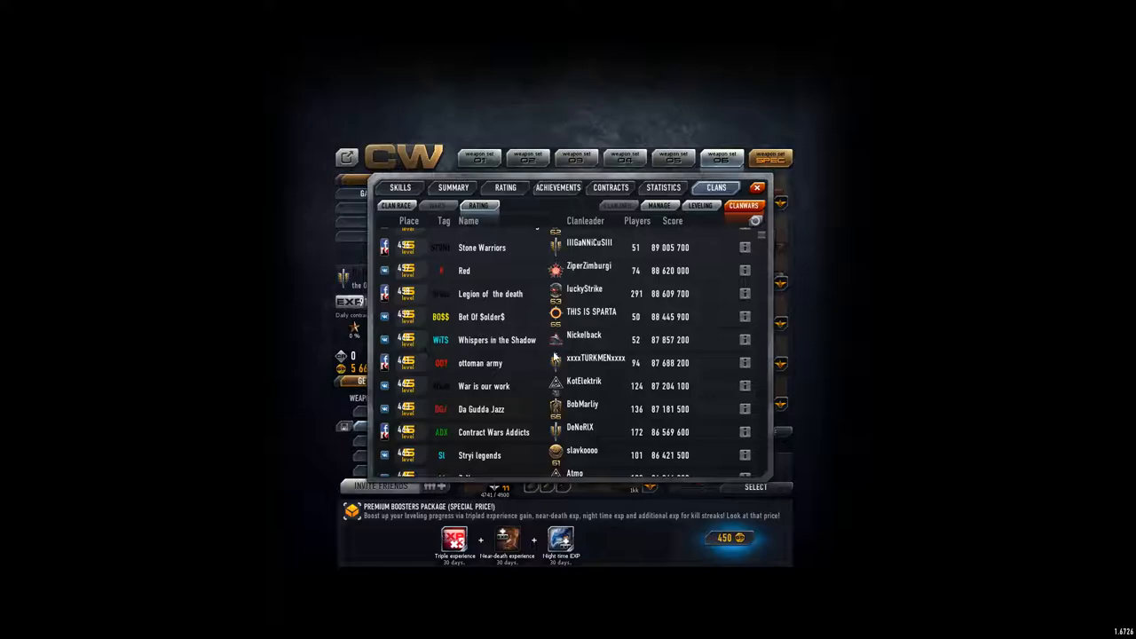
{"action": "mouse_move", "coordinate": [671, 426]}
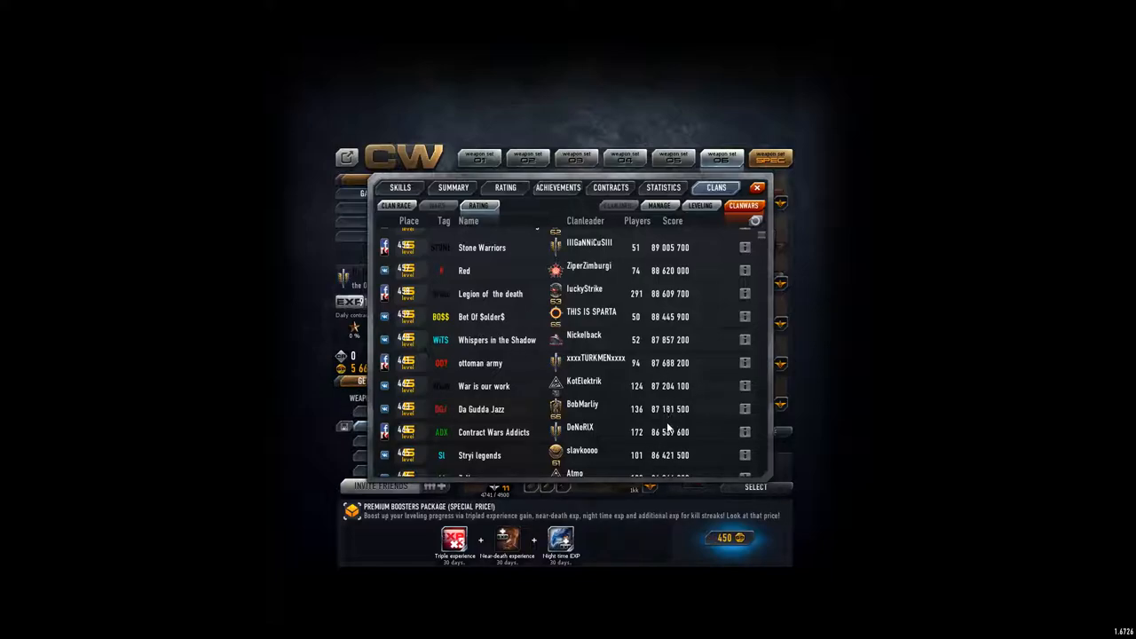
{"action": "mouse_move", "coordinate": [701, 454]}
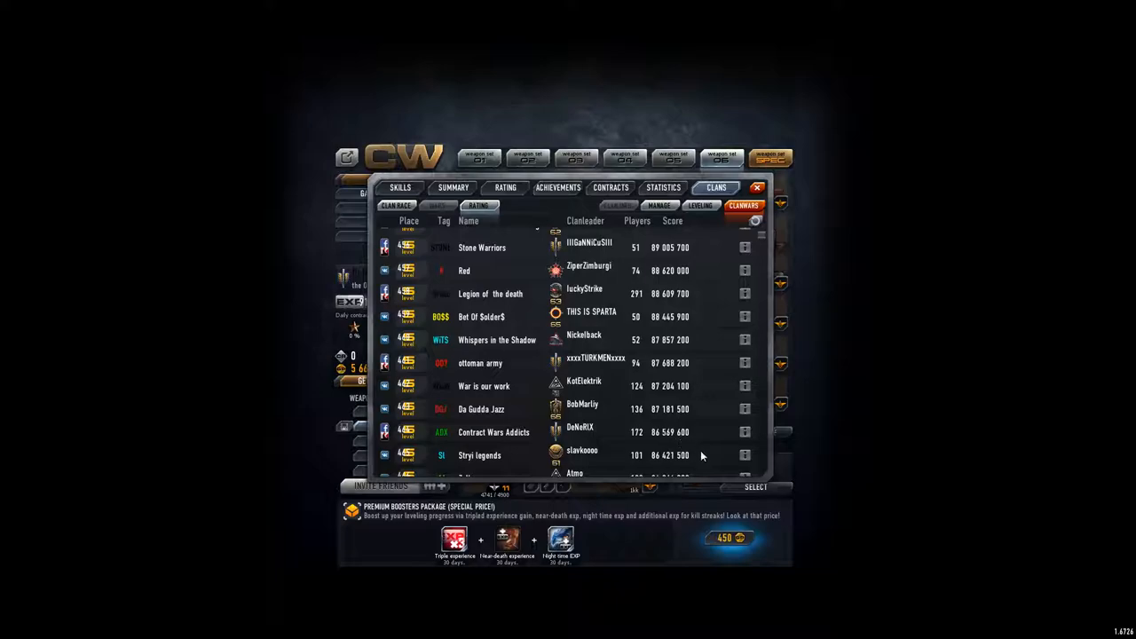
{"action": "mouse_move", "coordinate": [710, 424]}
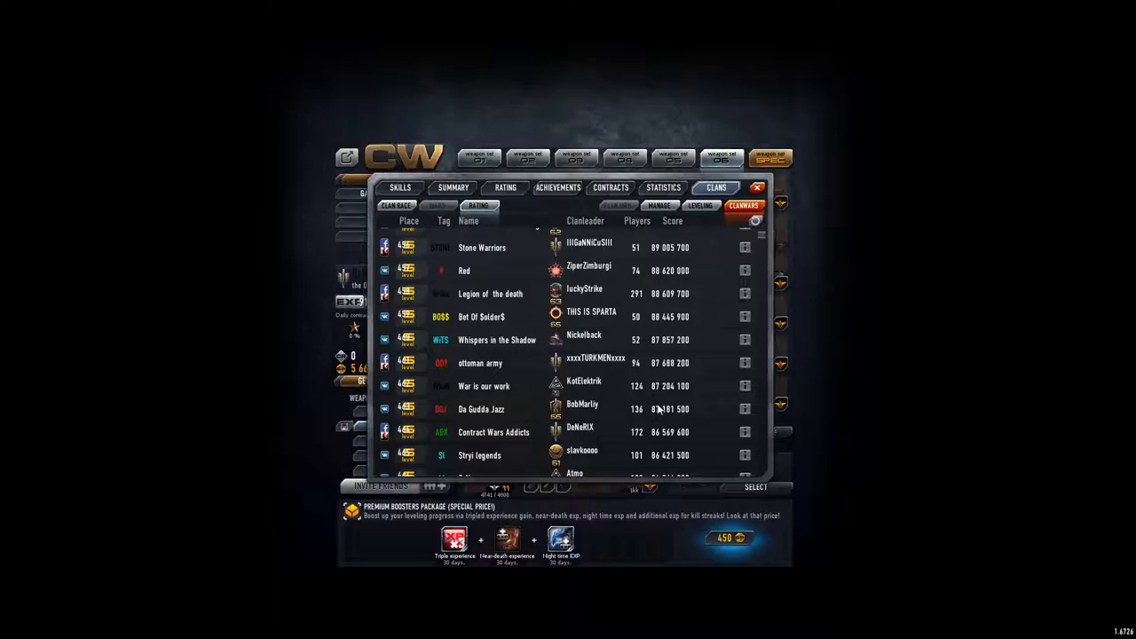
{"action": "mouse_move", "coordinate": [648, 373]}
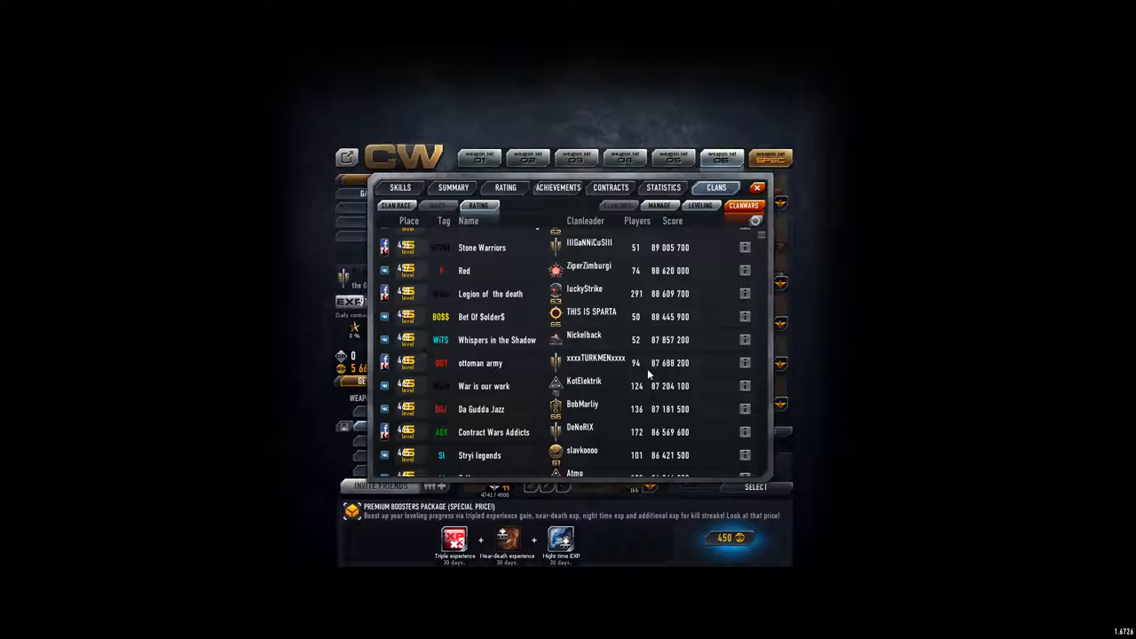
{"action": "mouse_move", "coordinate": [518, 387]}
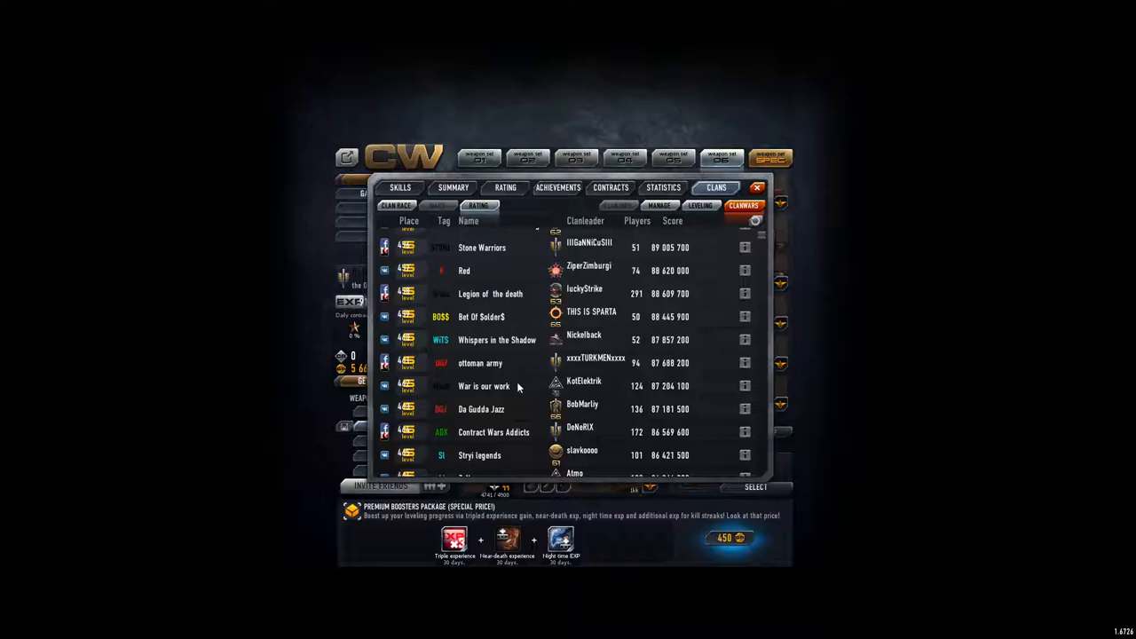
{"action": "mouse_move", "coordinate": [706, 392]}
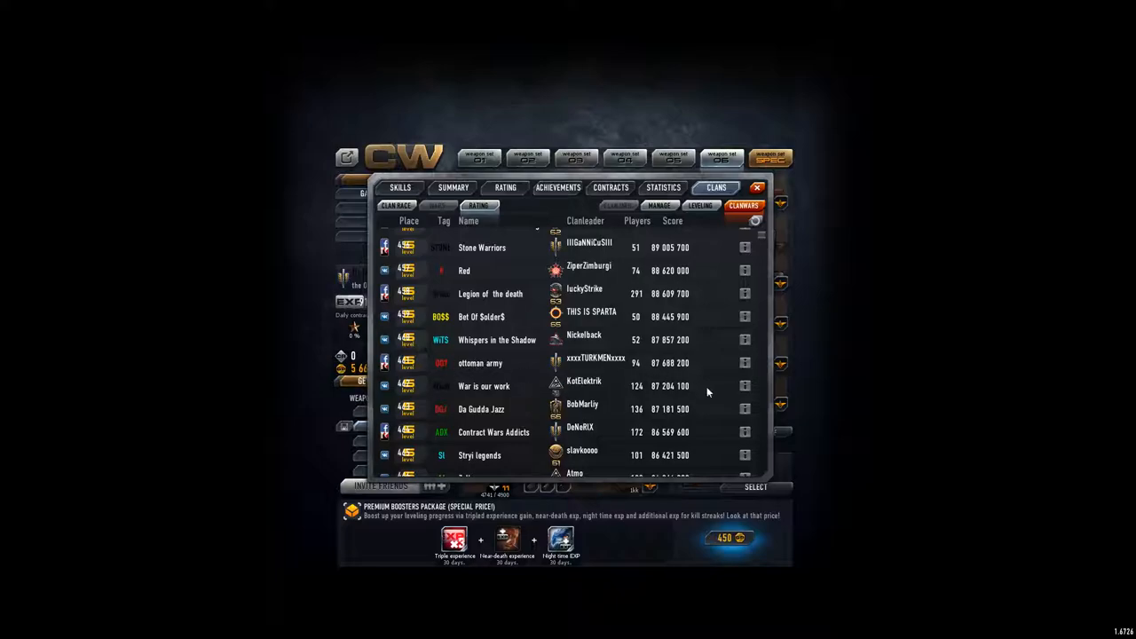
{"action": "mouse_move", "coordinate": [653, 383]}
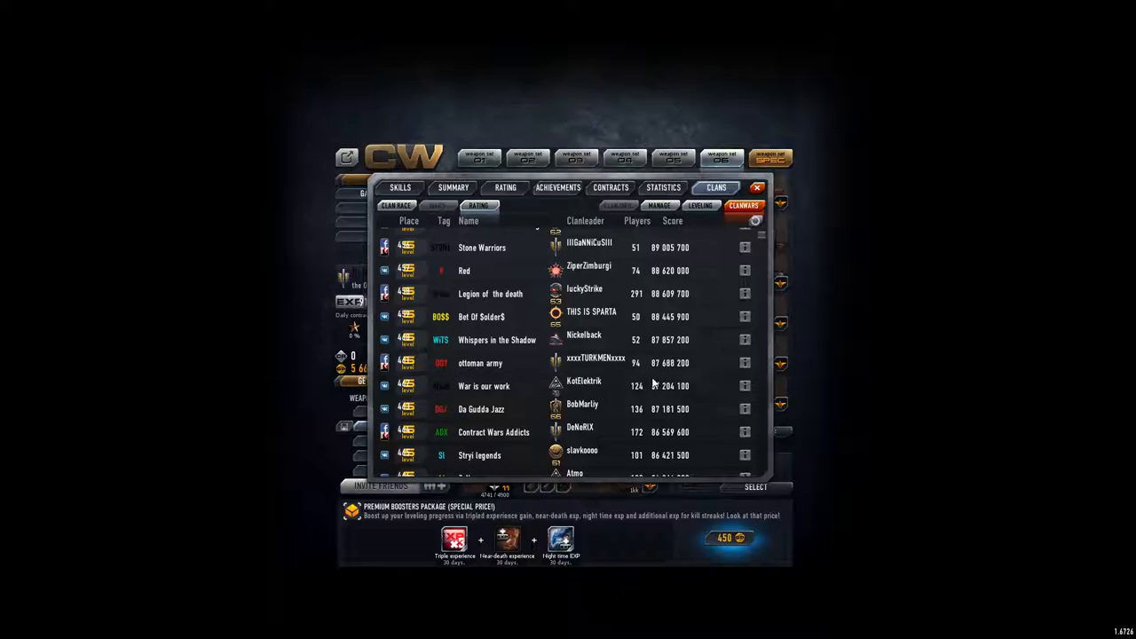
{"action": "mouse_move", "coordinate": [607, 416]}
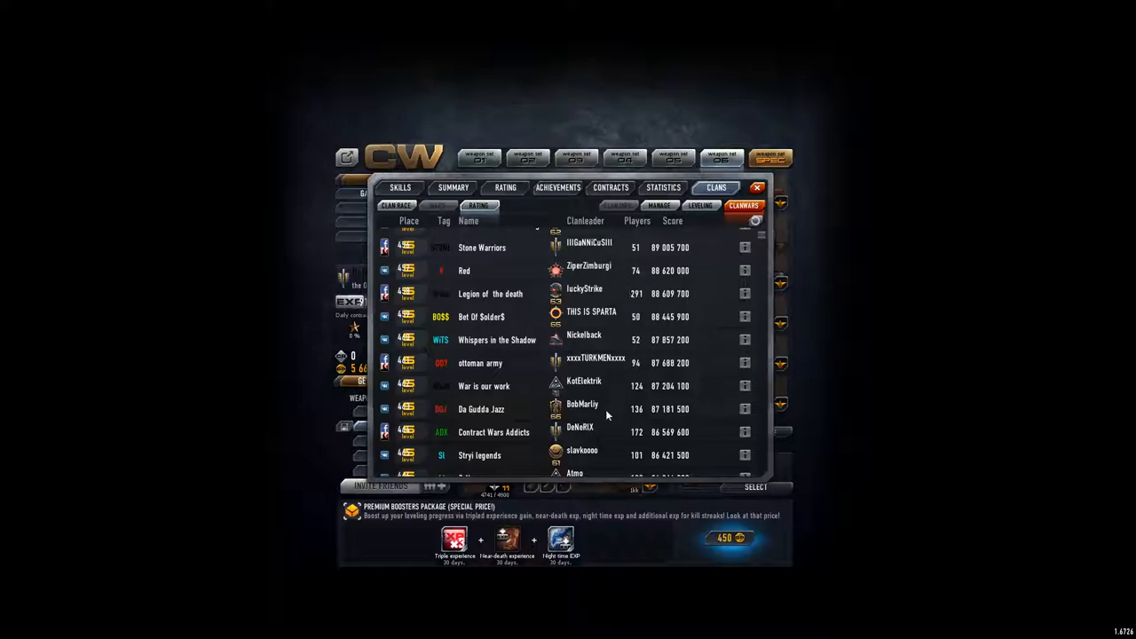
{"action": "mouse_move", "coordinate": [721, 353]}
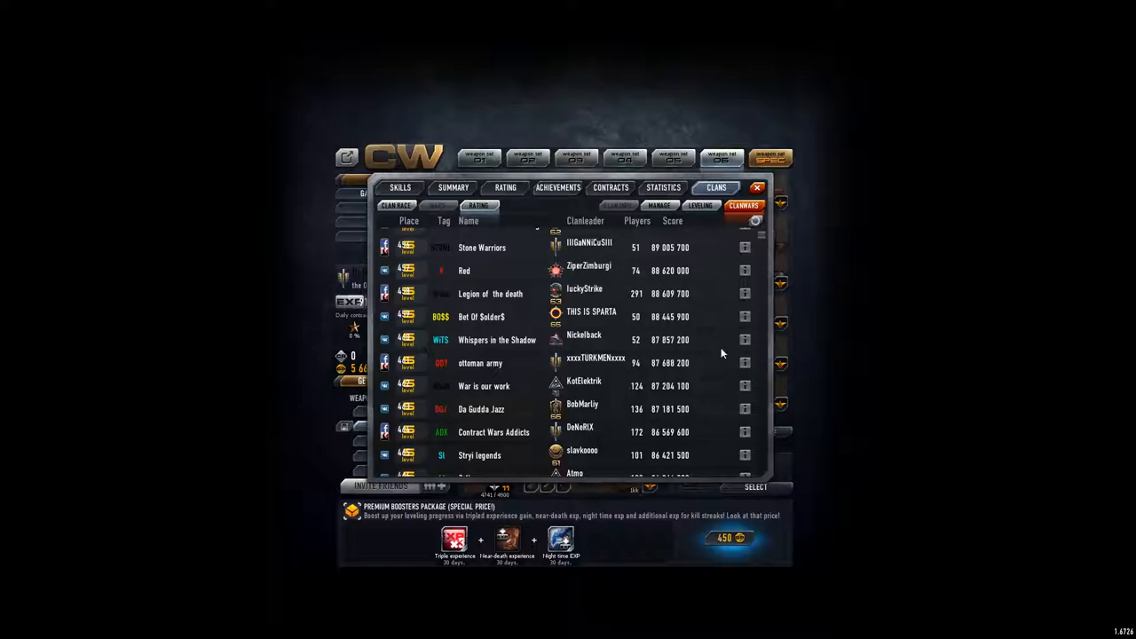
Step: Scroll back up to higher-ranked clans scoring roughly 102–106 million
{"action": "scroll", "scroll_direction": "up", "scroll_amount": 3}
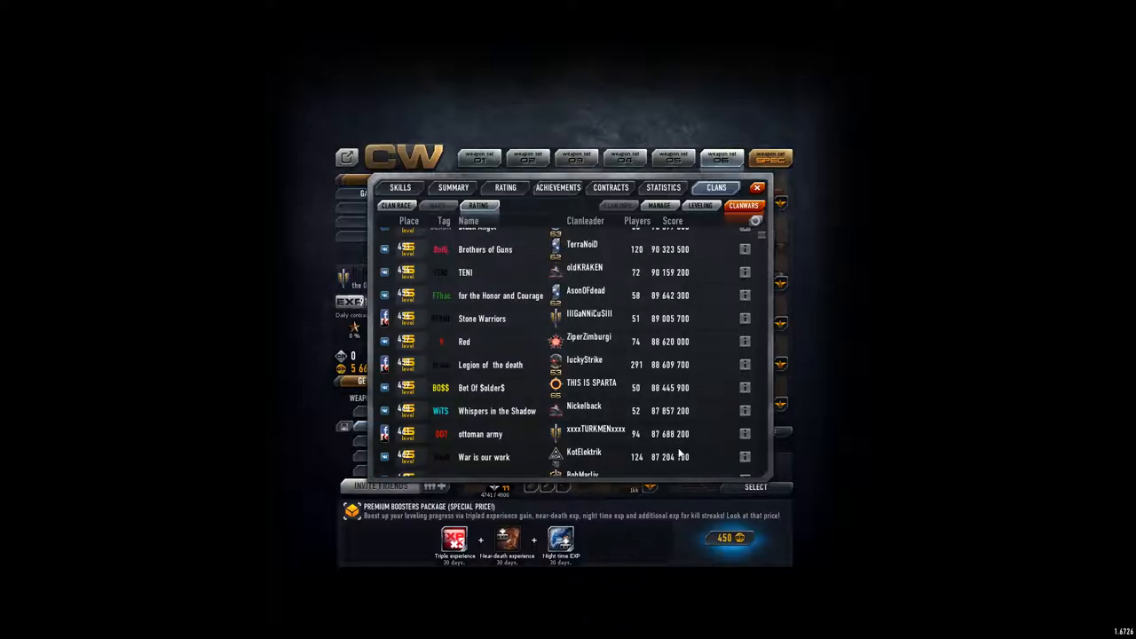
{"action": "scroll", "scroll_direction": "down", "scroll_amount": 3}
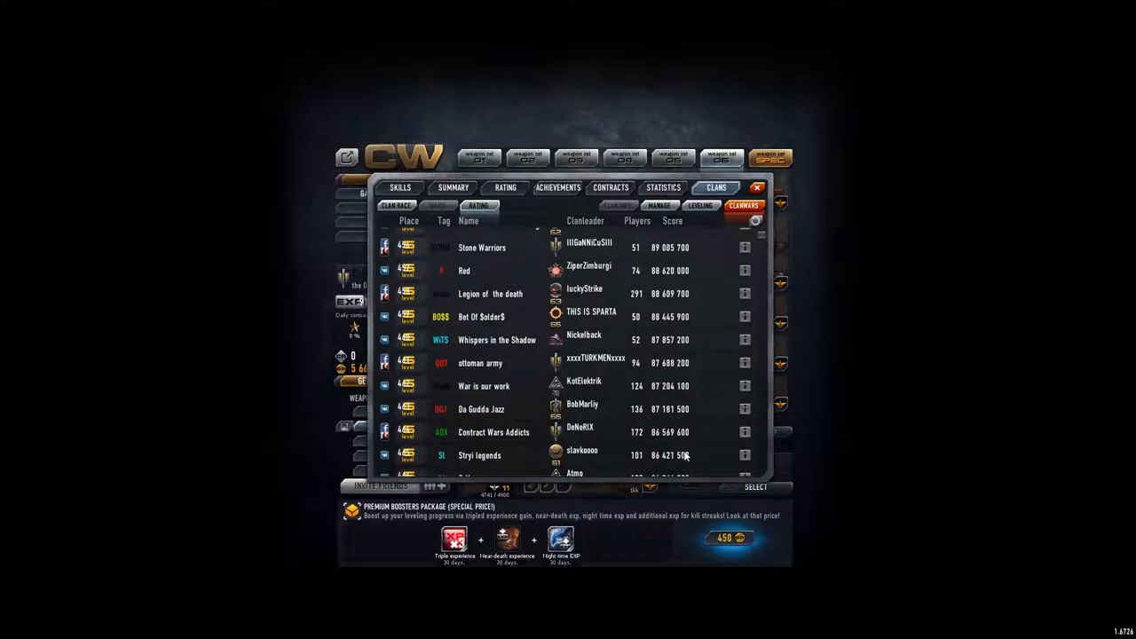
{"action": "scroll", "scroll_direction": "up", "scroll_amount": 3}
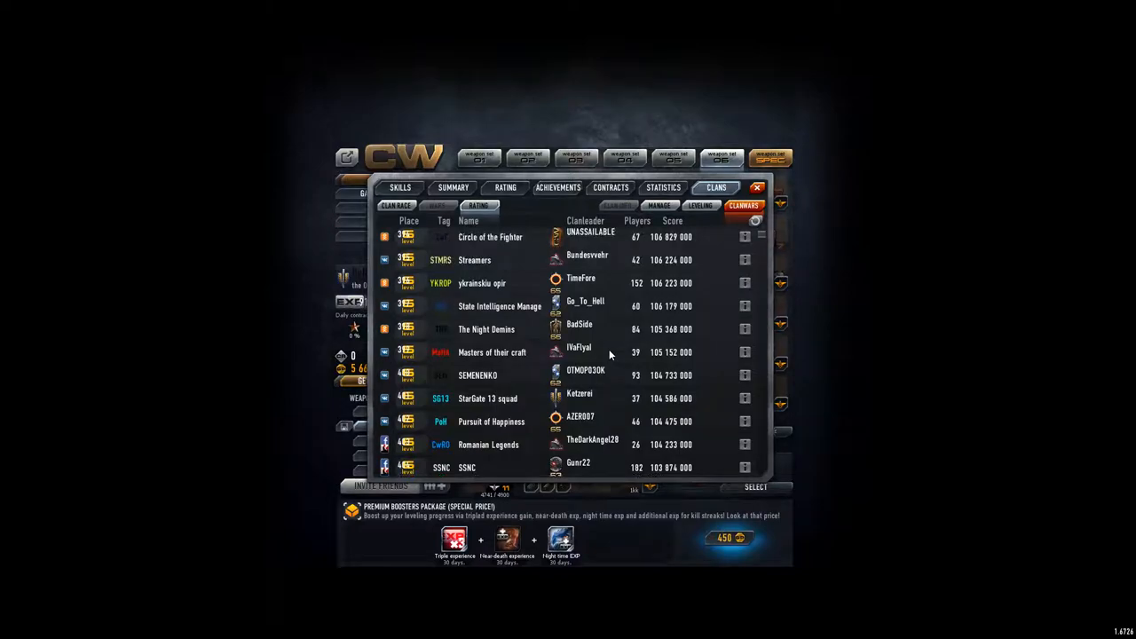
{"action": "mouse_move", "coordinate": [653, 345]}
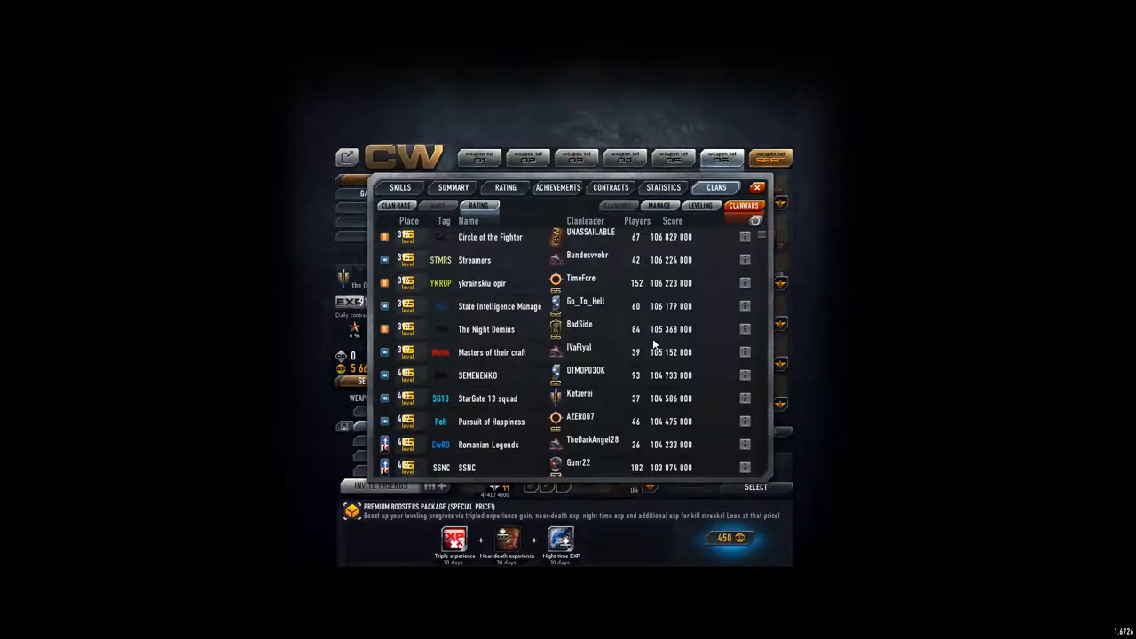
{"action": "scroll", "scroll_direction": "down", "scroll_amount": 3}
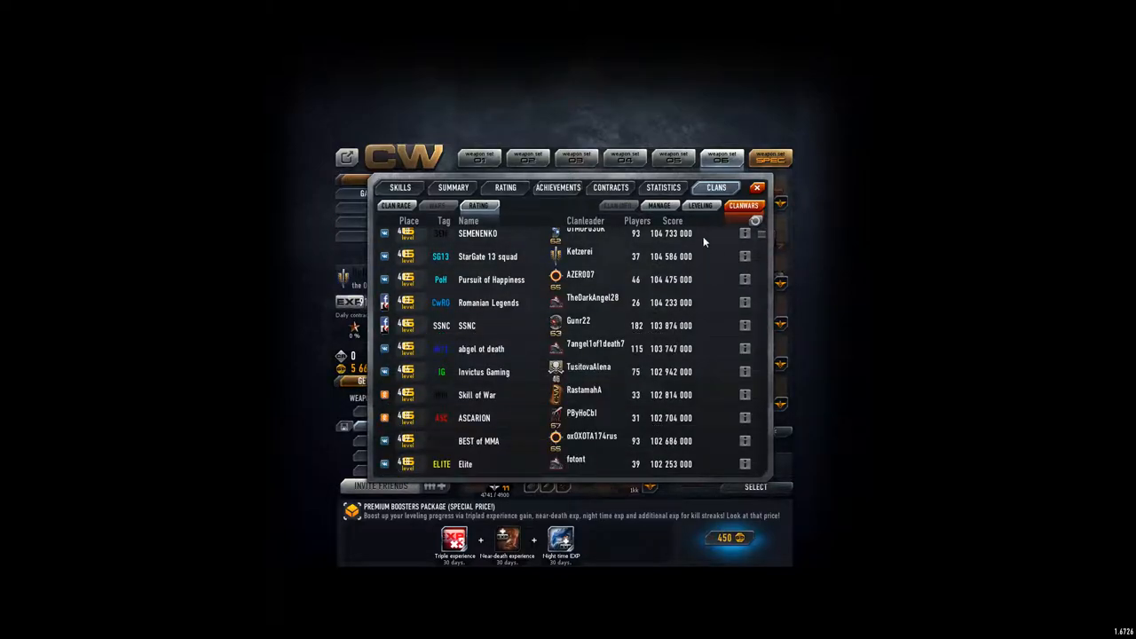